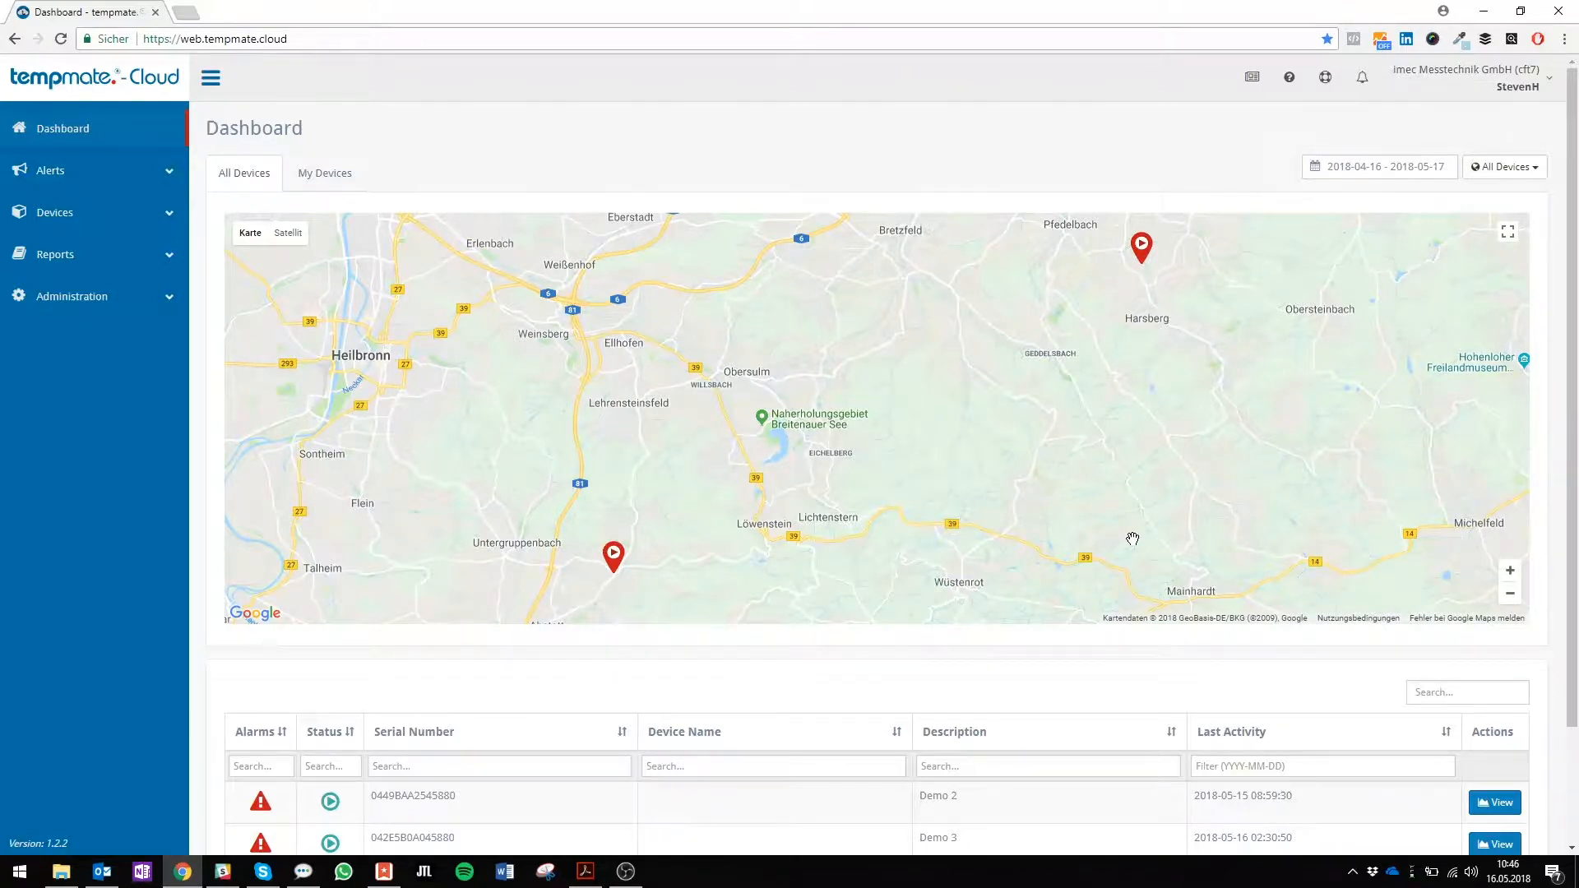
pyautogui.moveTo(54, 410)
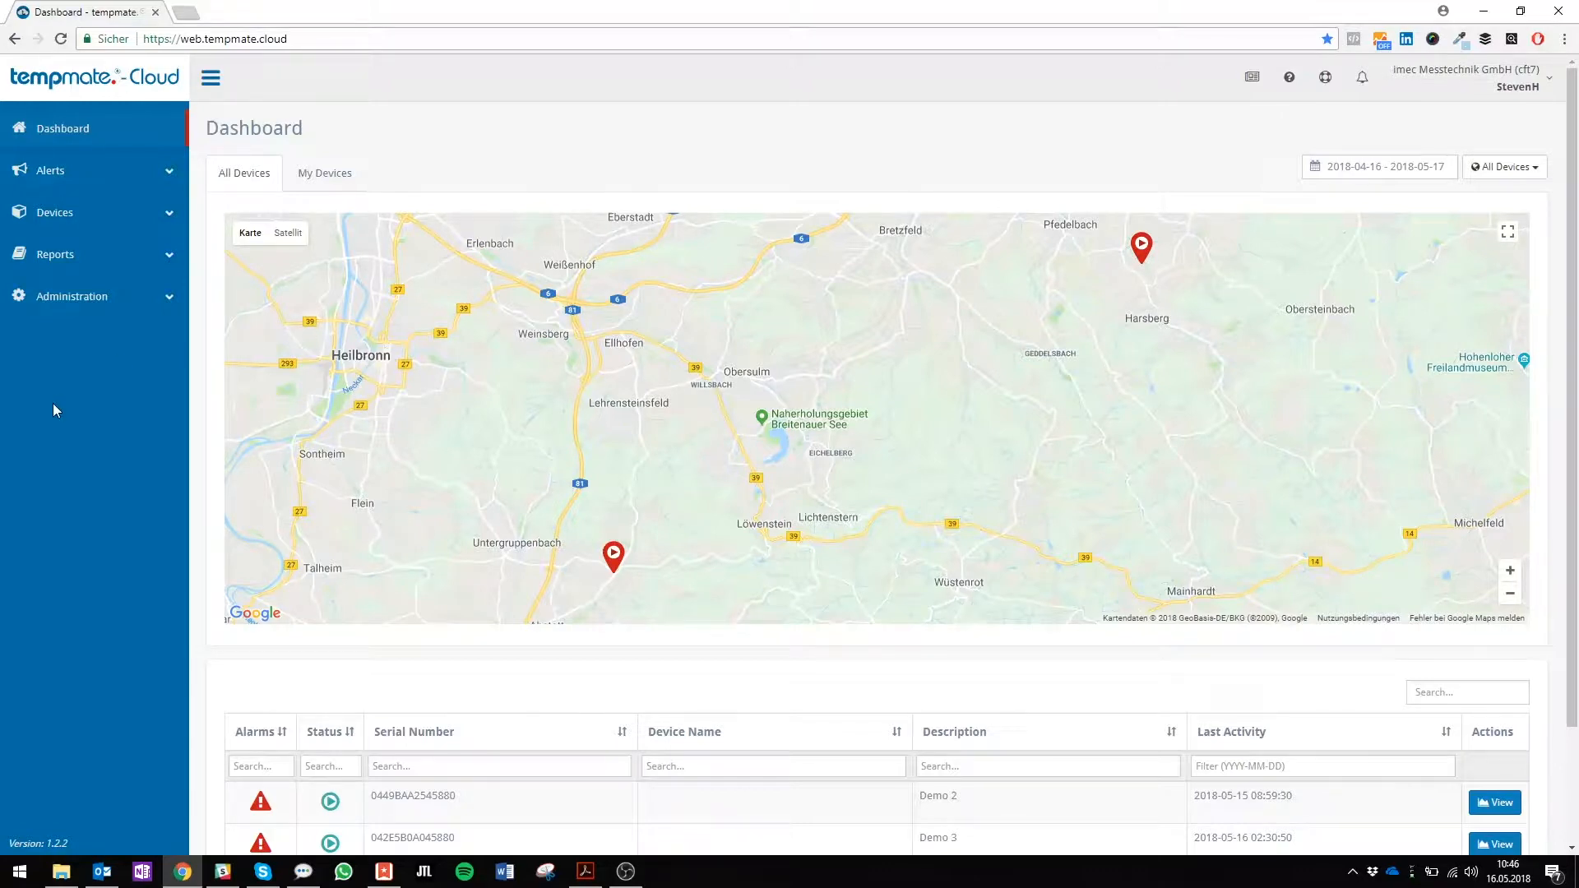
pyautogui.moveTo(82, 224)
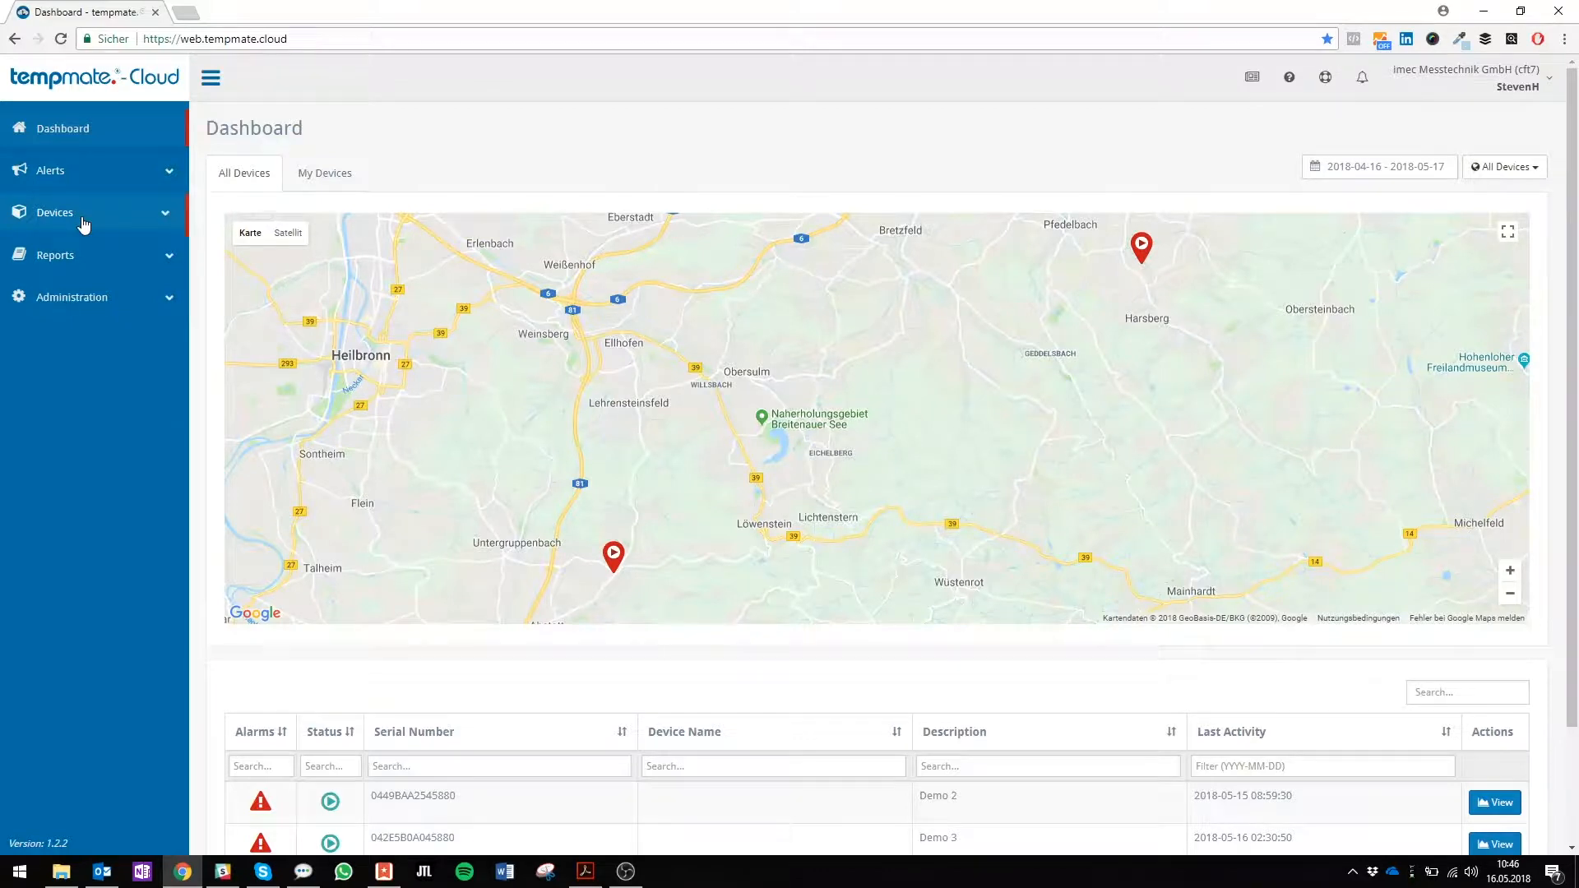
# Open the Devices overview listing active device Demo 3 (042E5B0A045880).
pyautogui.click(54, 211)
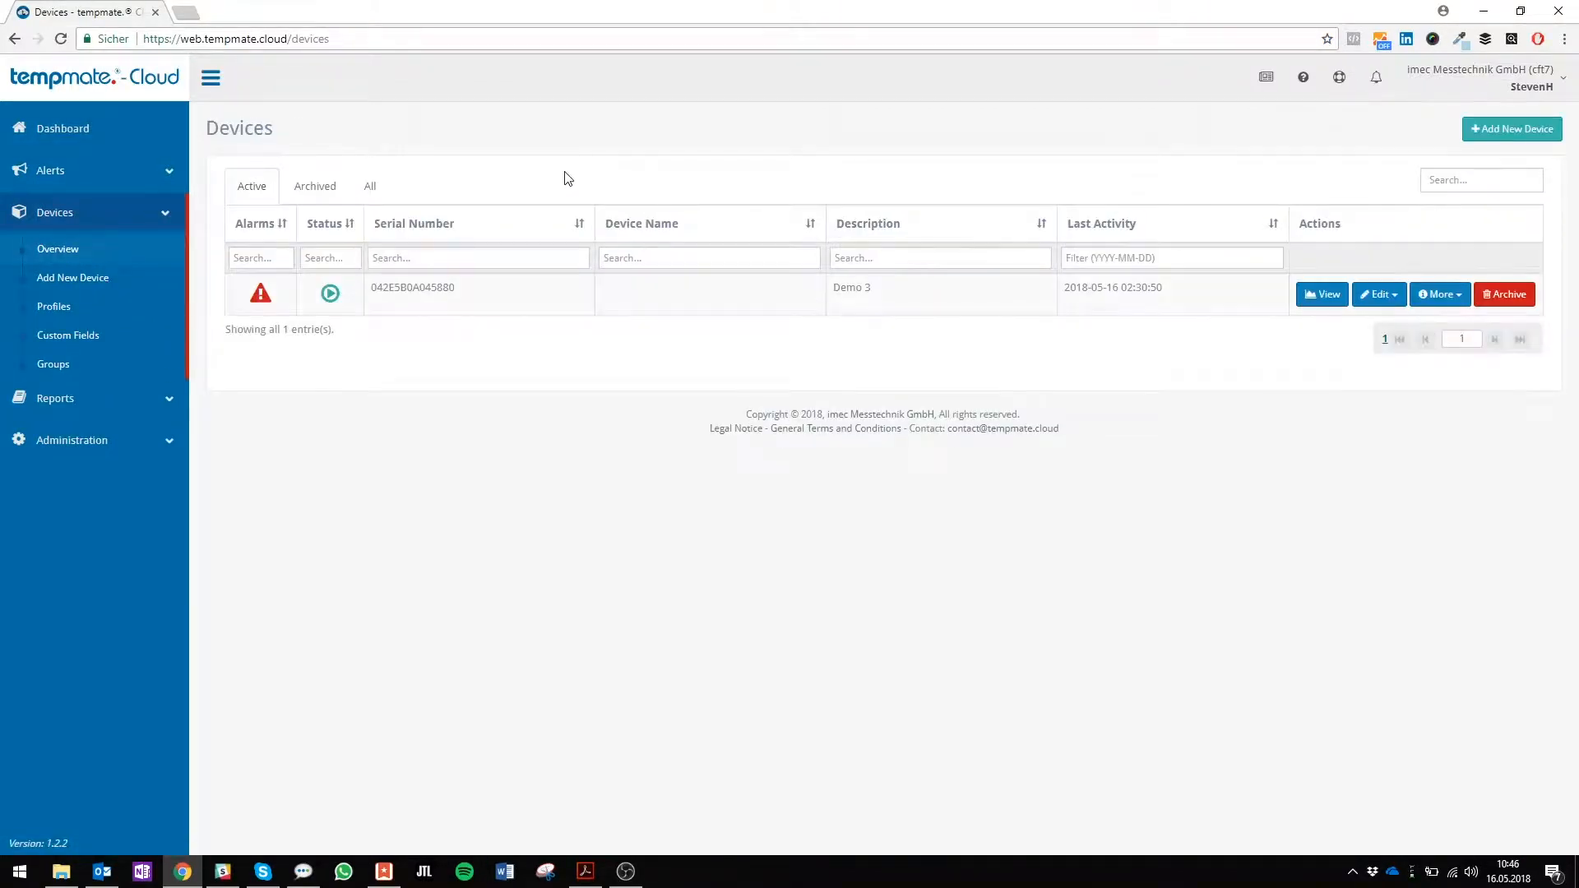
pyautogui.moveTo(728, 452)
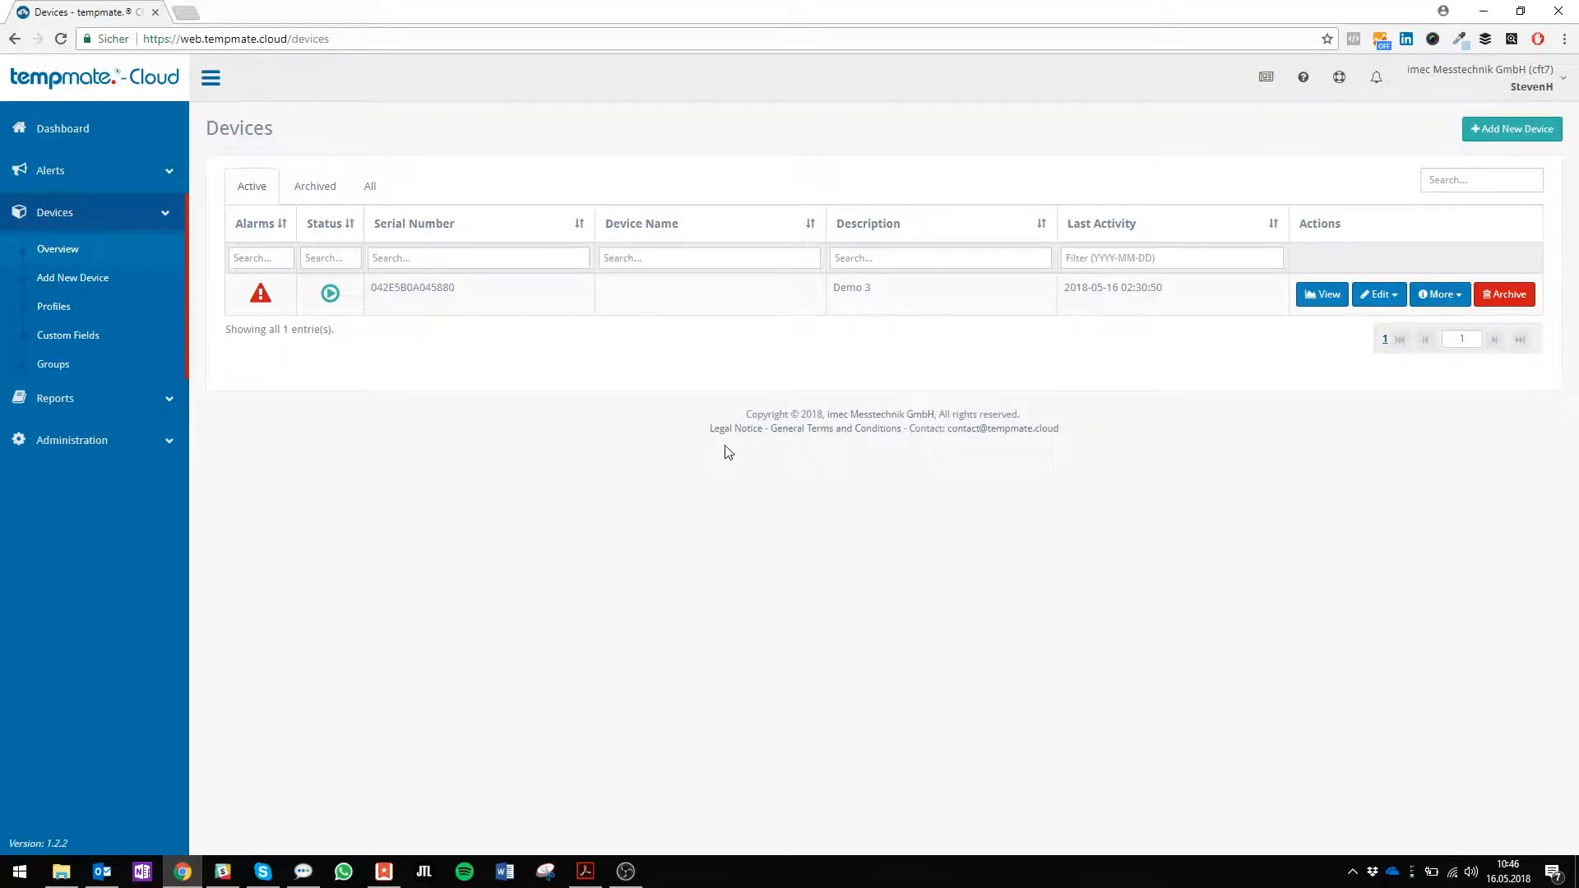
pyautogui.moveTo(891, 427)
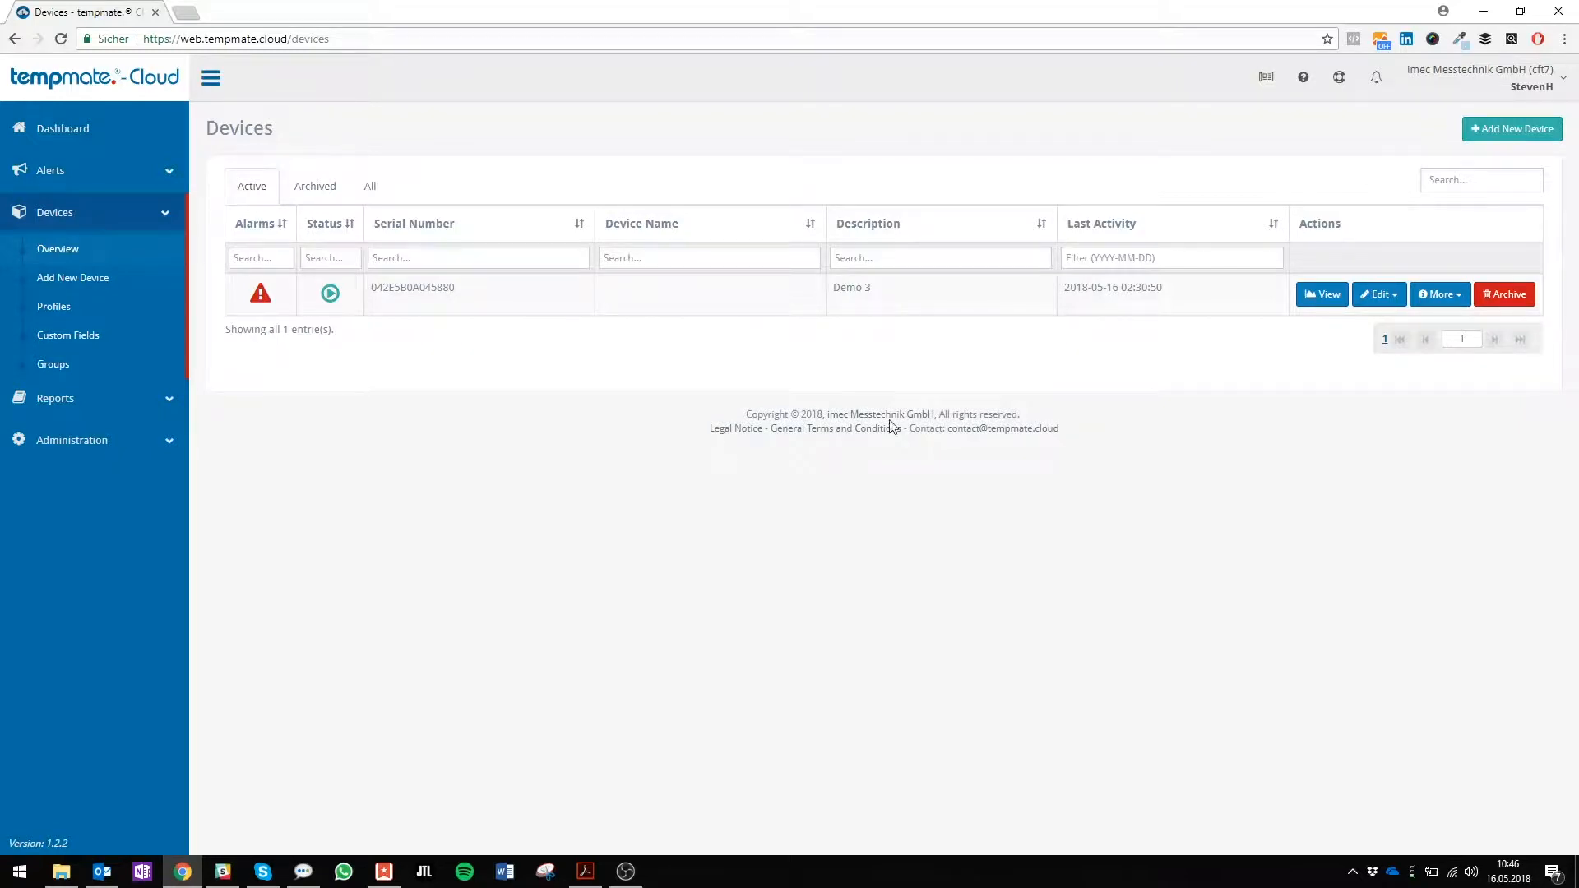
pyautogui.moveTo(1381, 388)
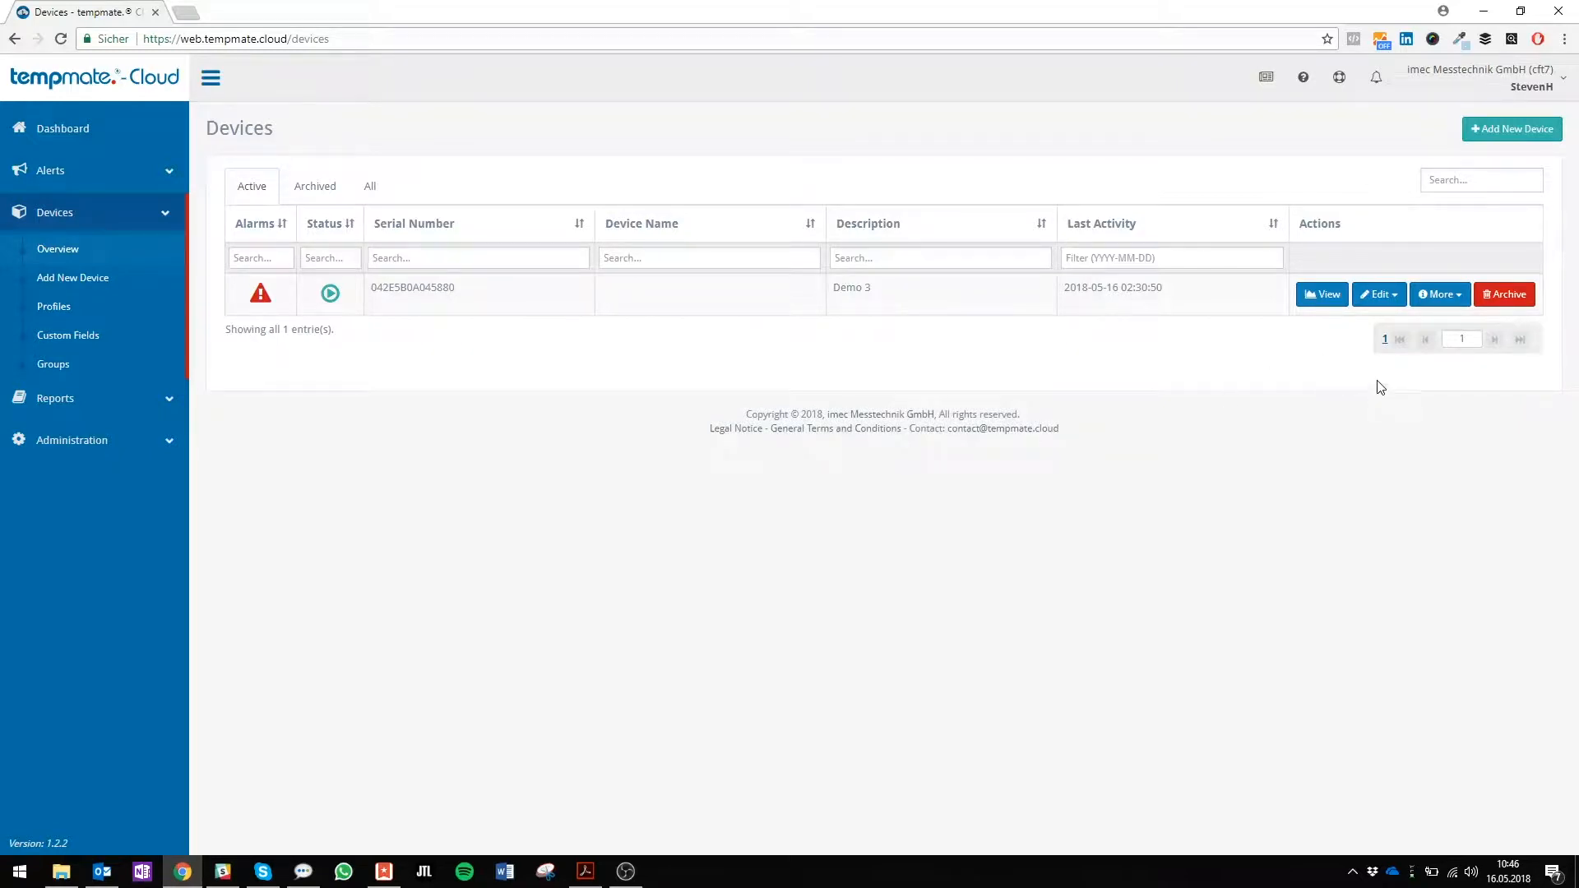
pyautogui.moveTo(1322, 369)
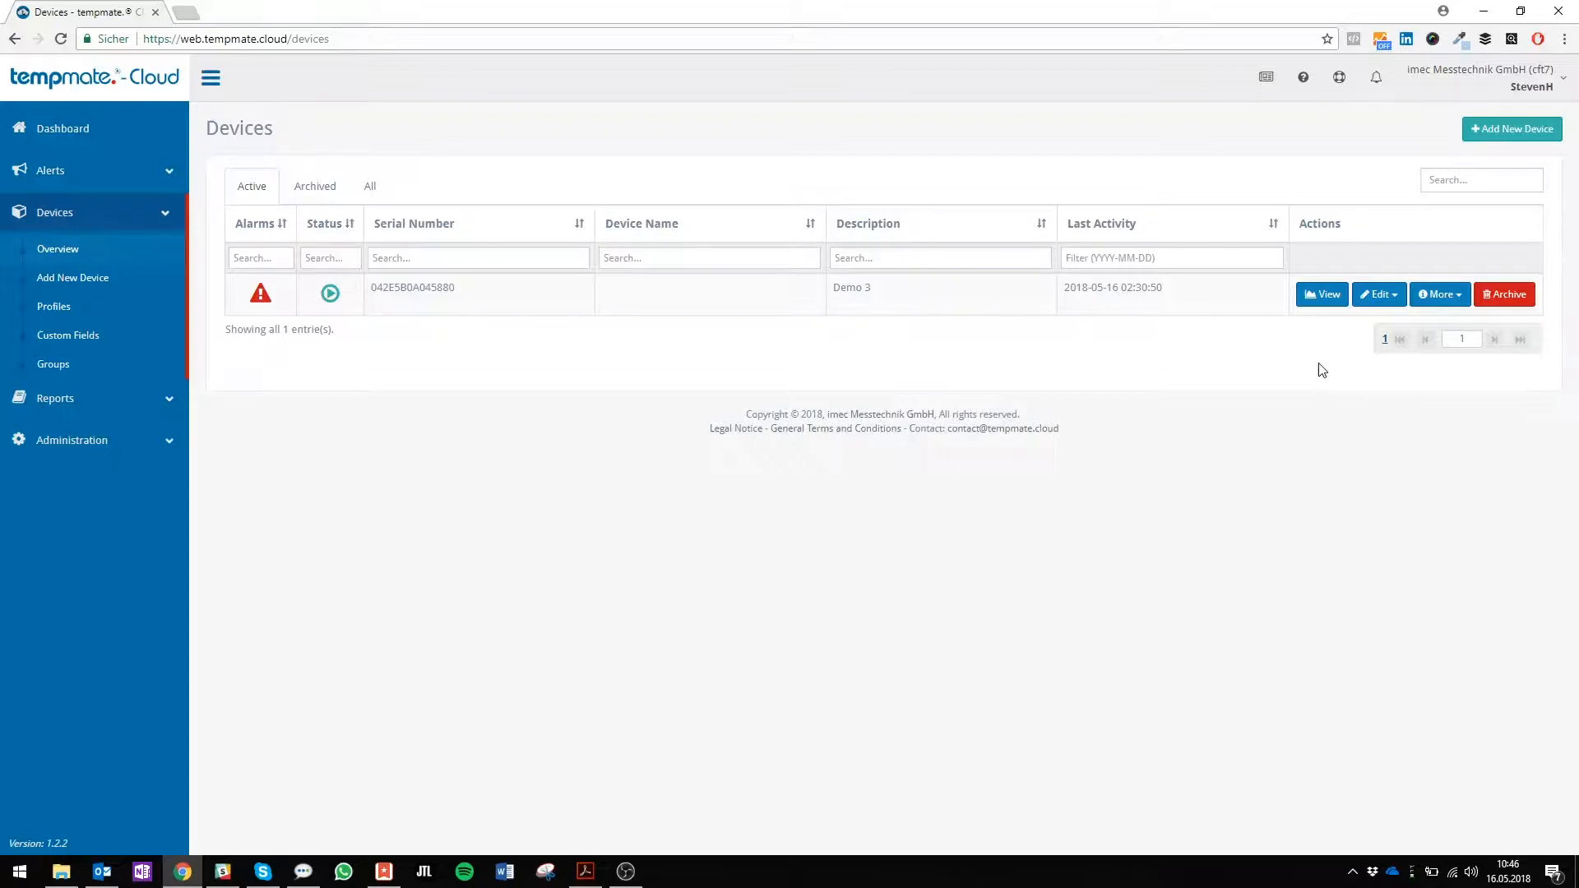
pyautogui.moveTo(1325, 340)
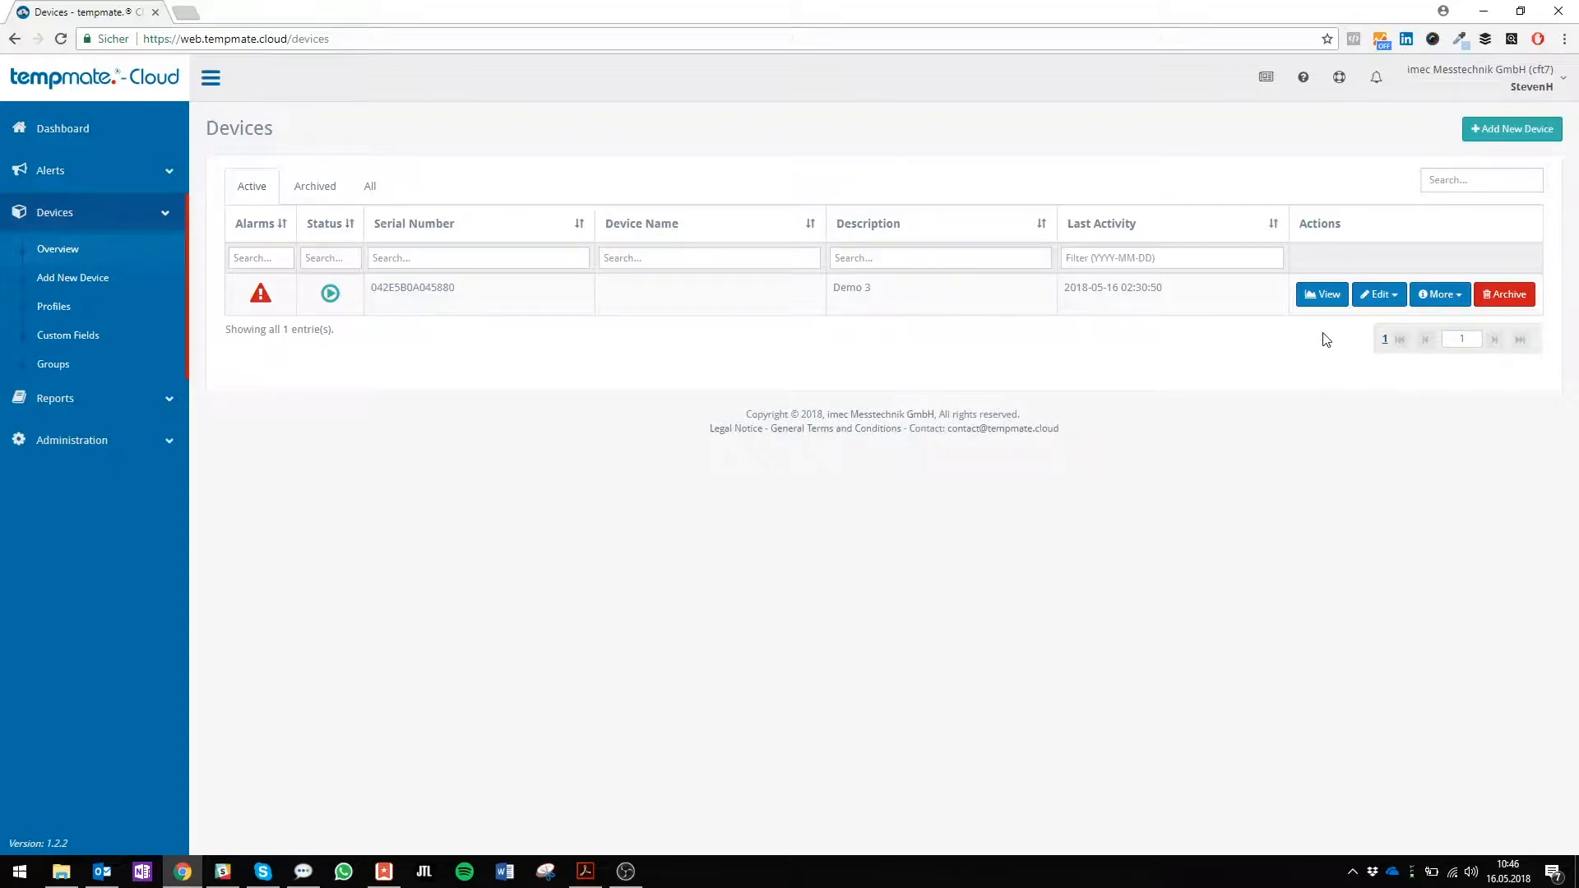
# Open device 042E5B0A045880's evaluation on its Chart tab, showing April to mid-May temperatures.
pyautogui.click(1322, 295)
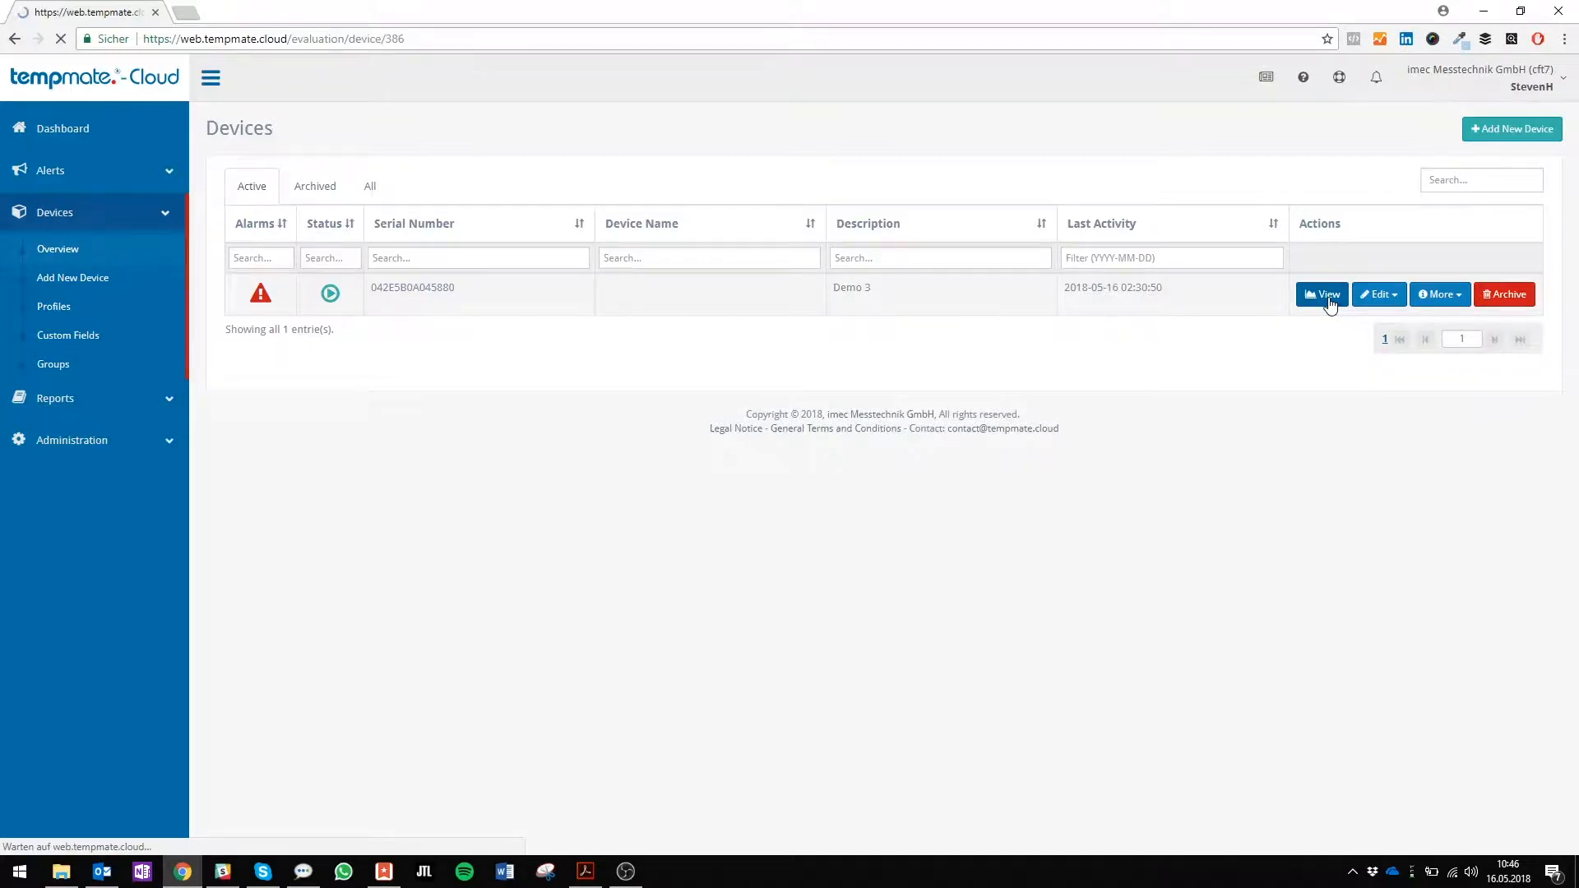
pyautogui.click(1320, 295)
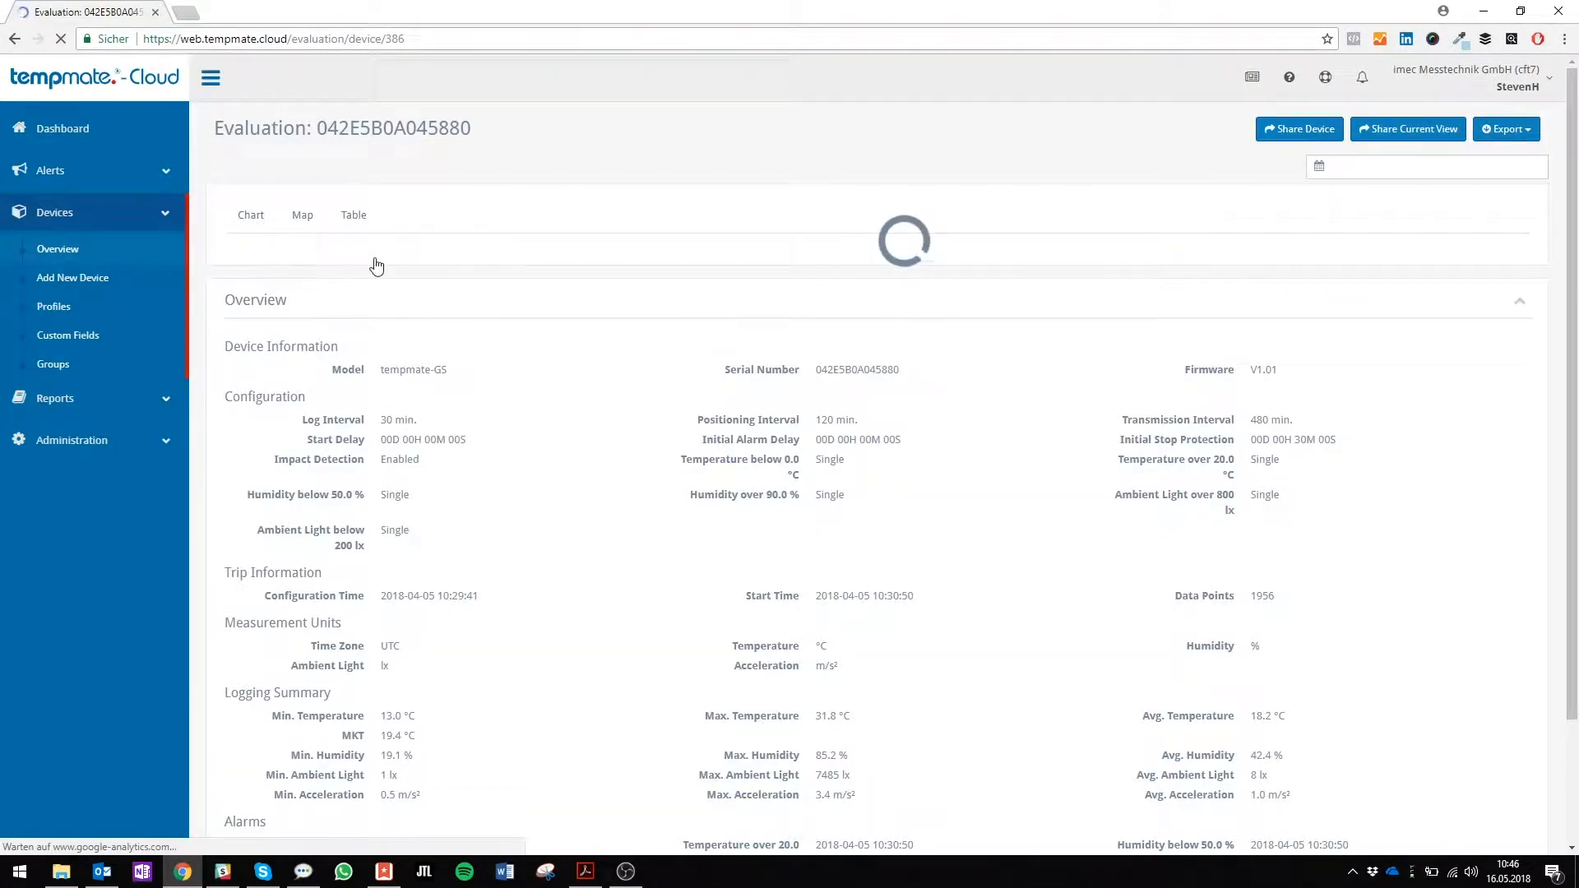
pyautogui.moveTo(395, 228)
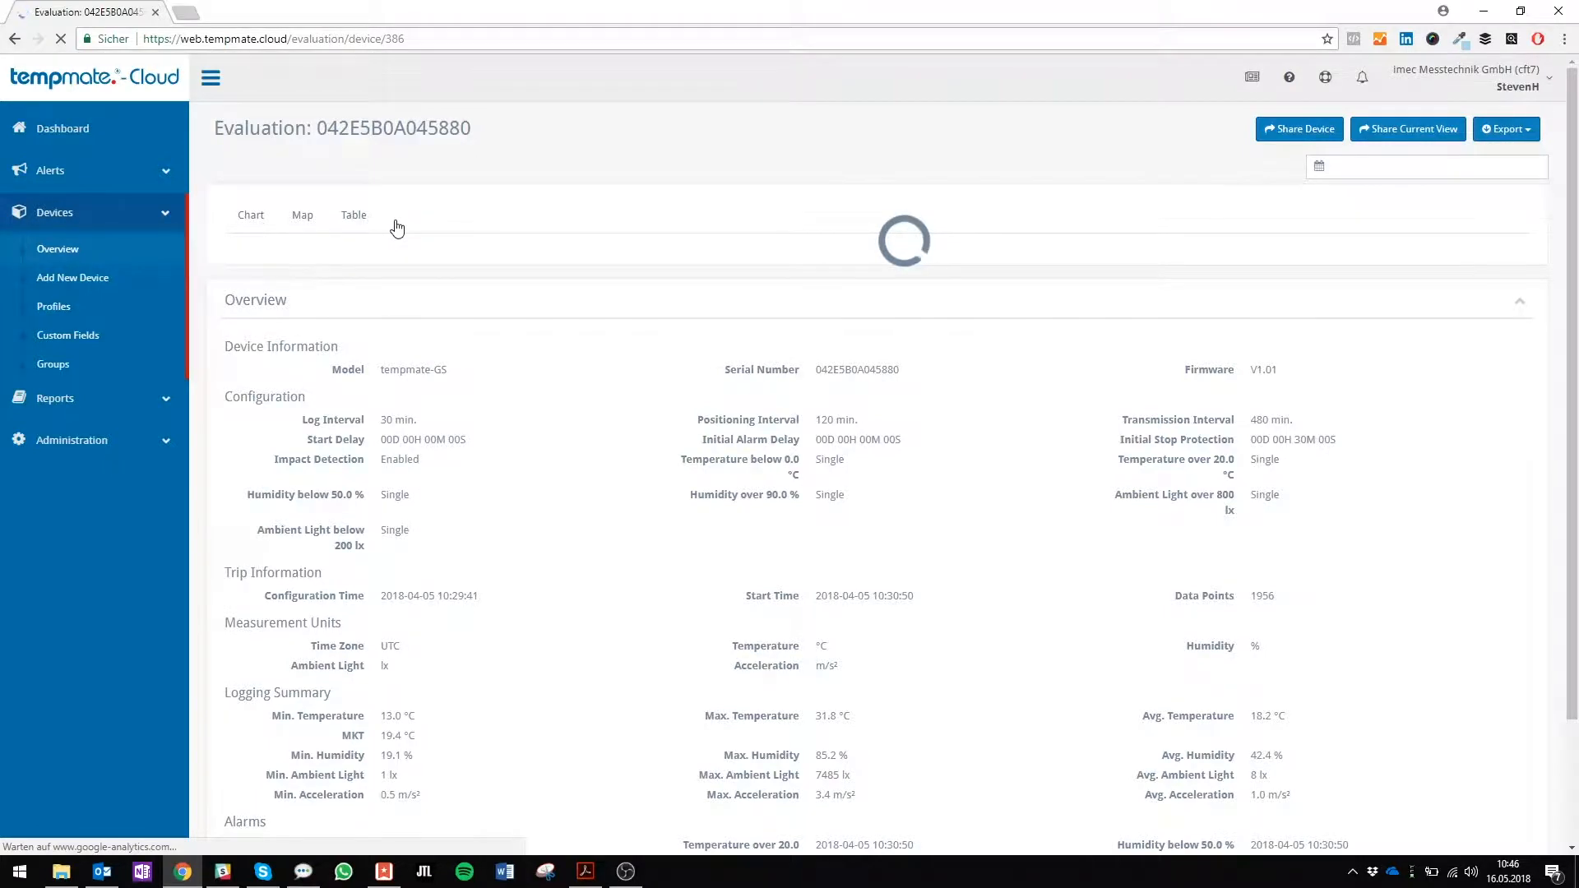
pyautogui.click(251, 215)
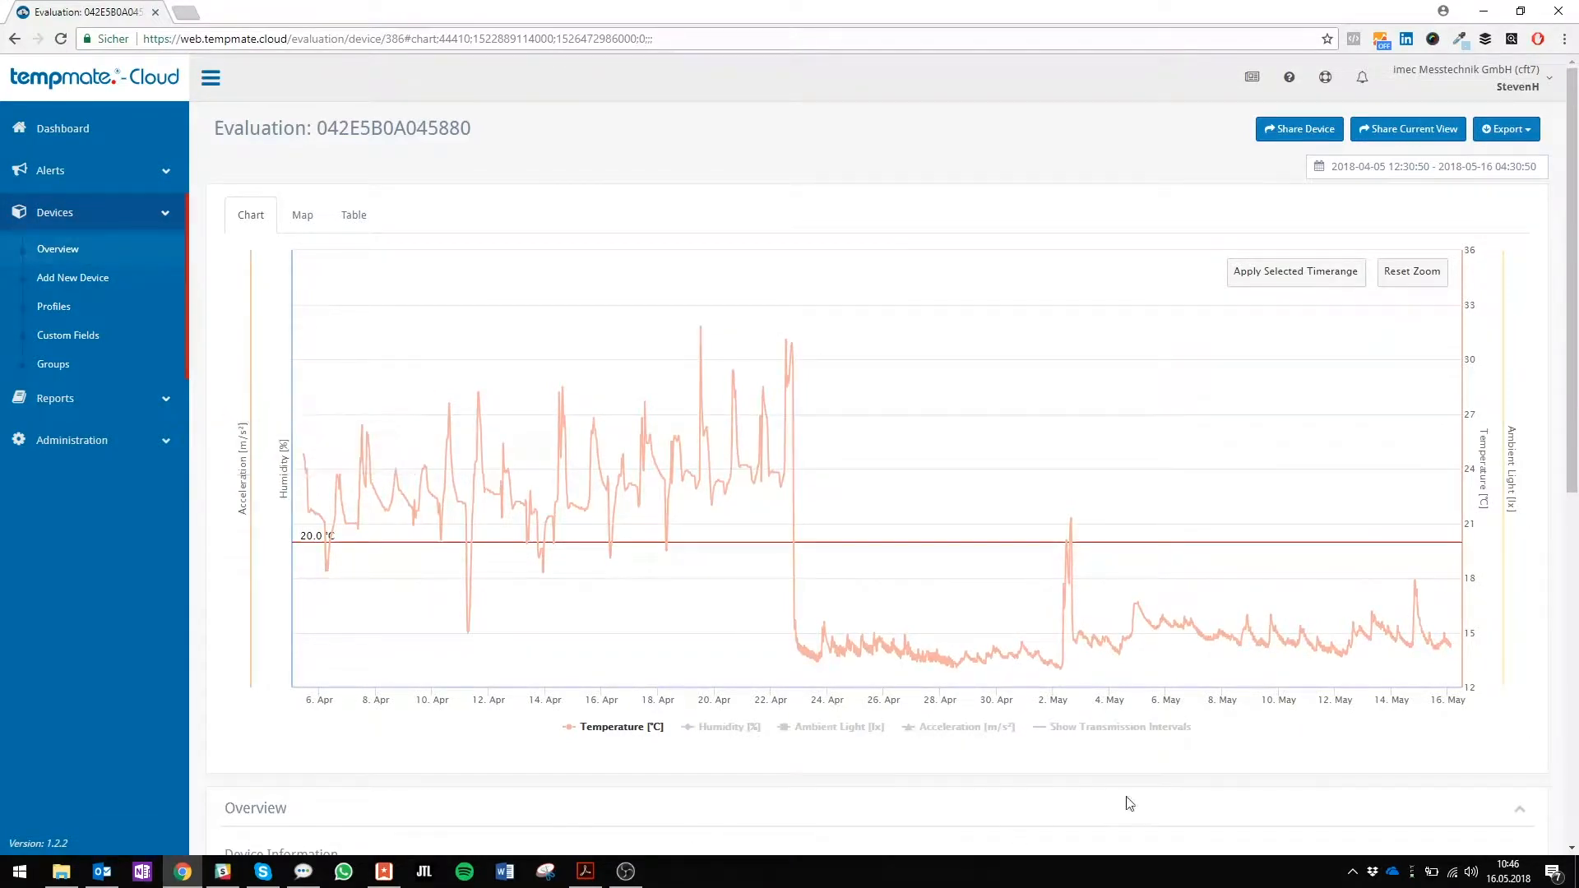
pyautogui.moveTo(1526, 744)
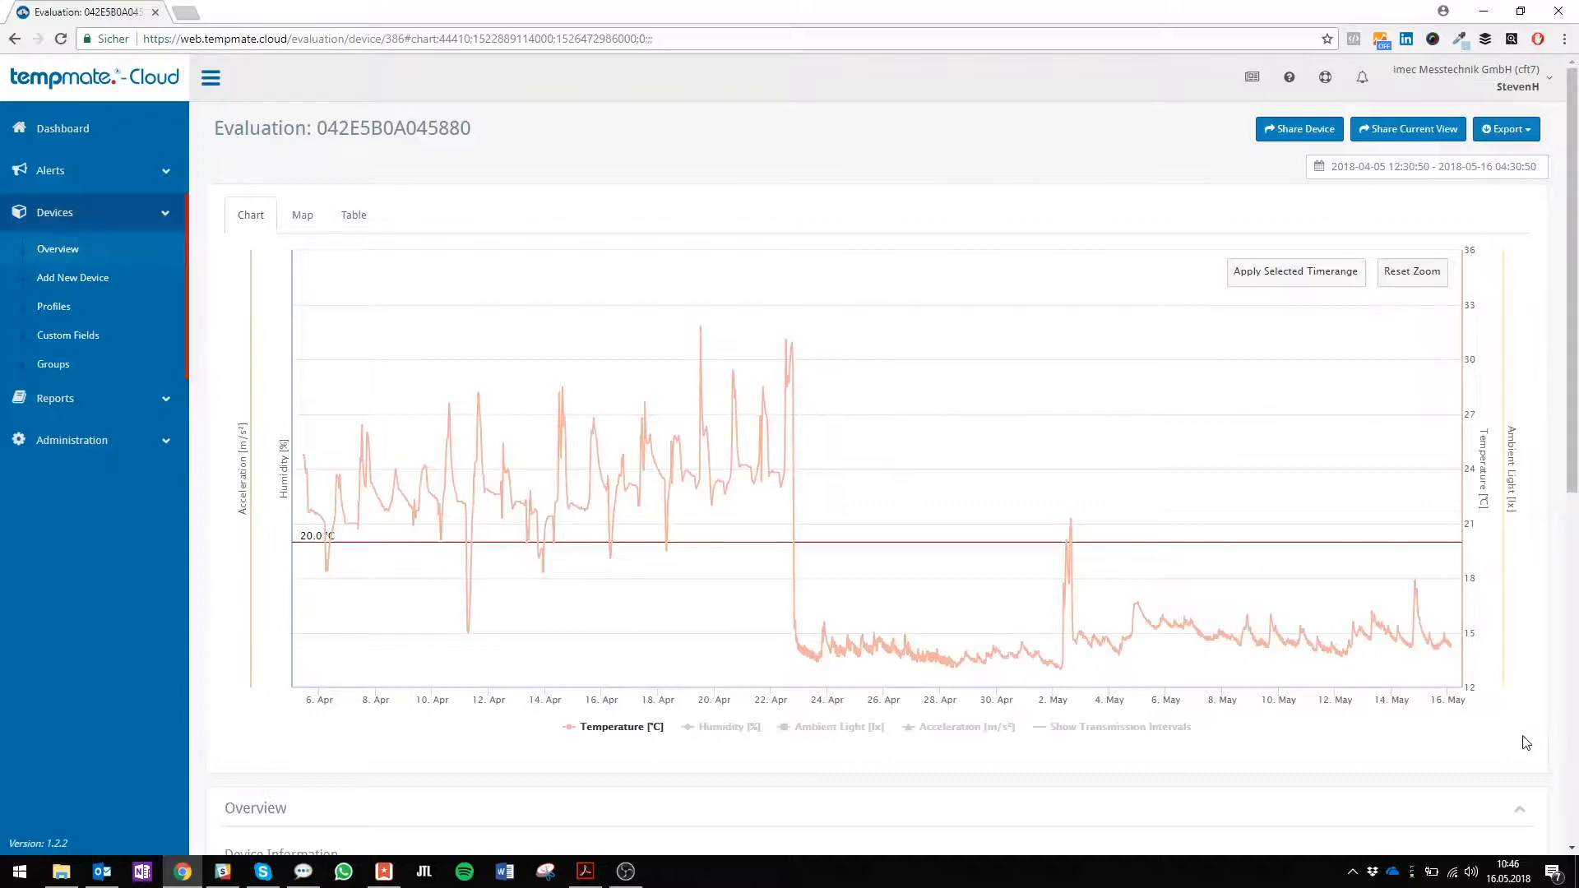
pyautogui.moveTo(1529, 202)
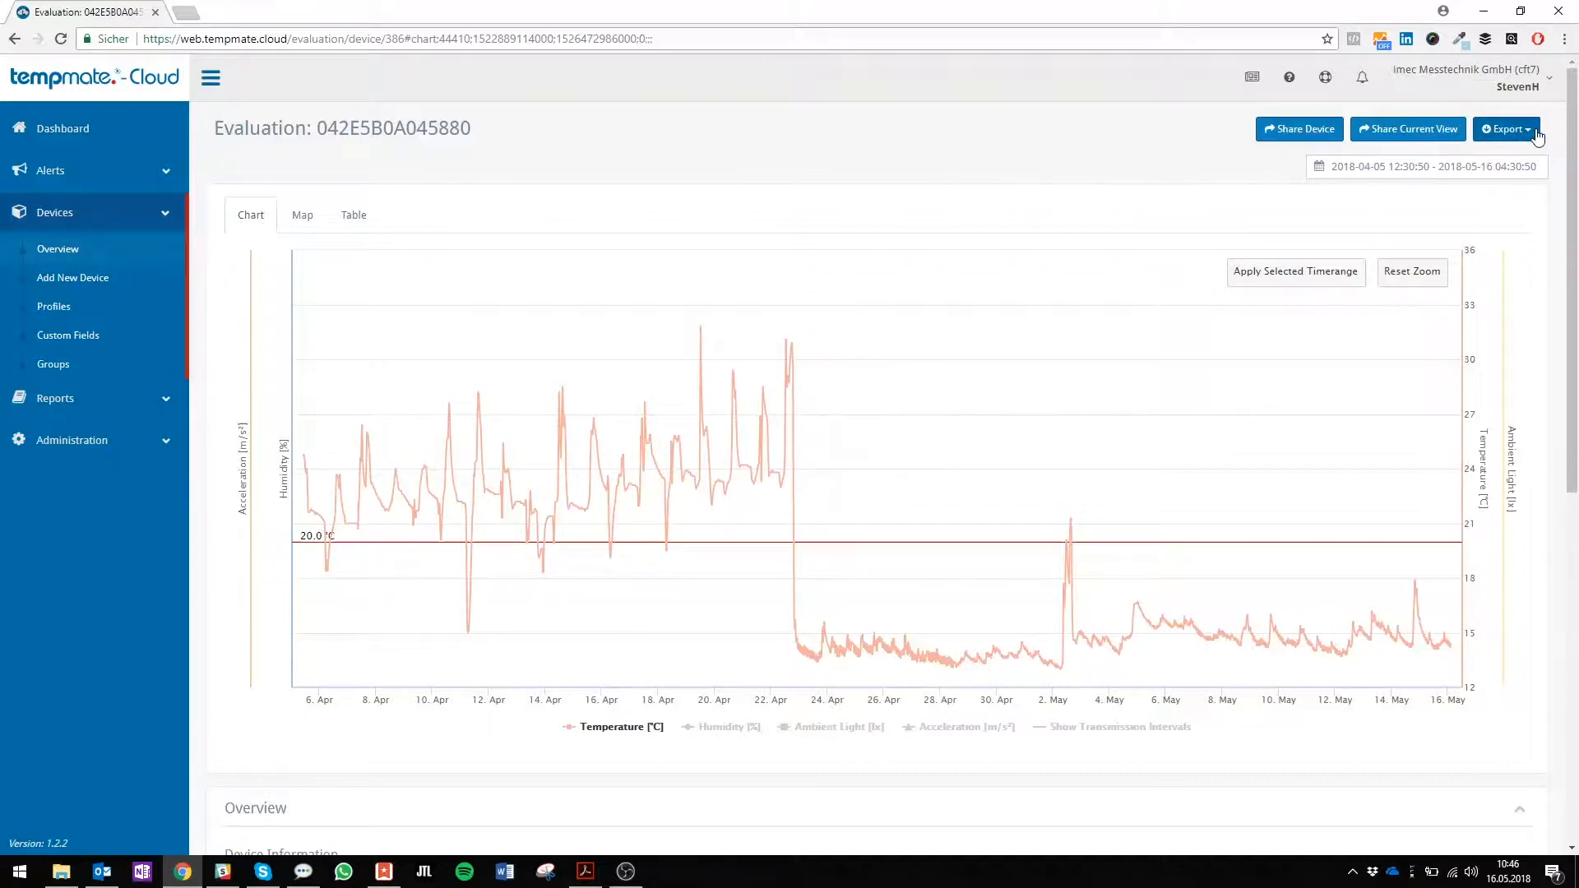
# Export the evaluation as a PDF report and open the downloaded 25-page file.
pyautogui.click(1507, 129)
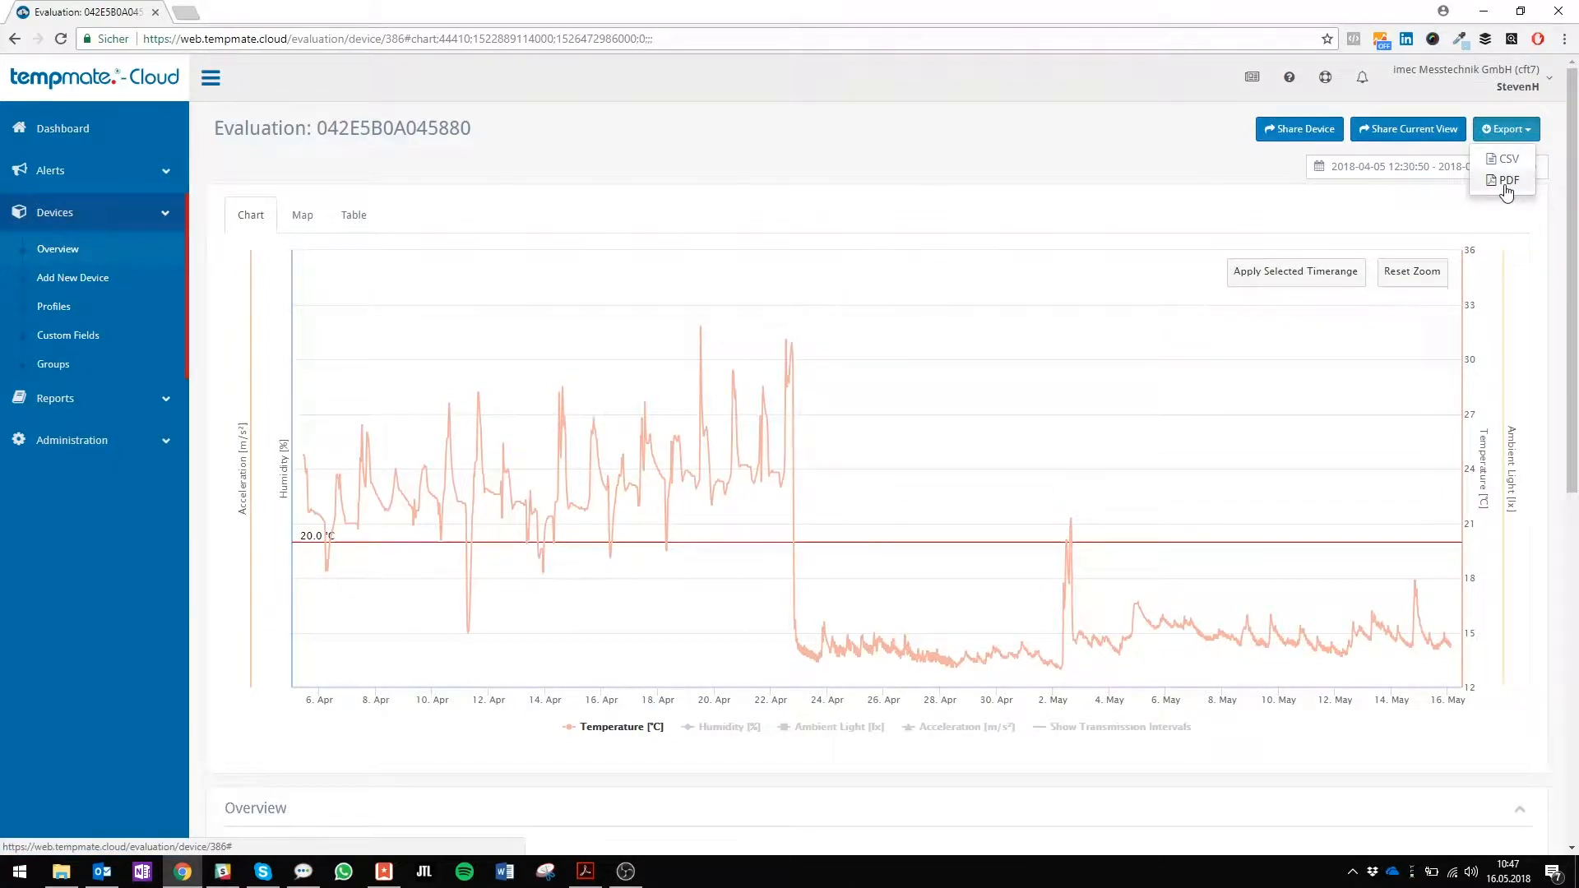
pyautogui.click(1508, 179)
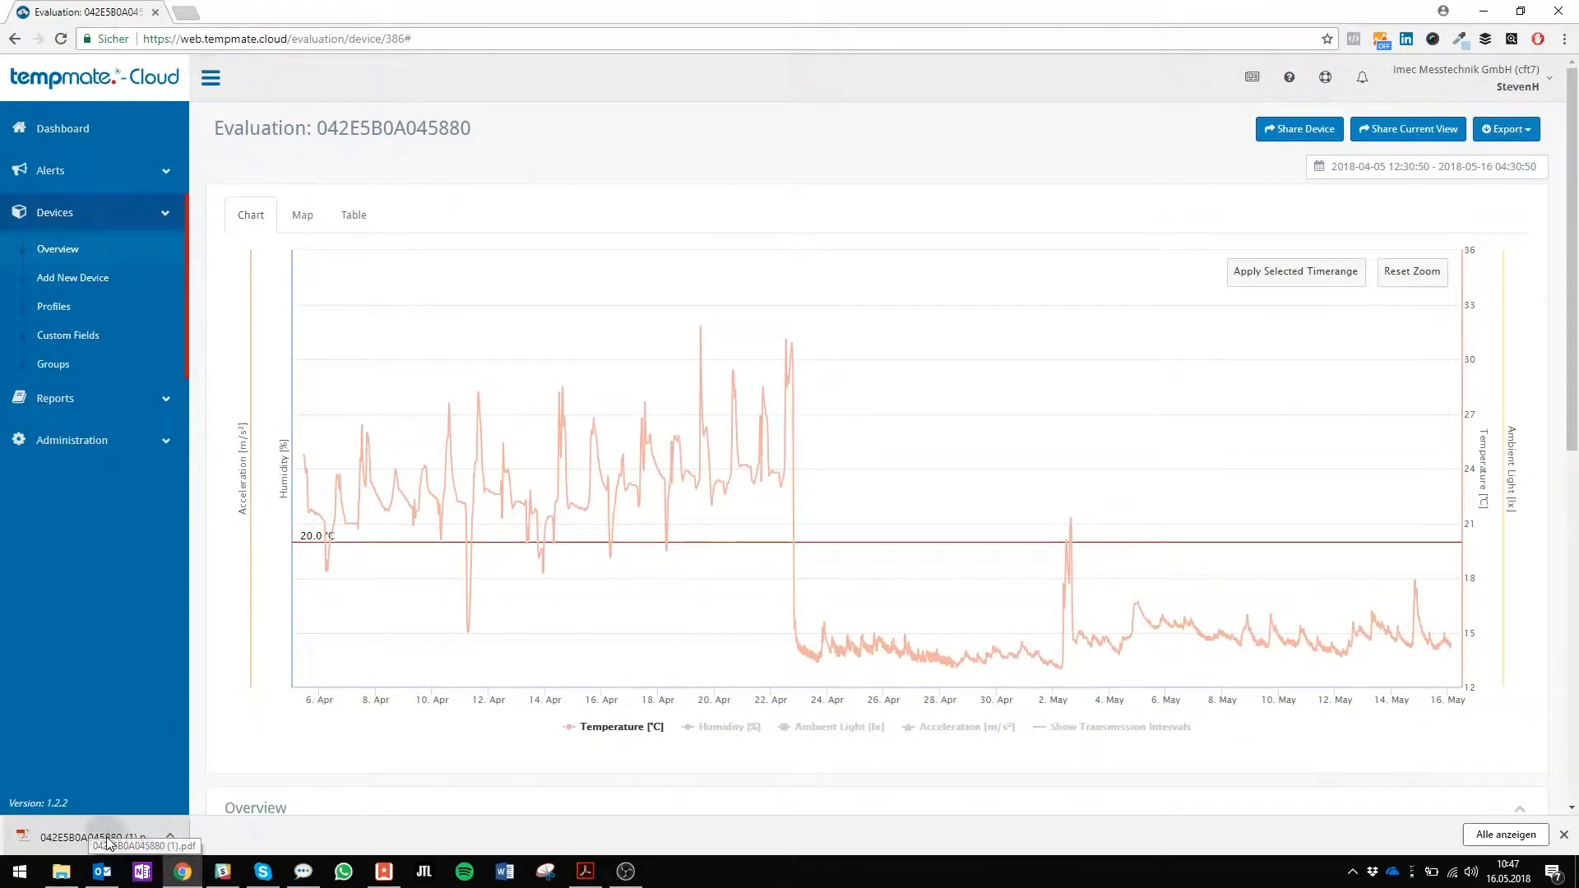
pyautogui.click(91, 837)
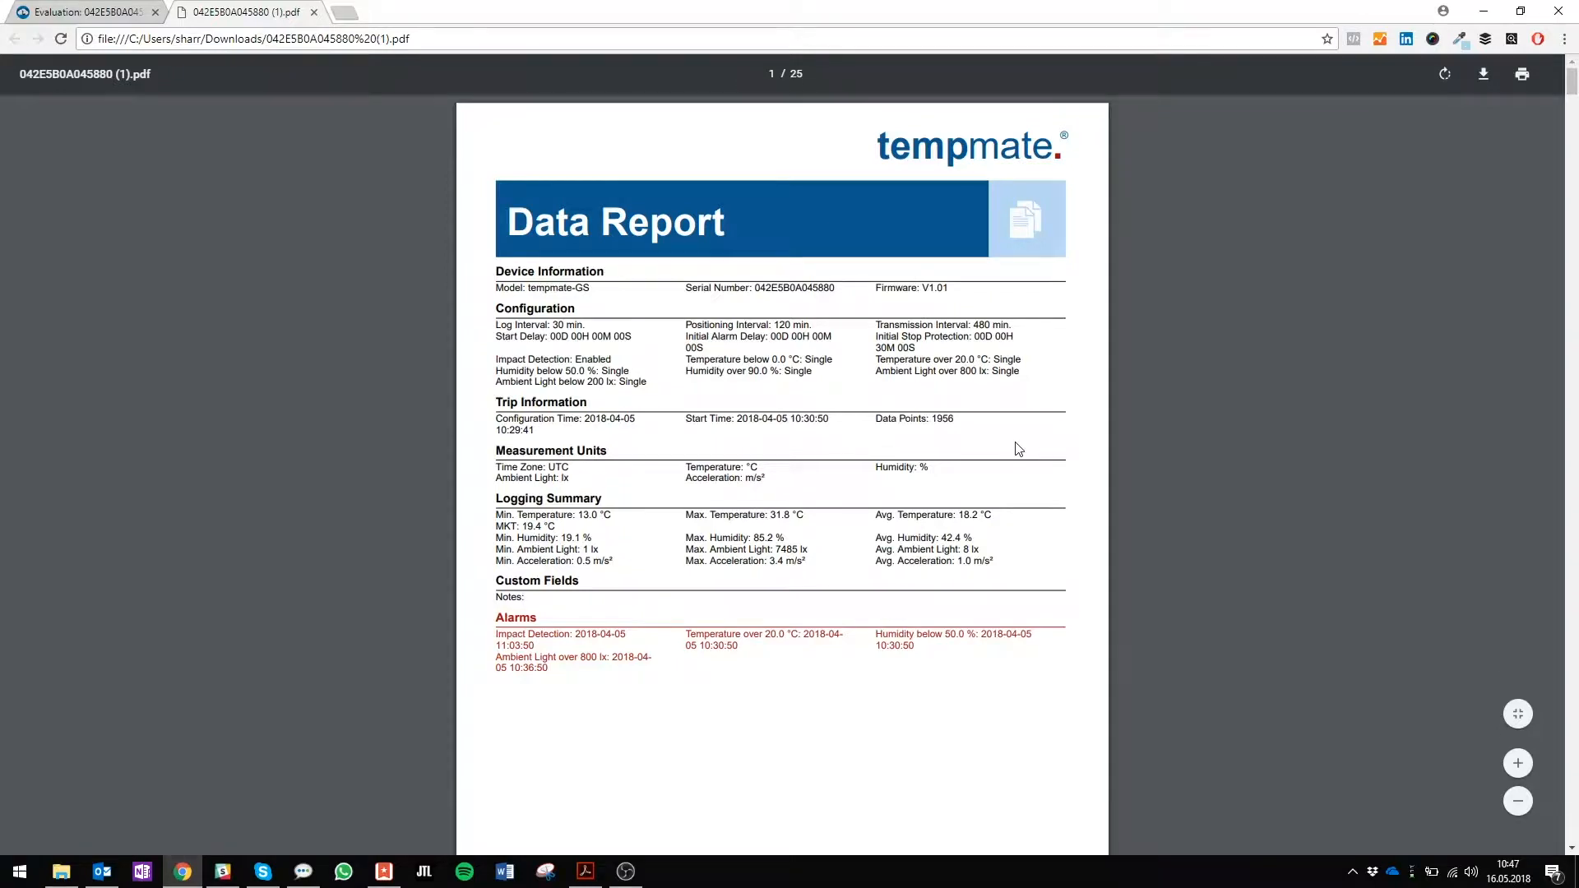
pyautogui.moveTo(565, 551)
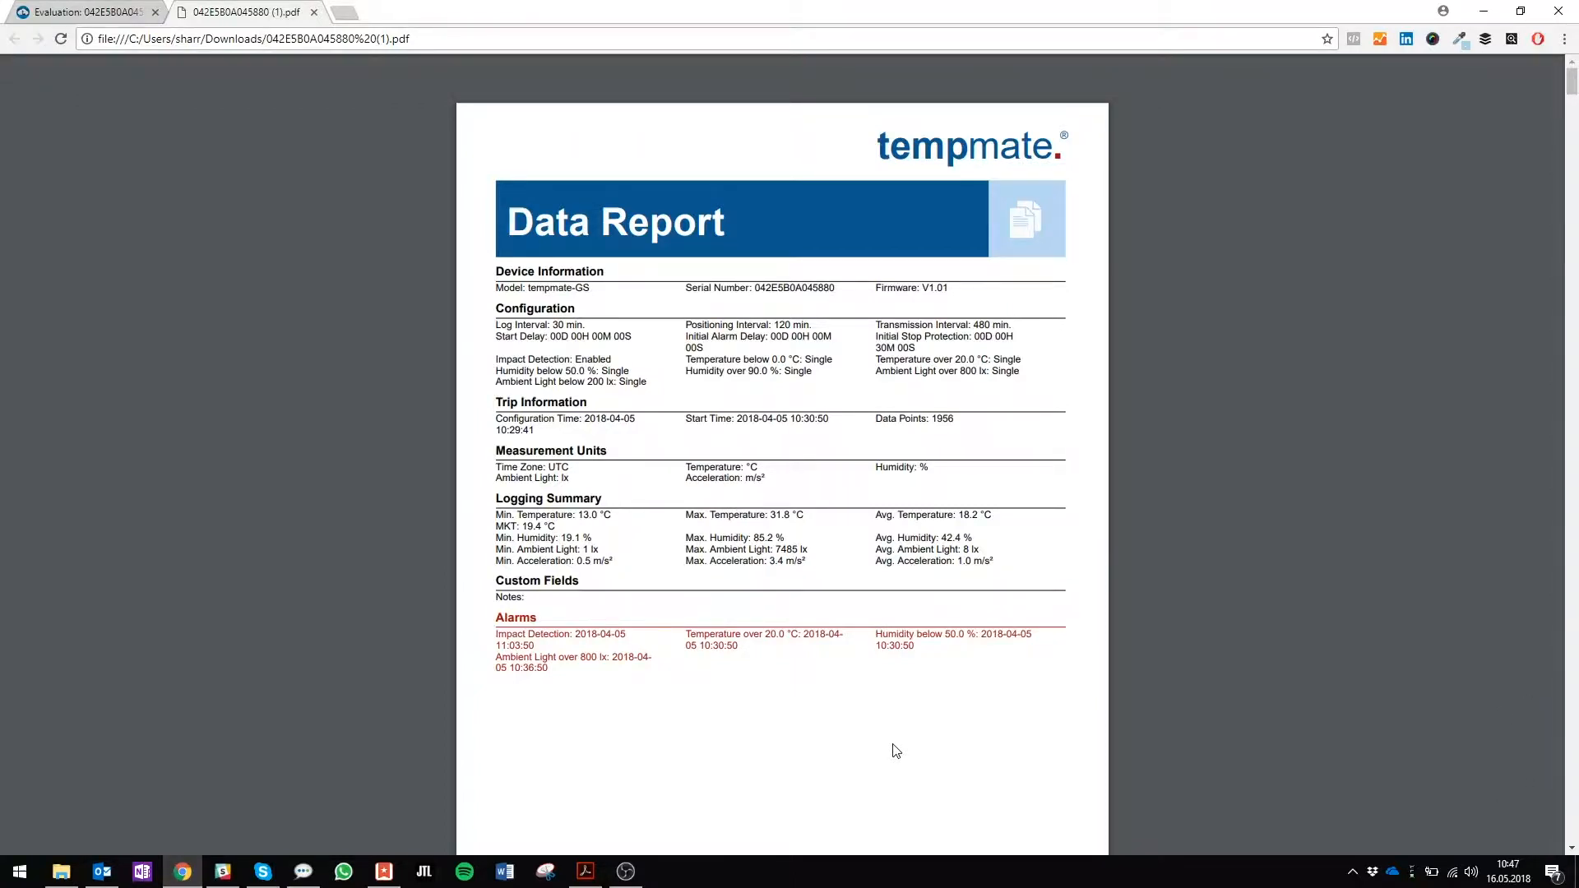
# Scroll through the PDF's chart and data tables, then return to the evaluation tab.
pyautogui.scroll(-3)
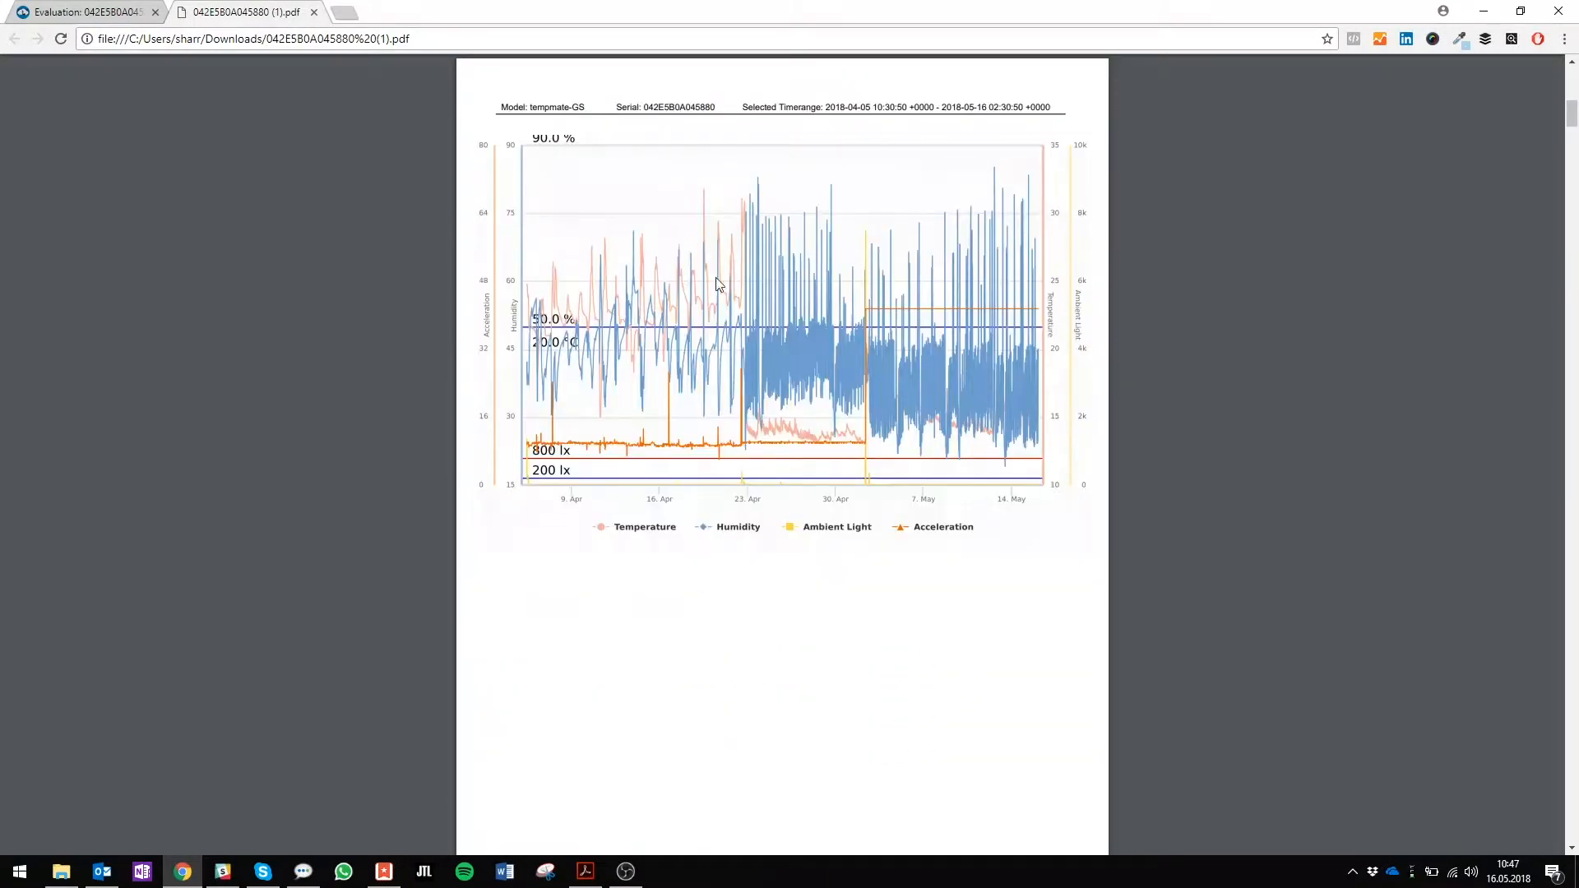
pyautogui.moveTo(916, 651)
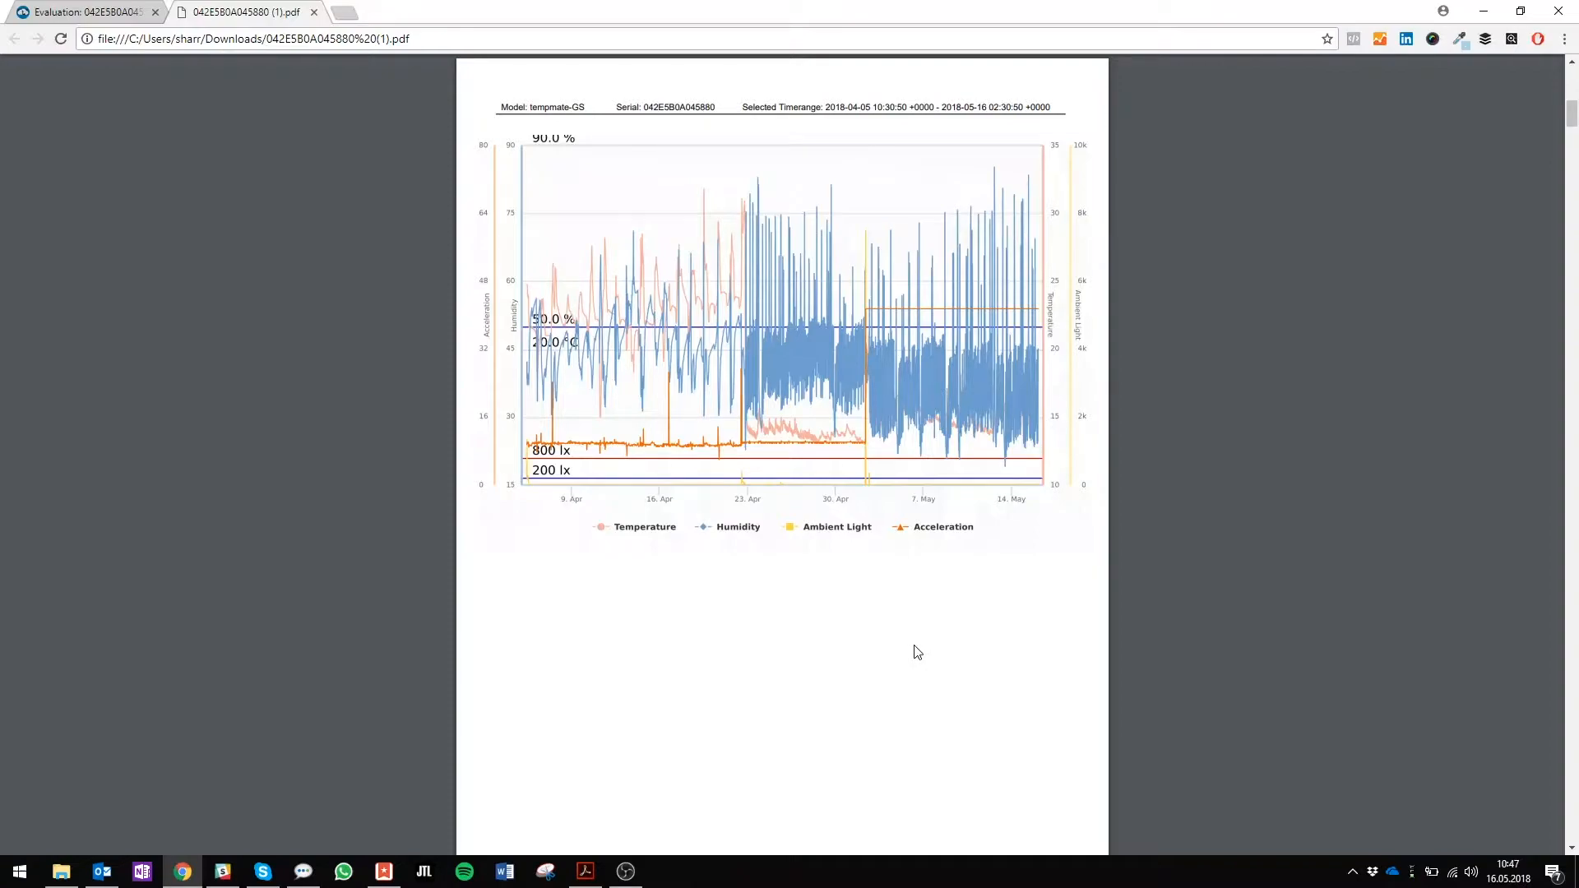
pyautogui.scroll(-3)
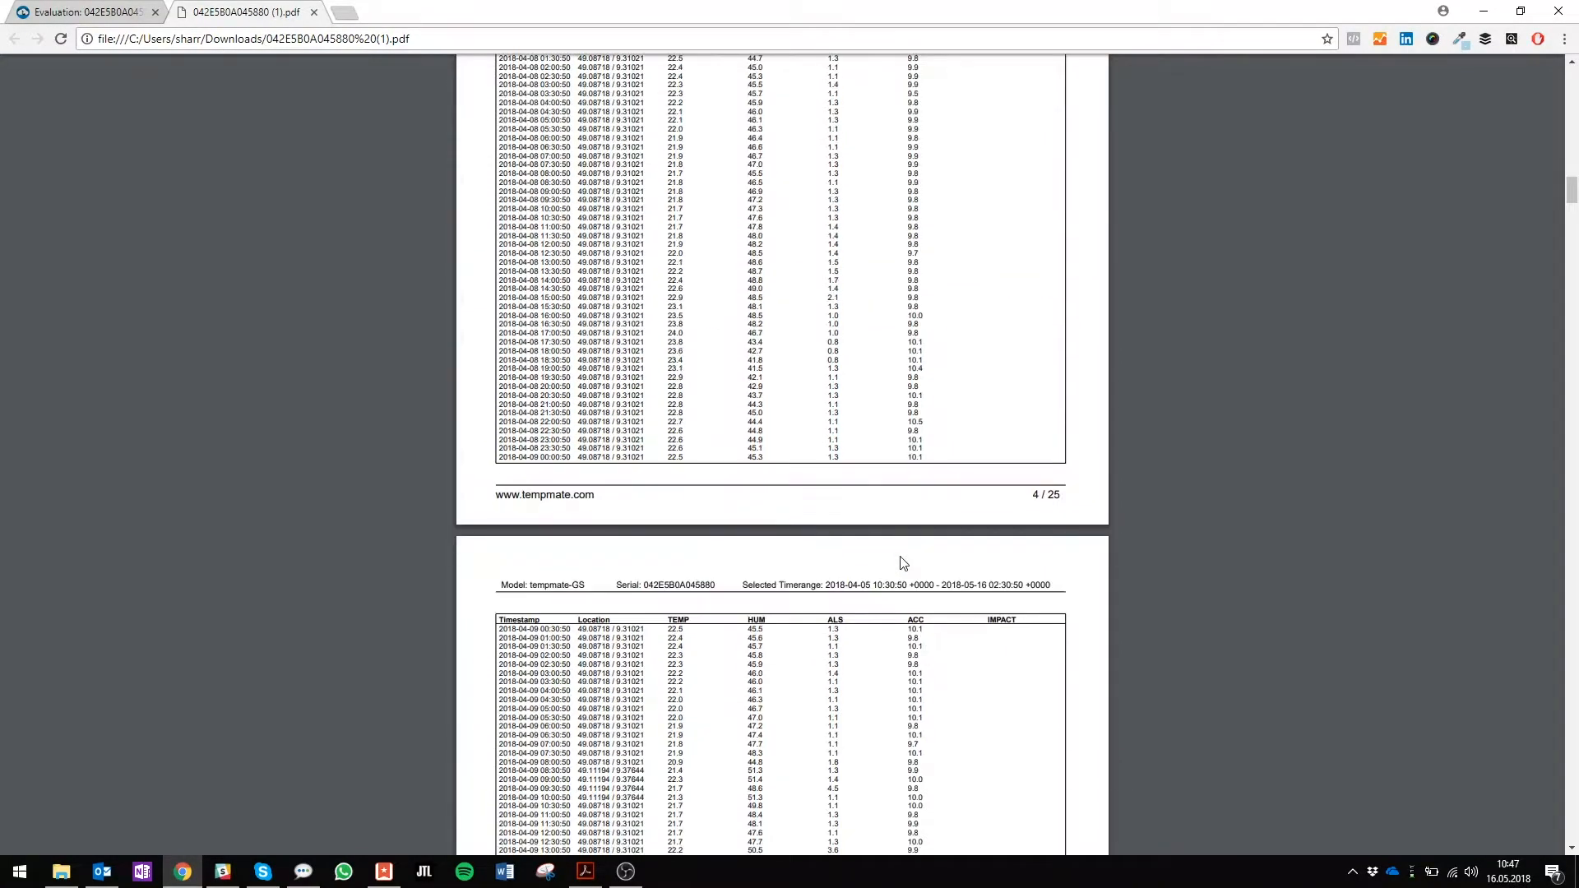
pyautogui.scroll(-3)
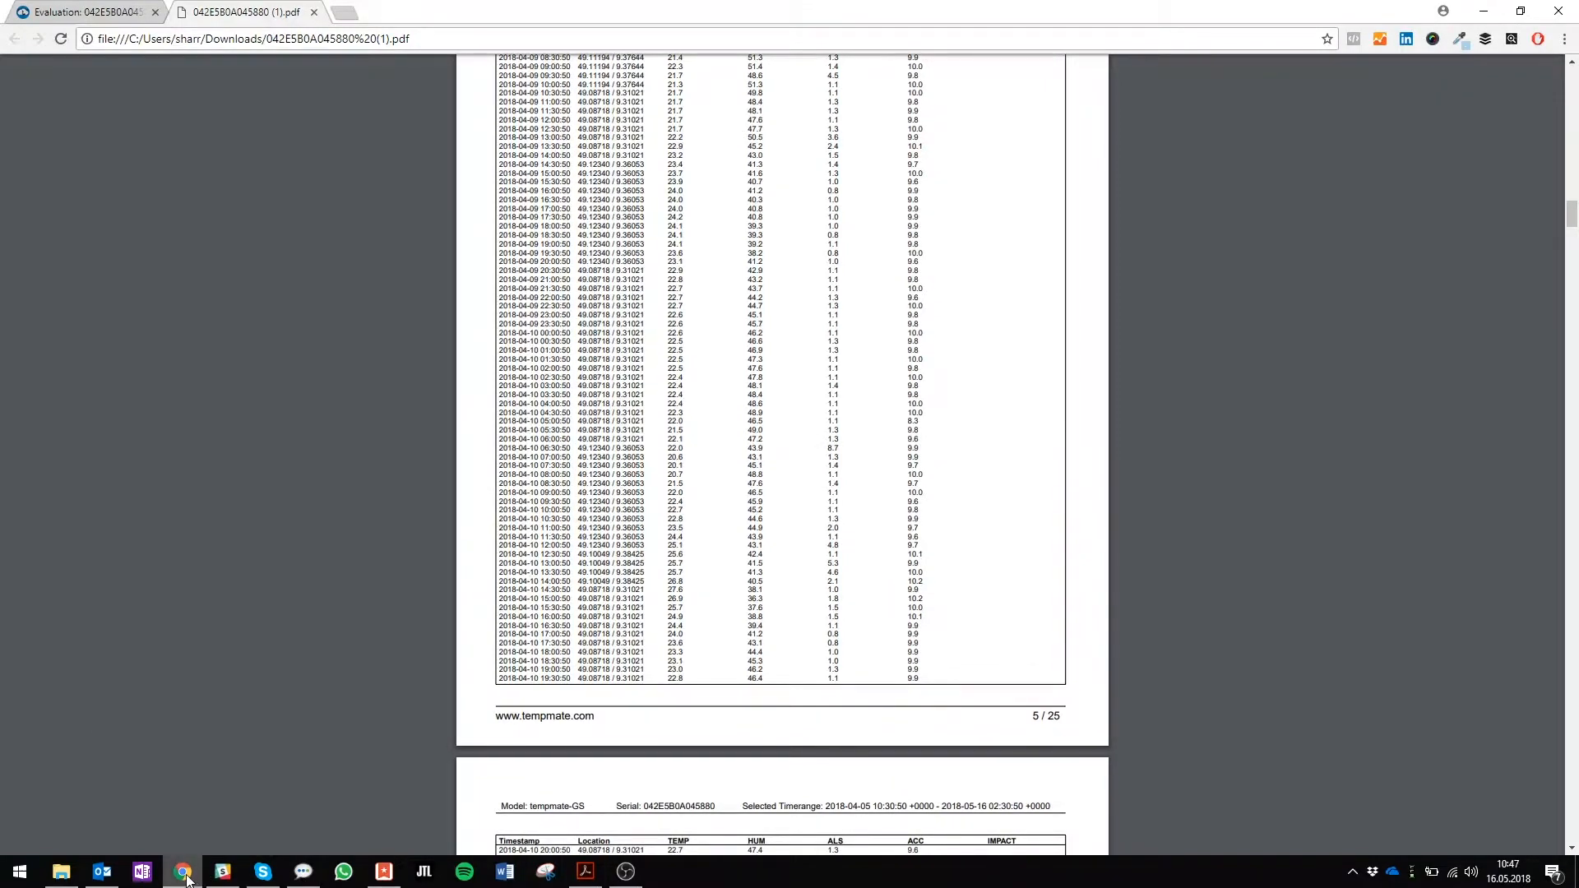
pyautogui.click(85, 12)
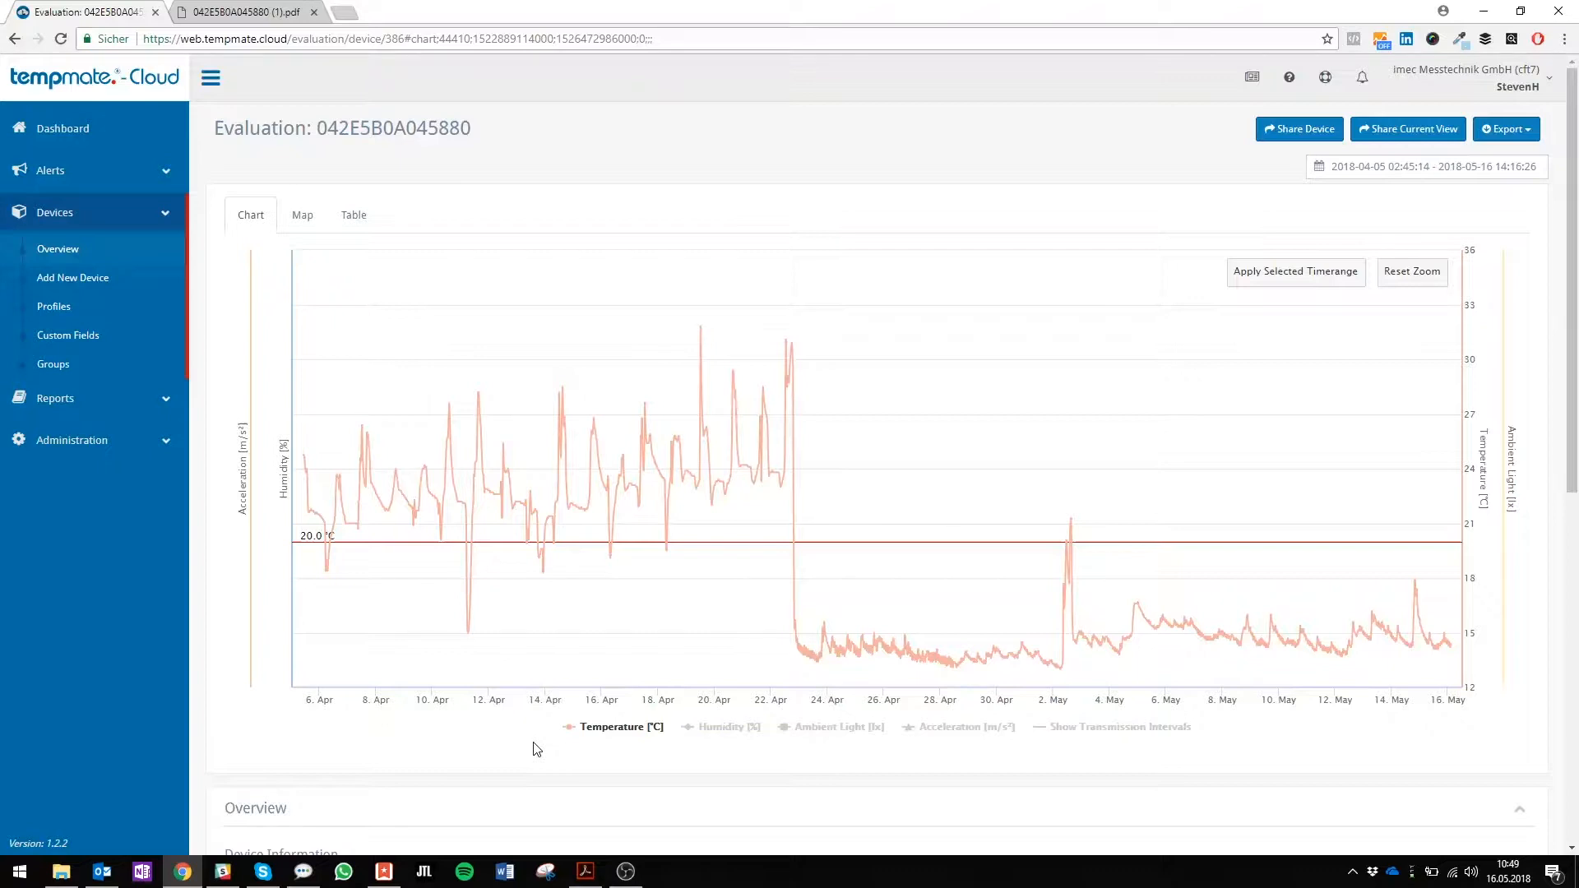
pyautogui.moveTo(360, 759)
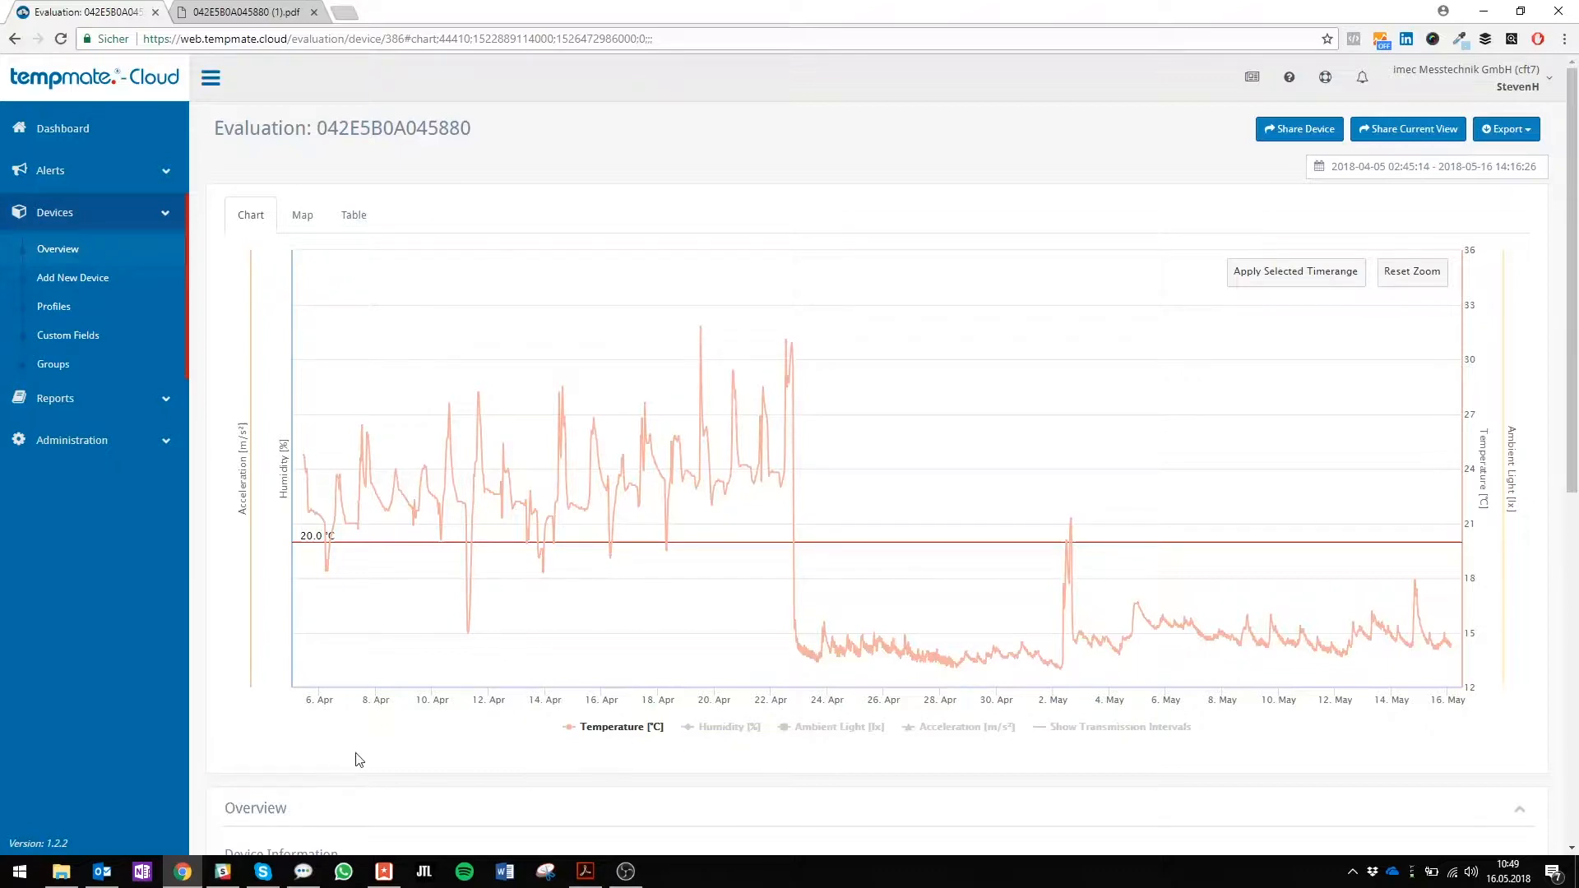
pyautogui.moveTo(642, 757)
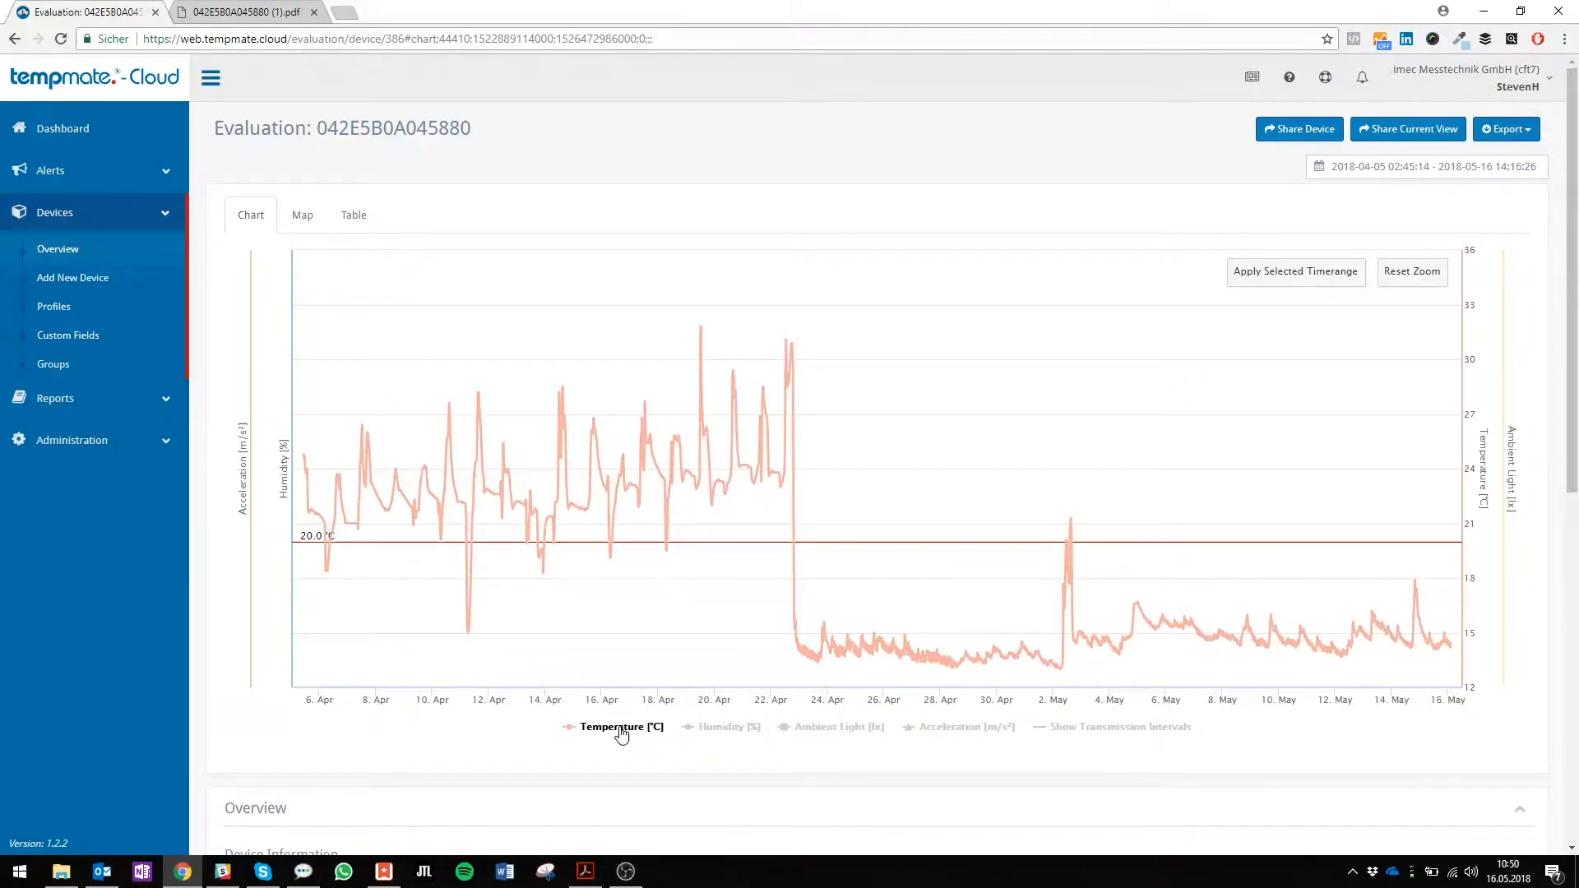
# Toggle the Humidity, Ambient Light and Acceleration chart series, leaving only Temperature visible.
pyautogui.click(728, 726)
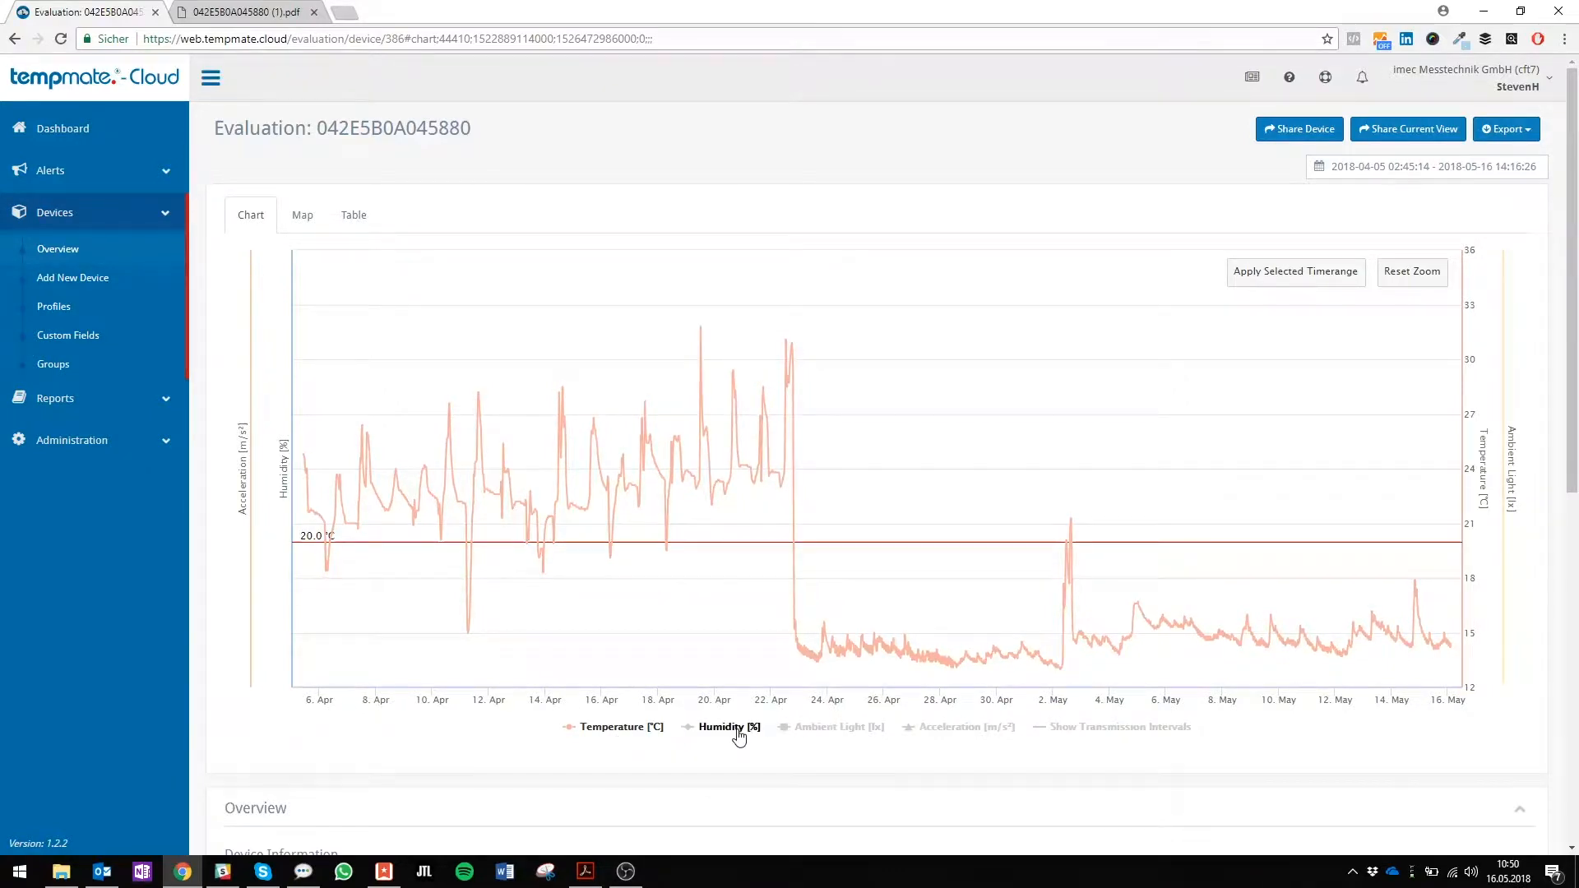
pyautogui.click(728, 727)
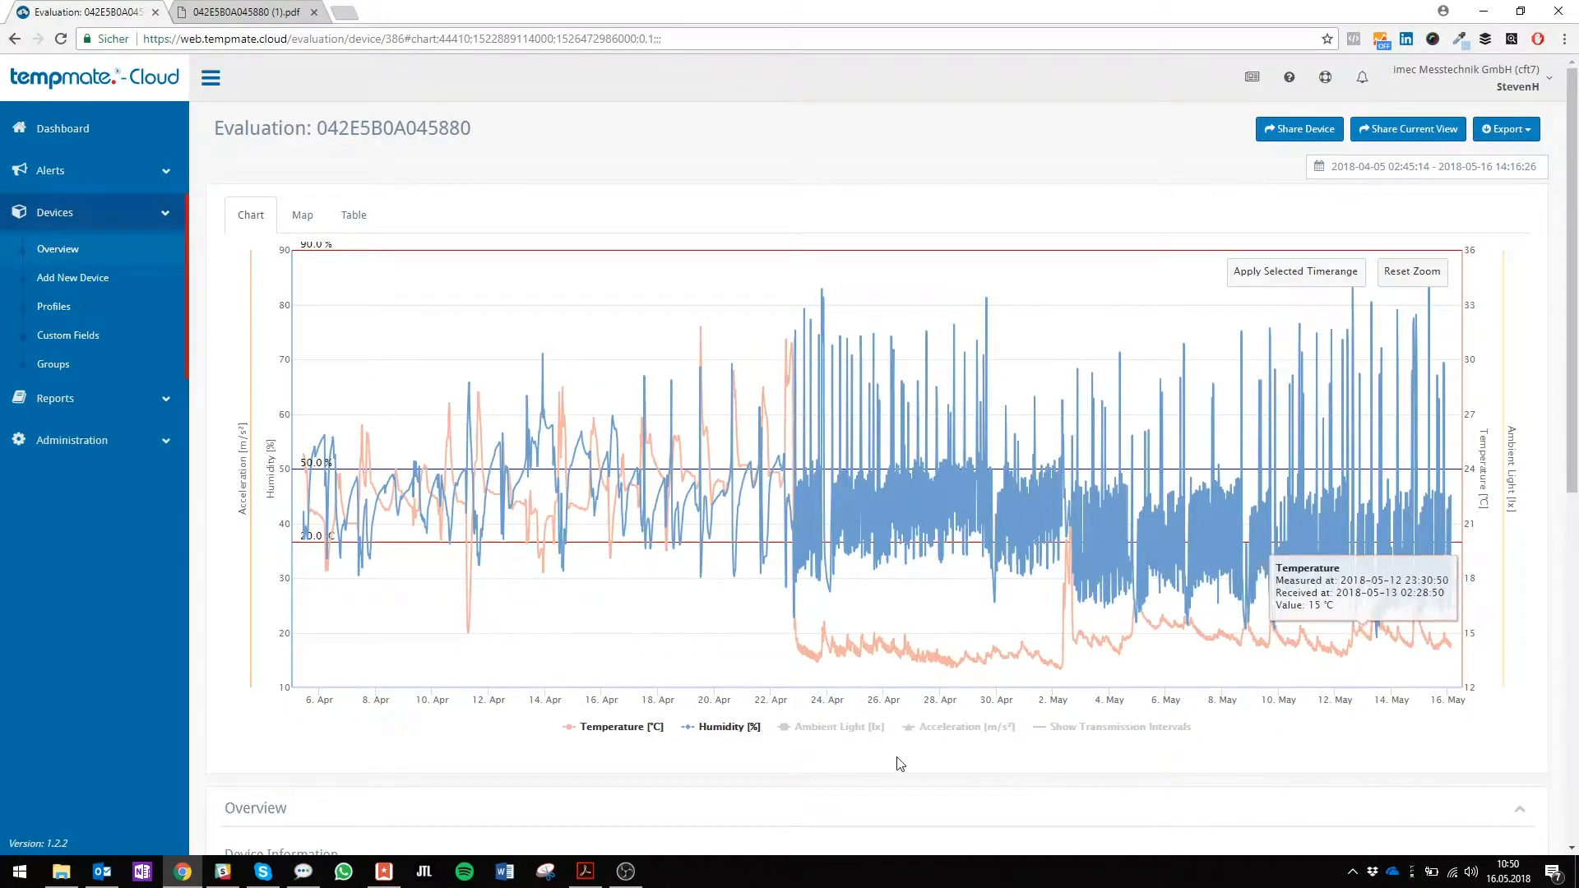
pyautogui.click(838, 726)
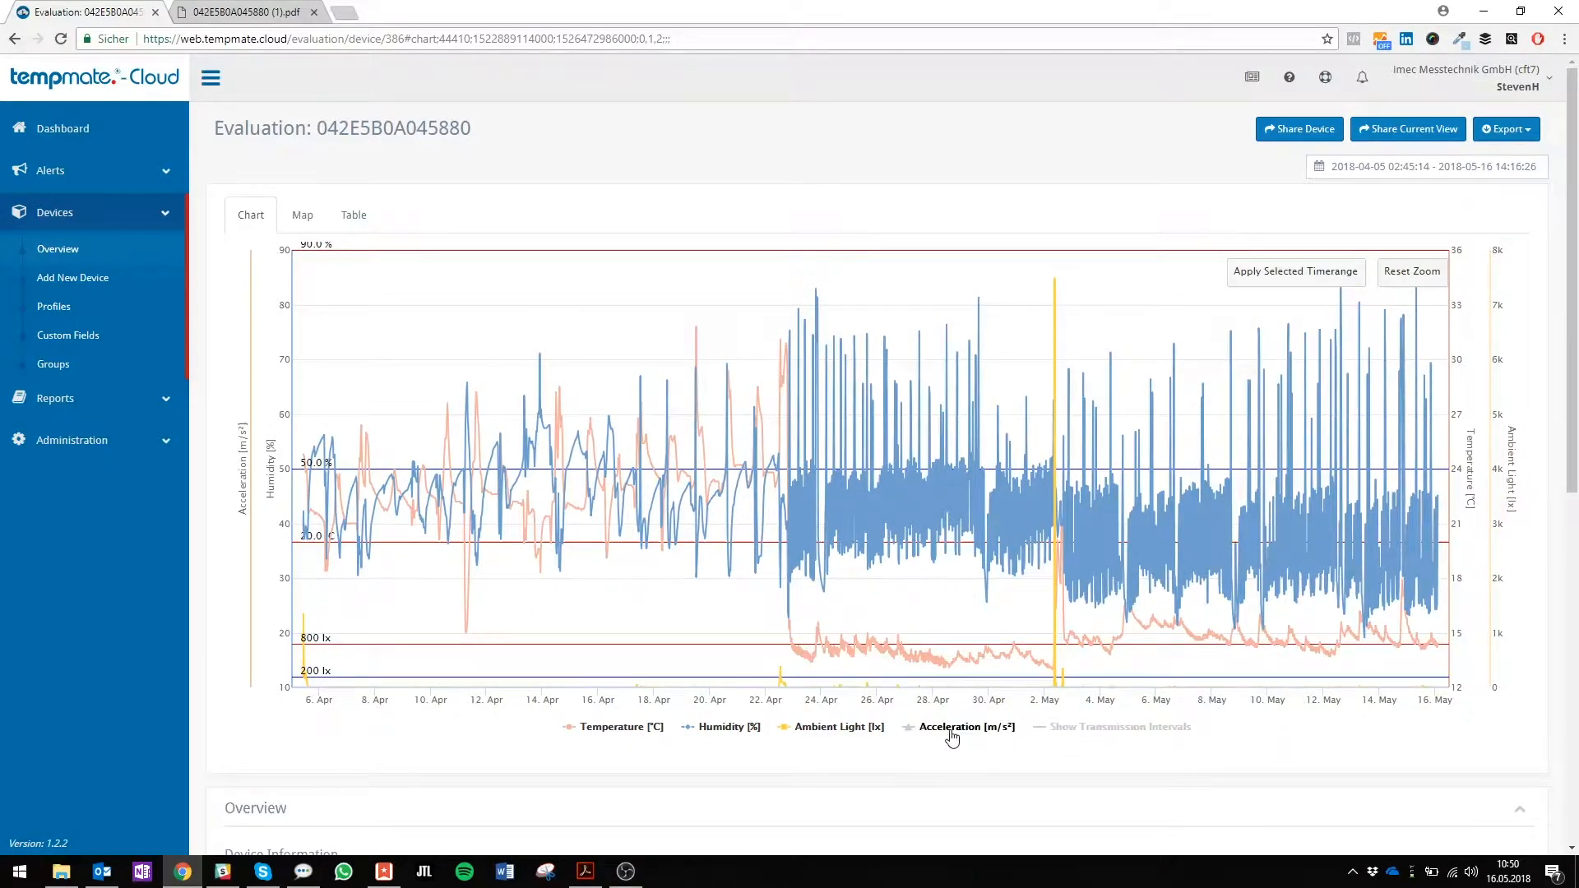
pyautogui.click(968, 726)
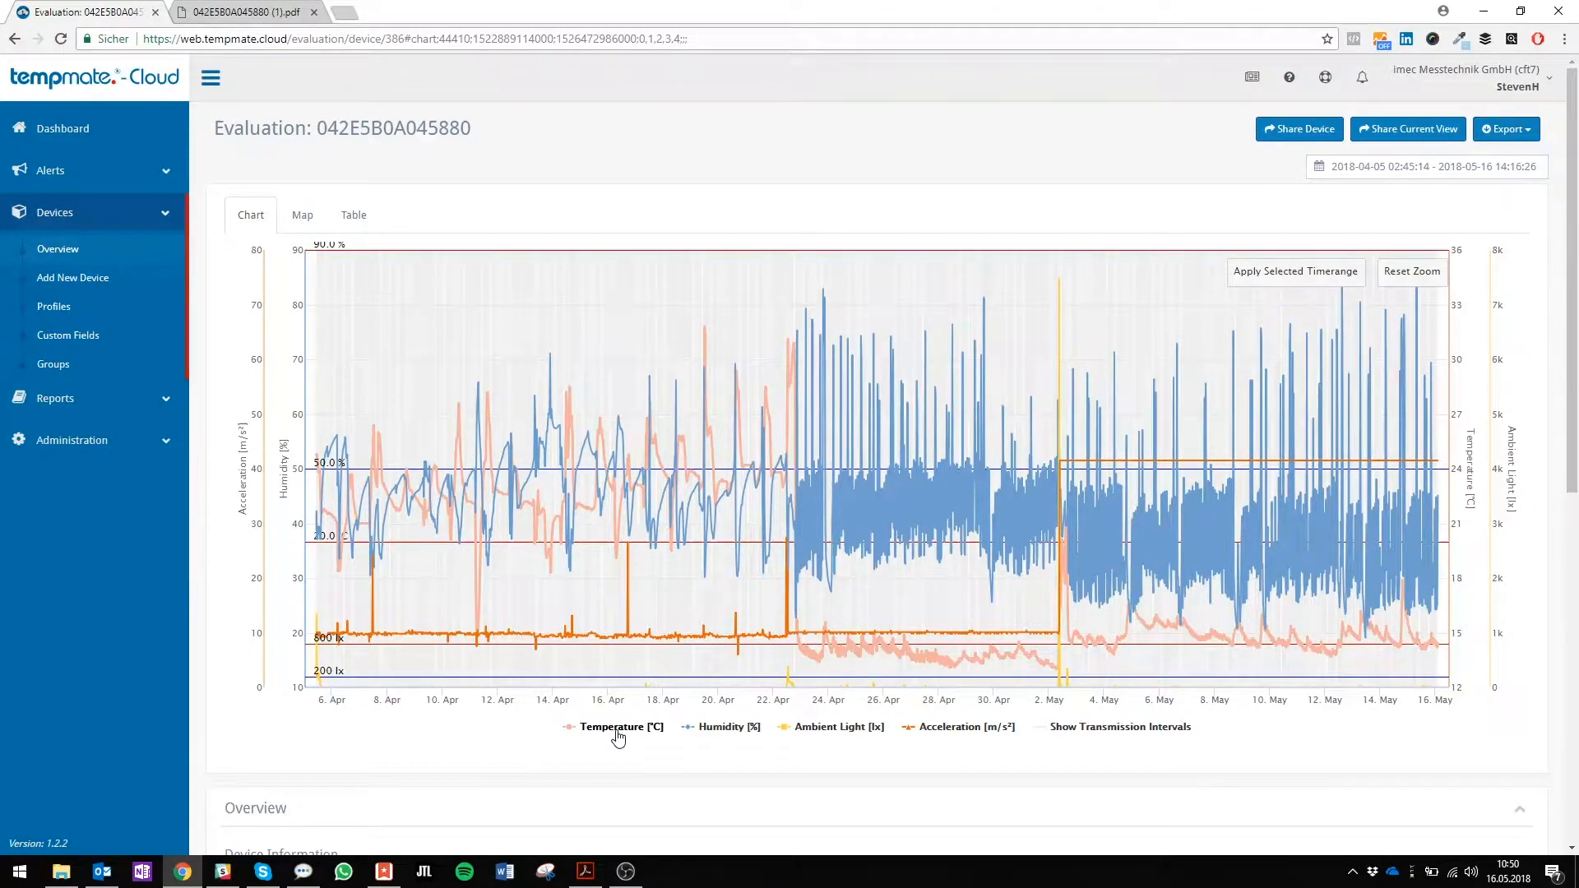
pyautogui.click(622, 726)
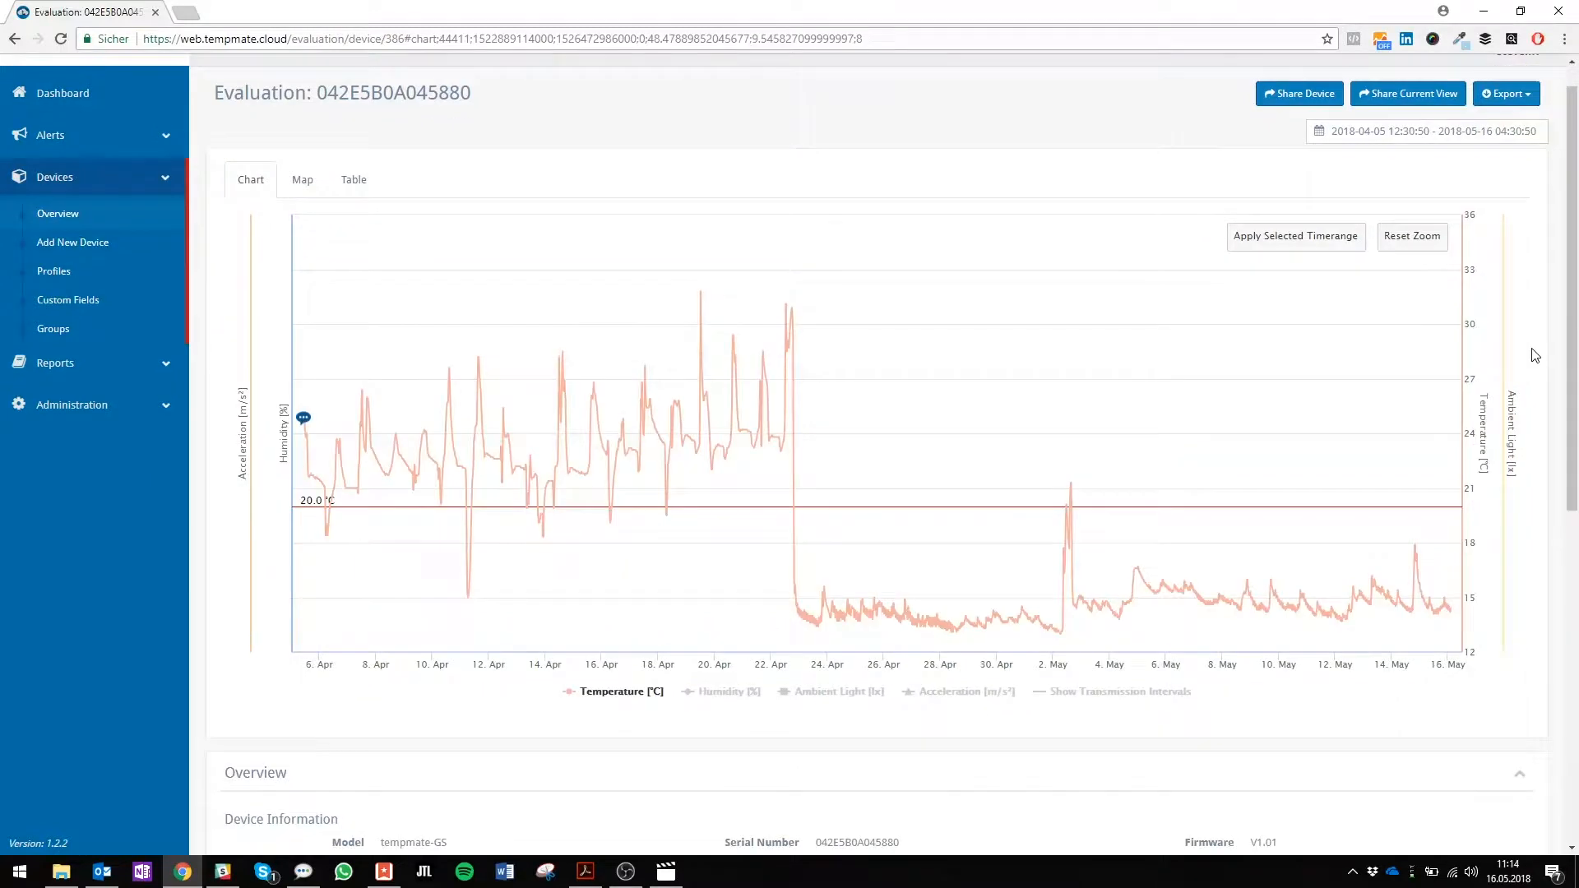
pyautogui.moveTo(1410, 584)
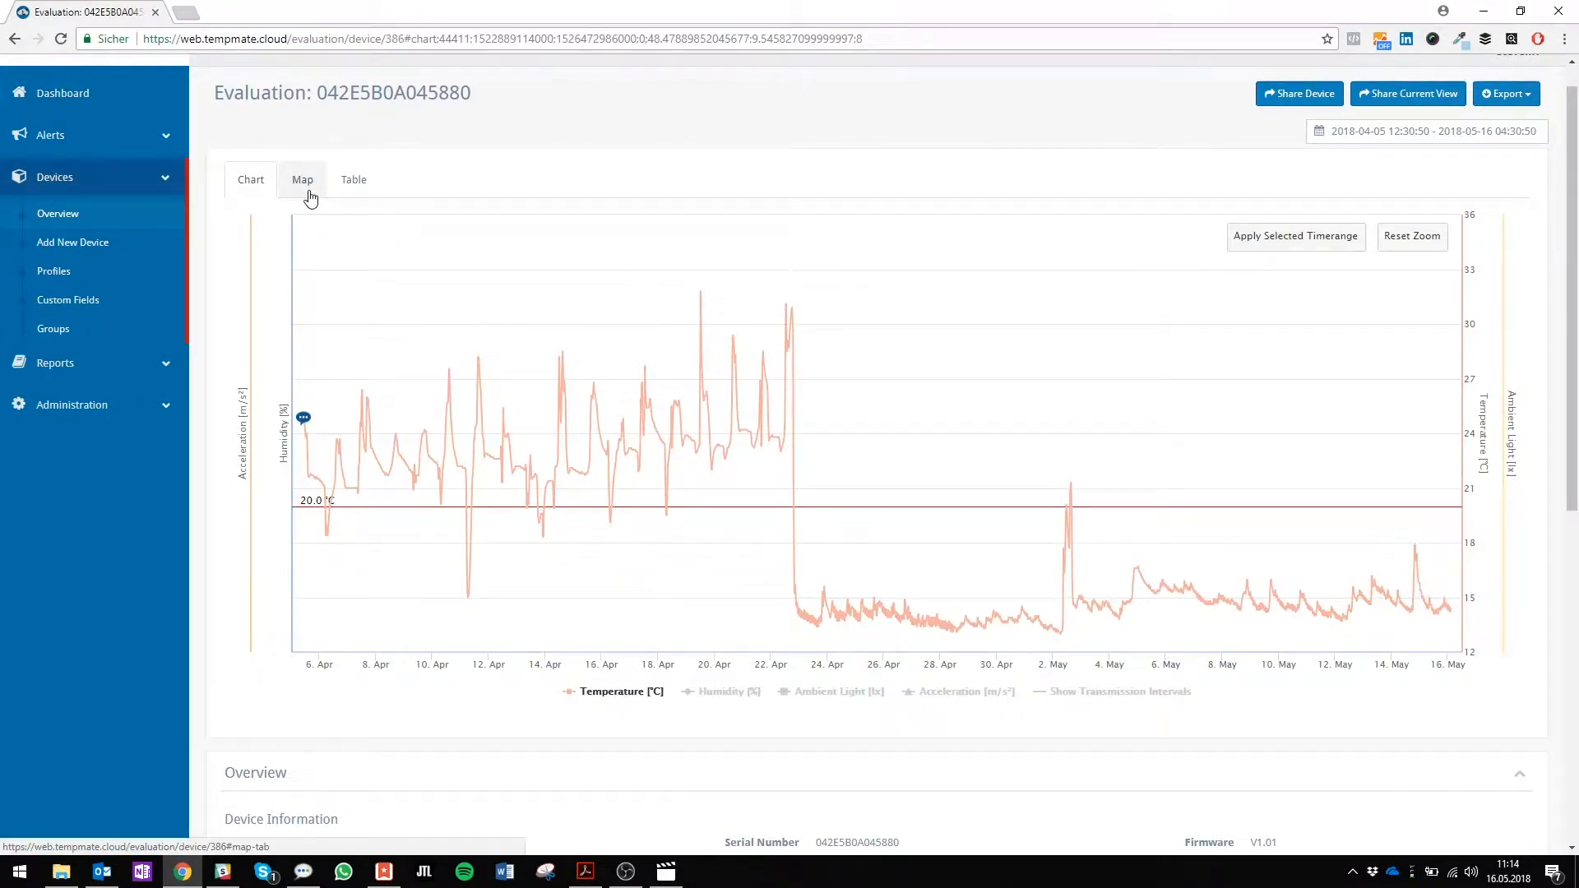
# Zoom in twice on the Stuttgart–Heilbronn route map, then show the measurements table.
pyautogui.click(301, 179)
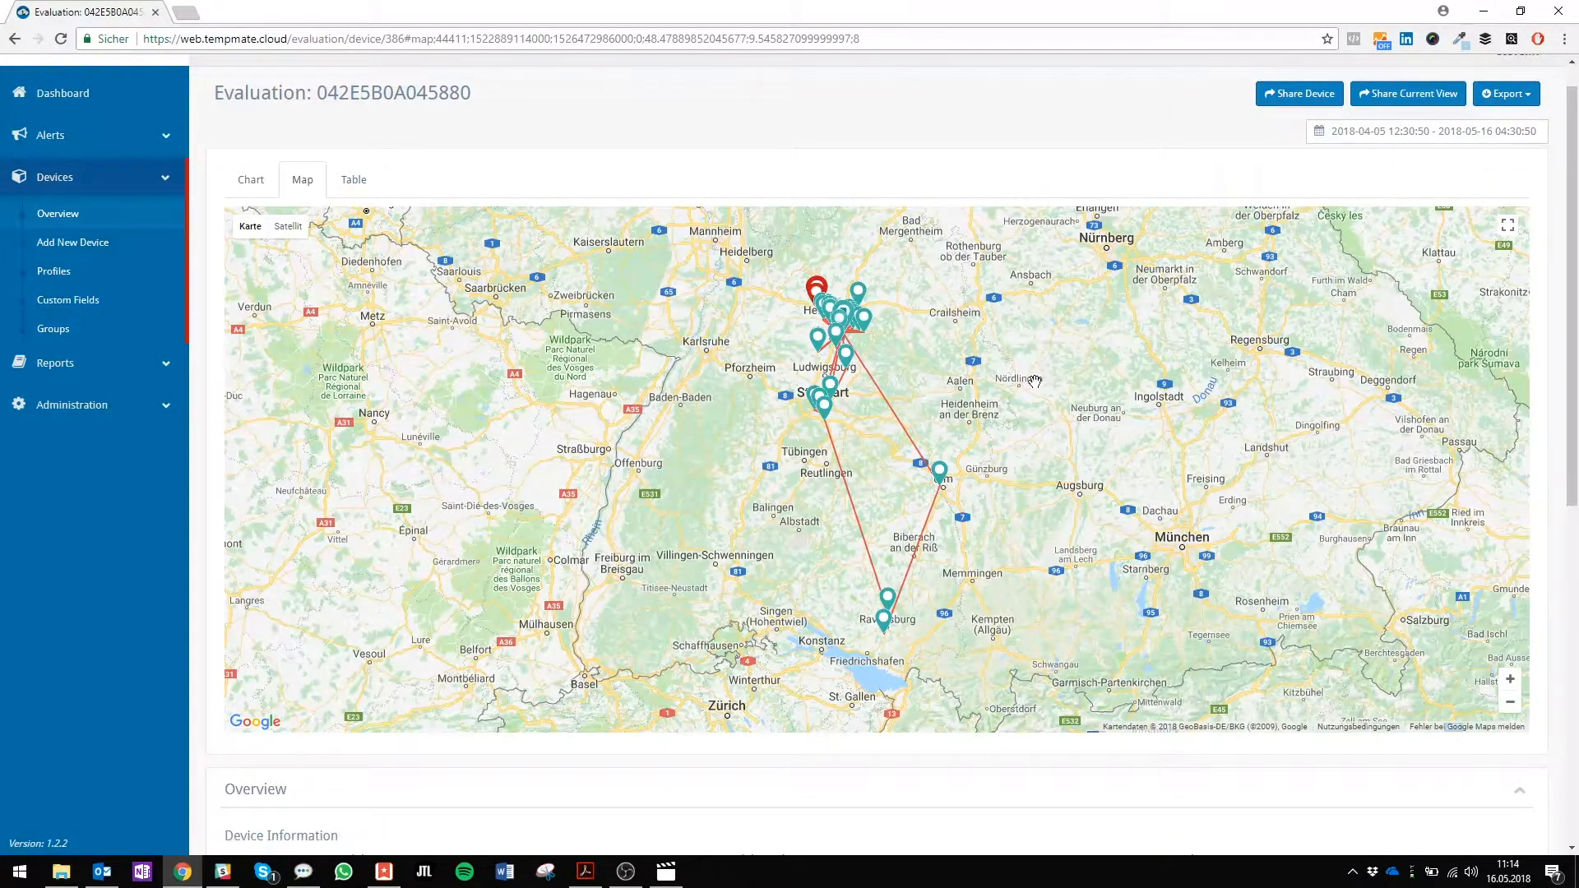
pyautogui.moveTo(1019, 646)
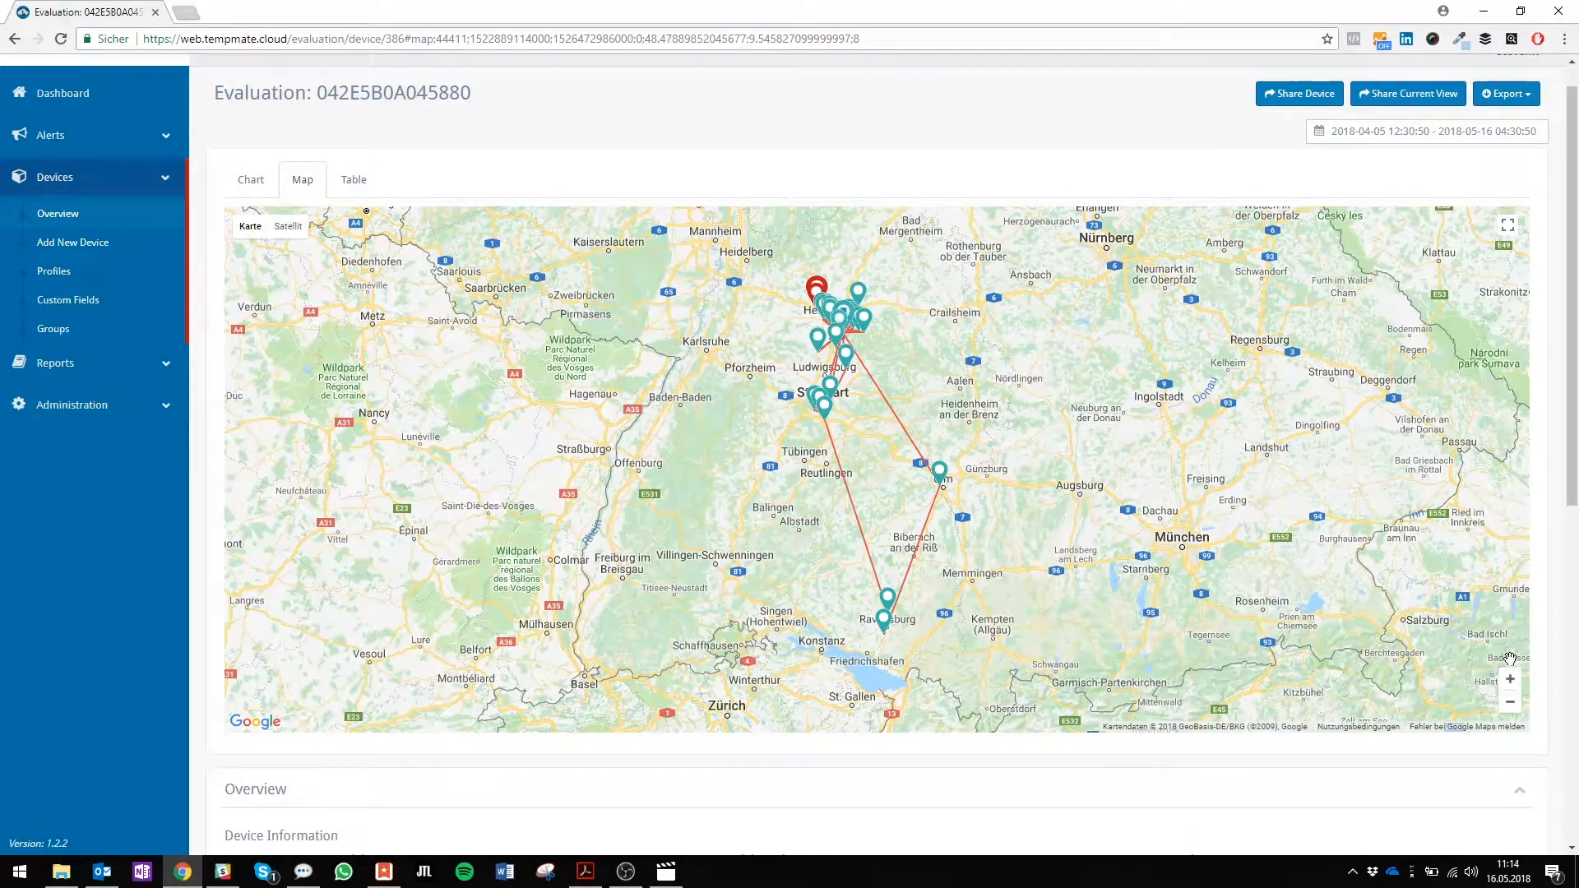
pyautogui.click(1510, 678)
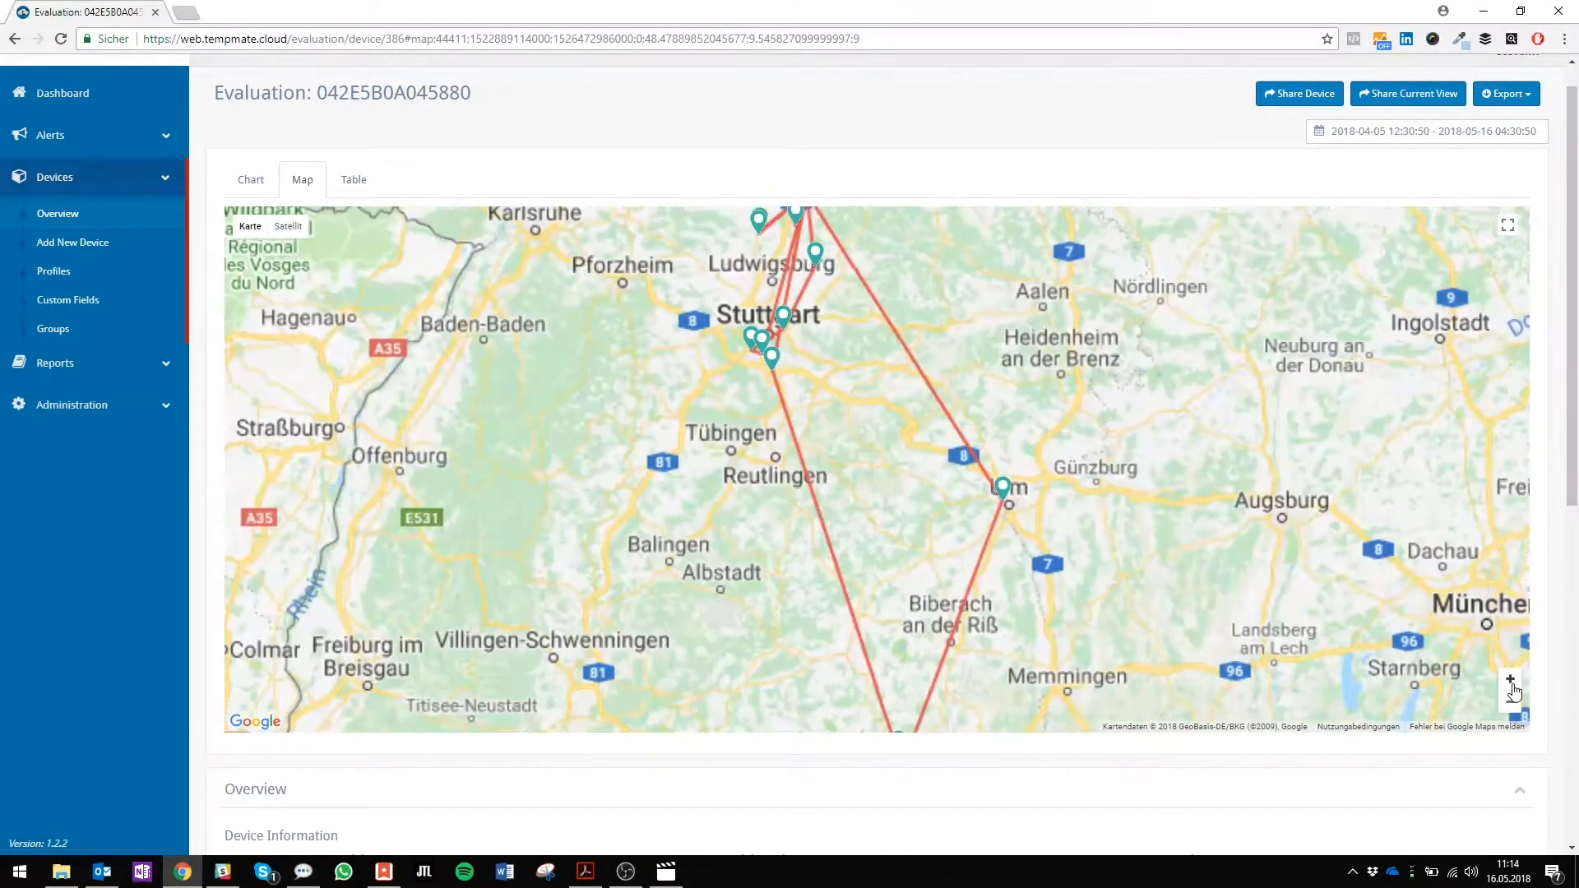
pyautogui.click(1510, 679)
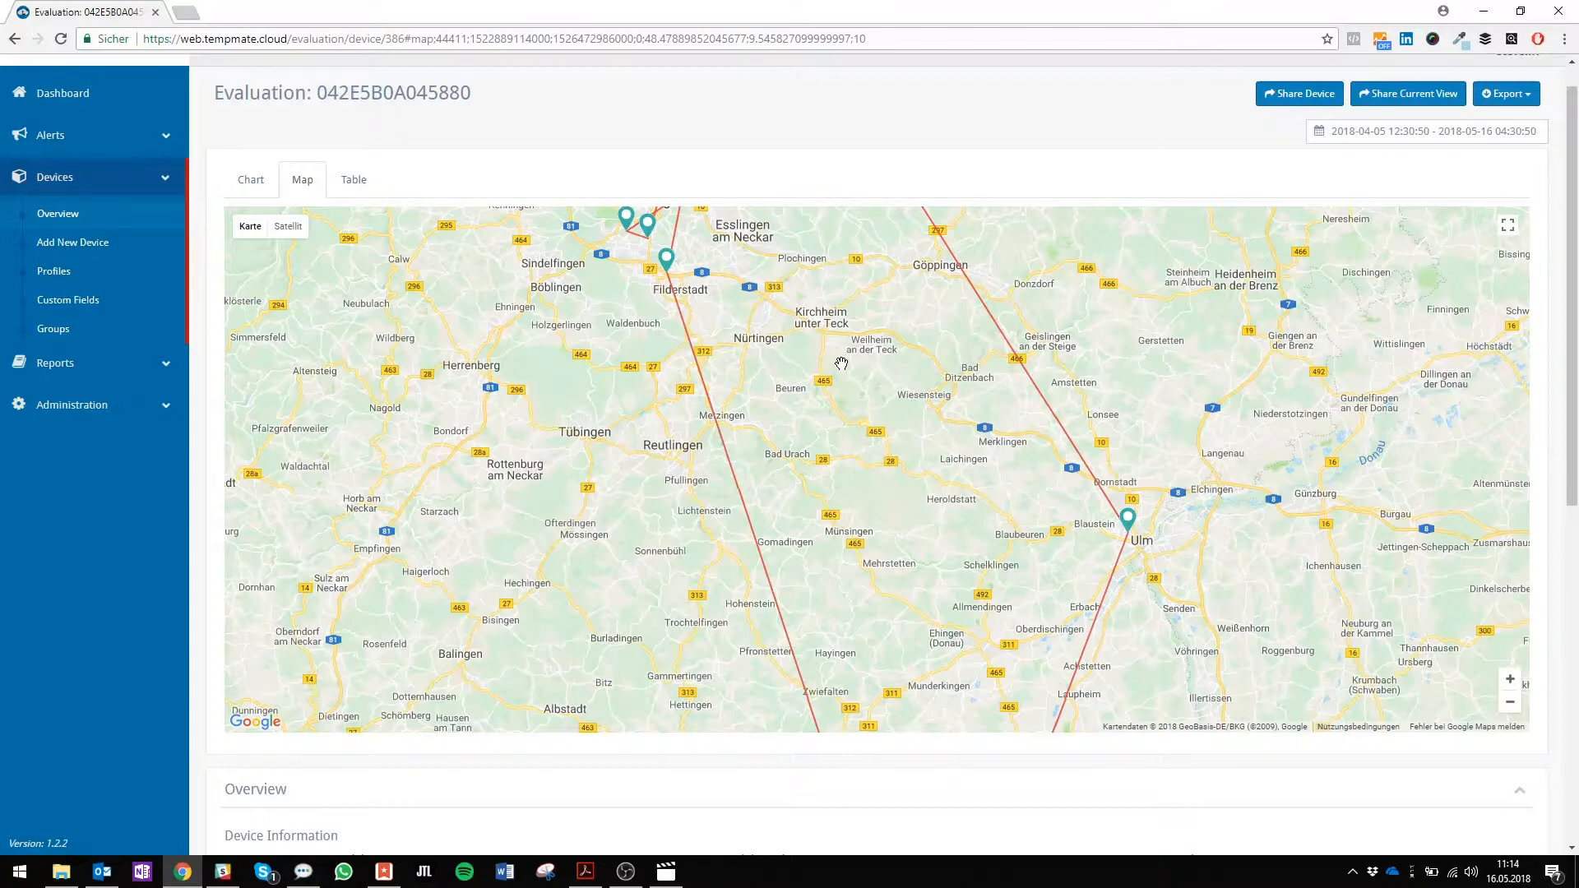
pyautogui.moveTo(770, 316)
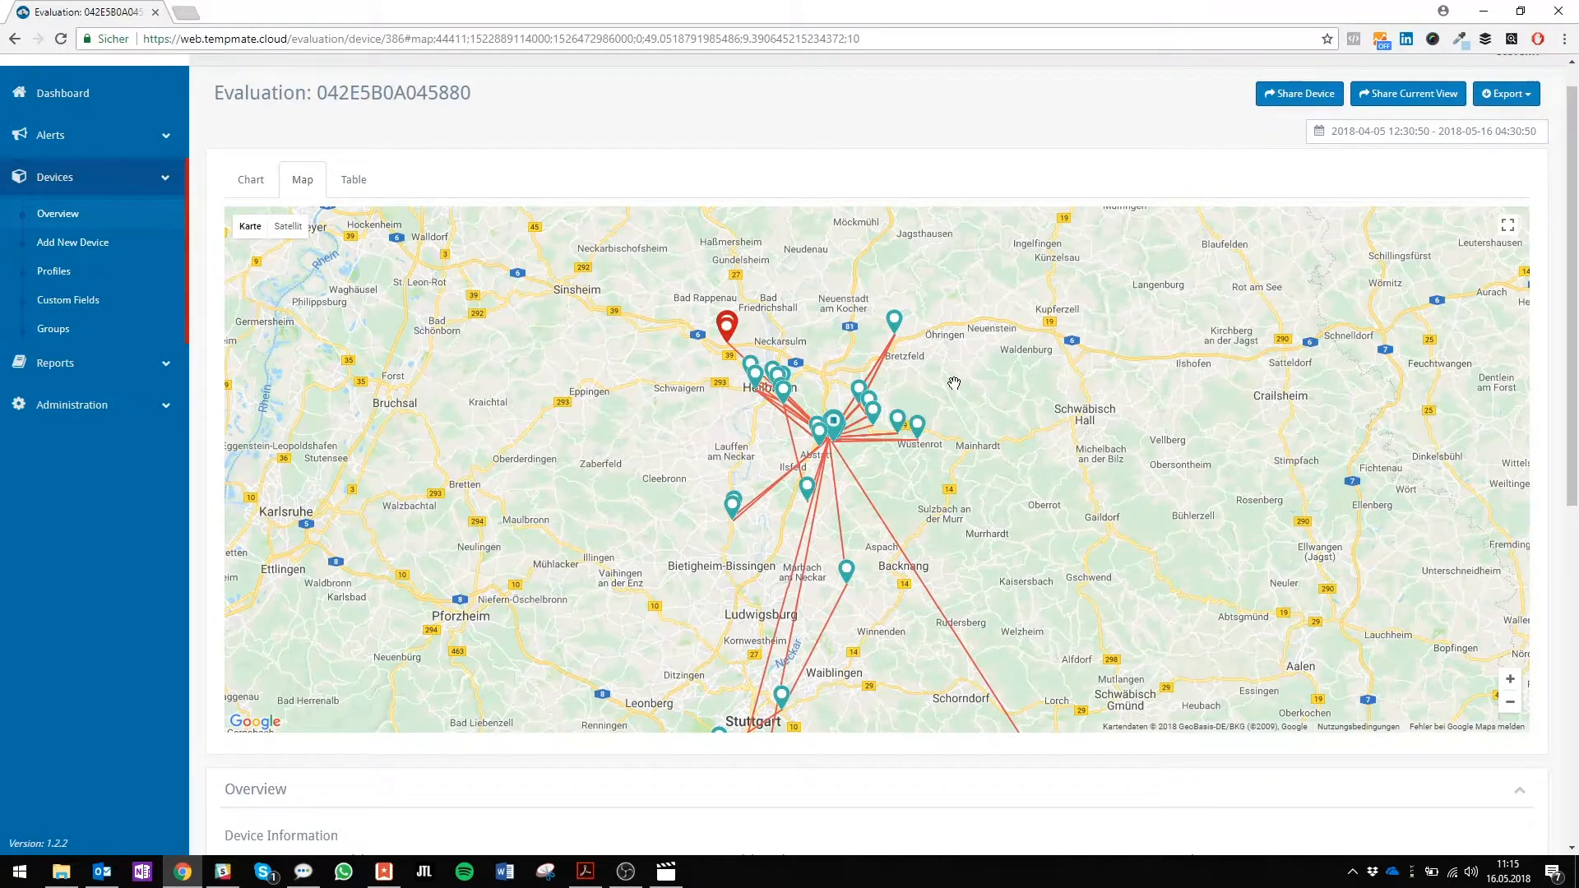
pyautogui.moveTo(619, 849)
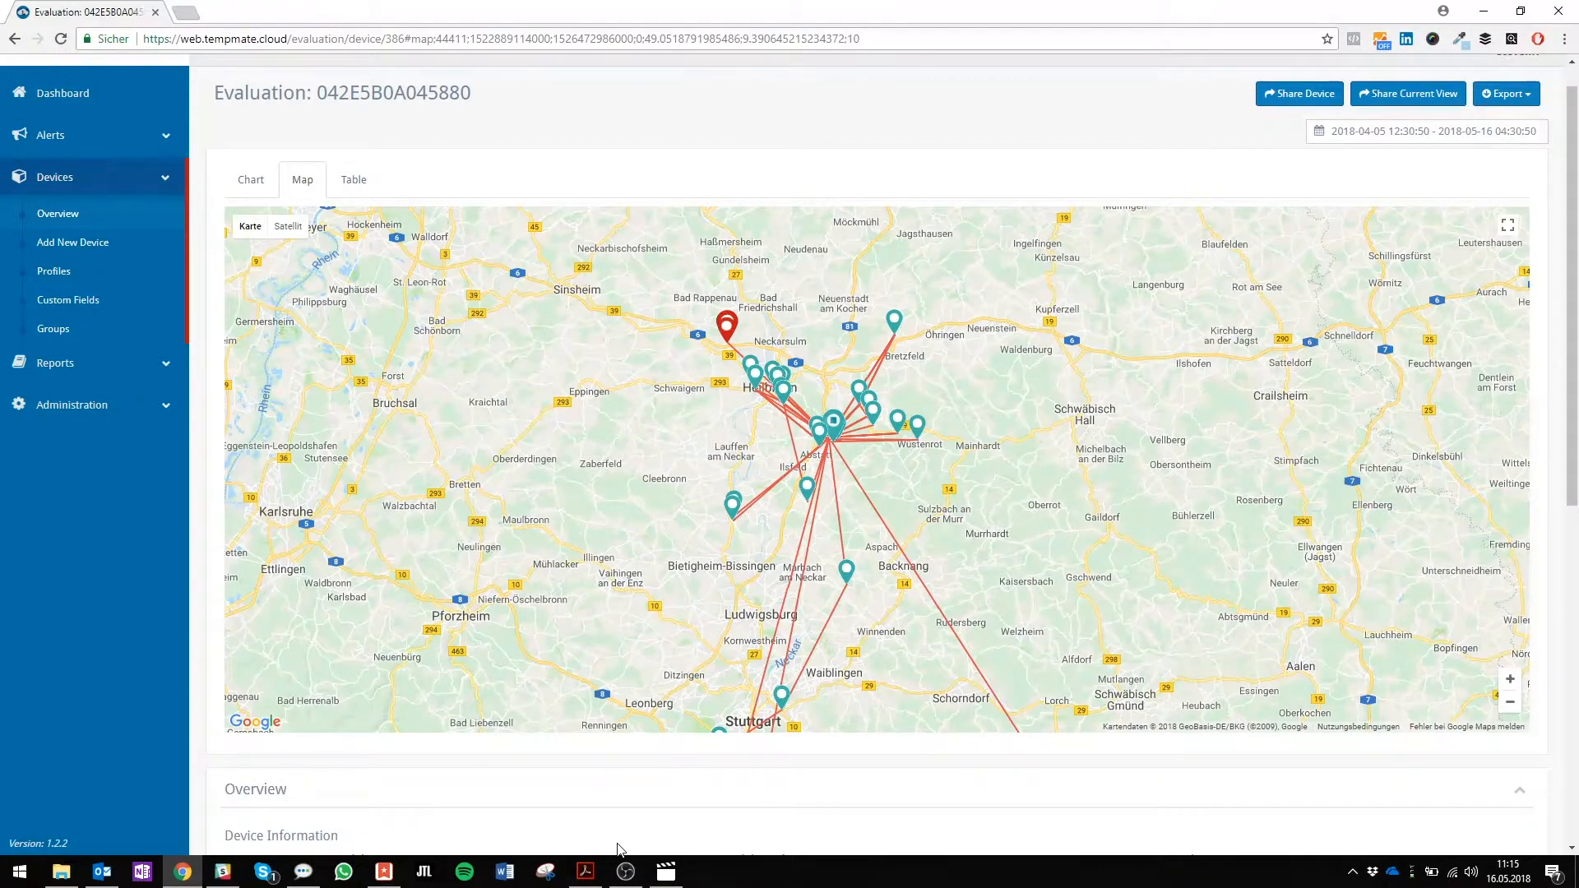
pyautogui.click(354, 180)
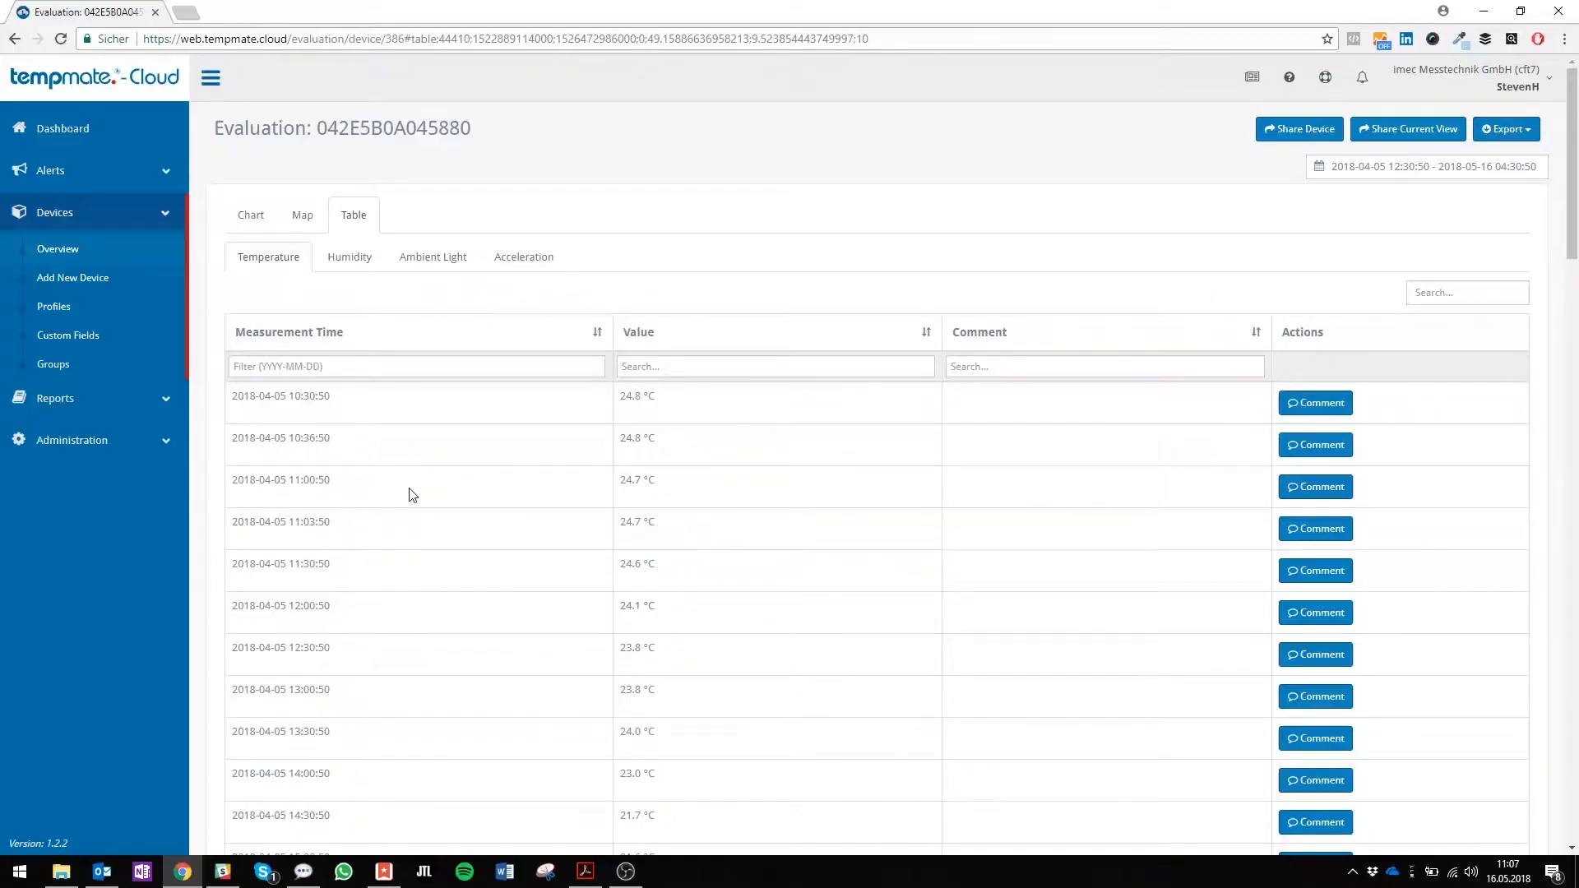
# Scroll the Temperature table and open the comment dialog for the 10:36:50 reading.
pyautogui.scroll(-3)
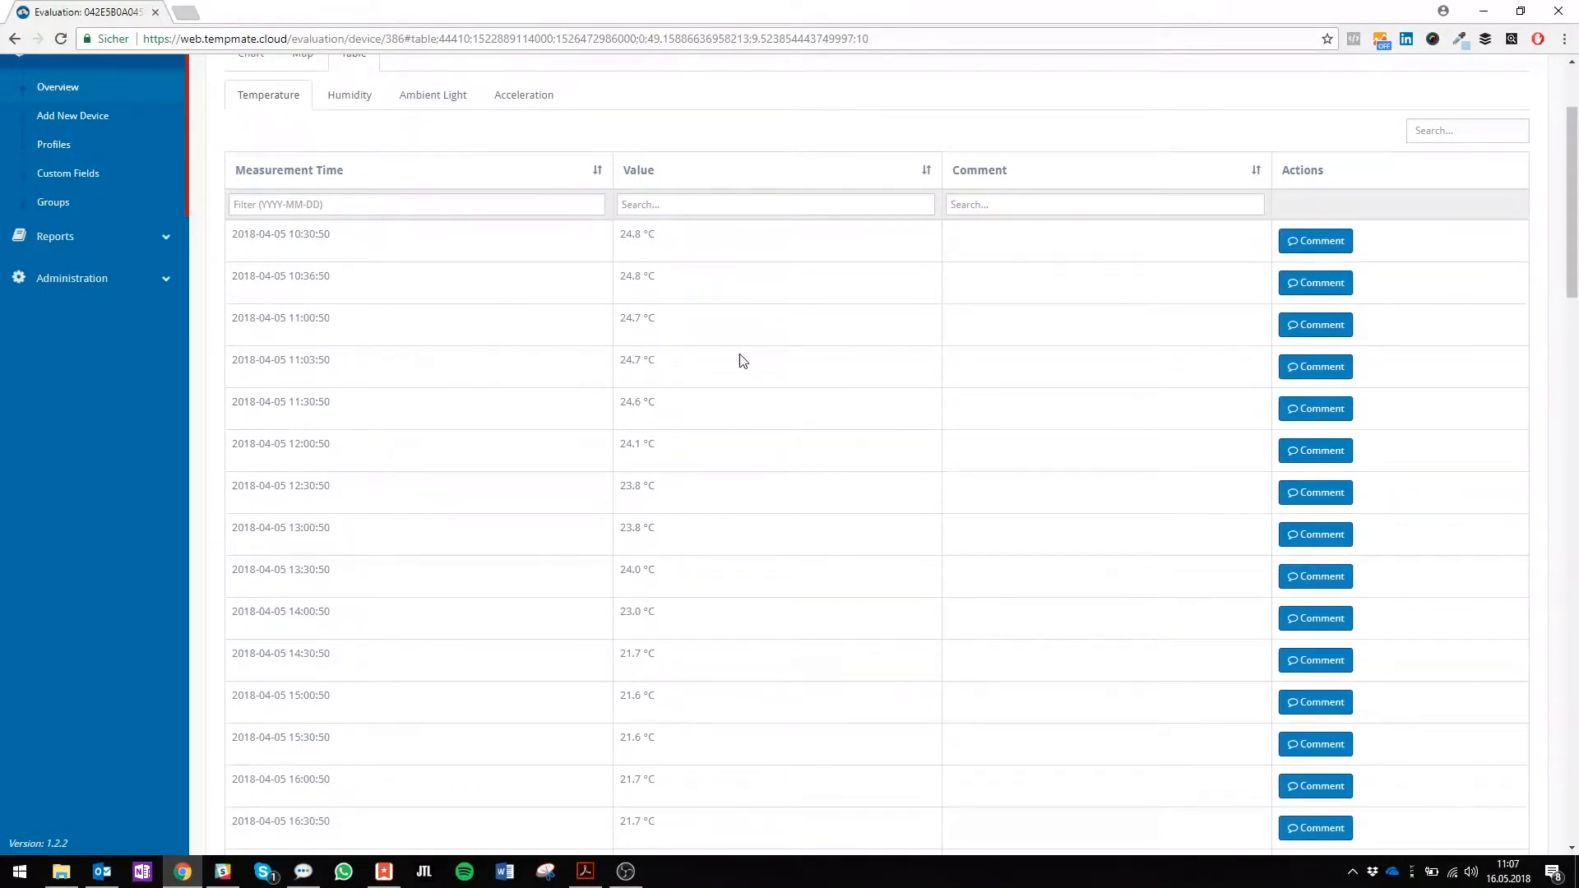
pyautogui.scroll(-3)
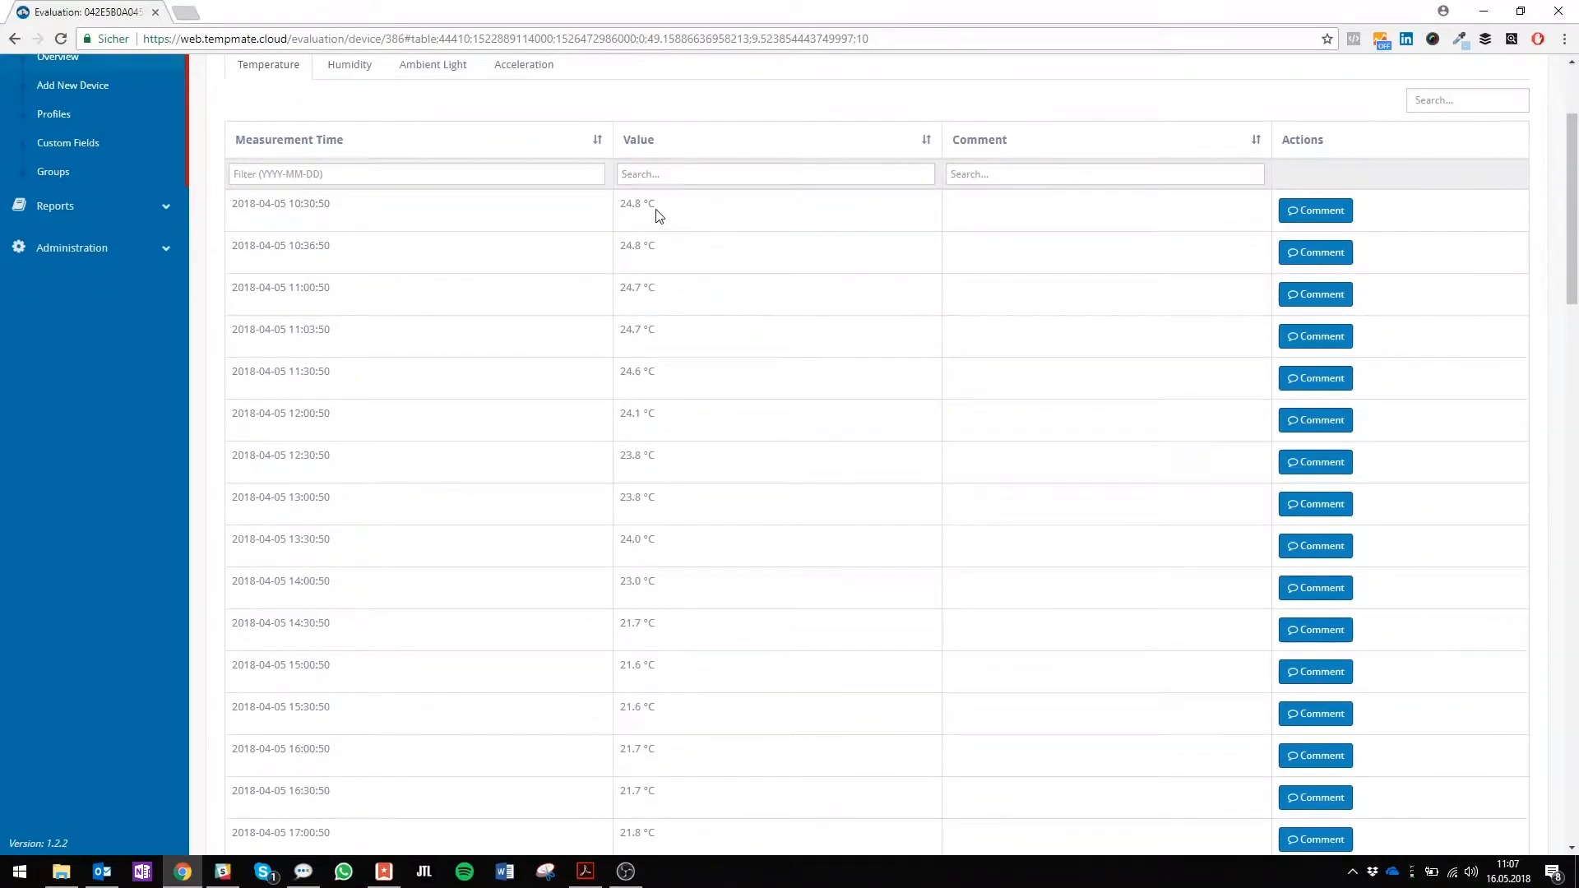
pyautogui.moveTo(719, 310)
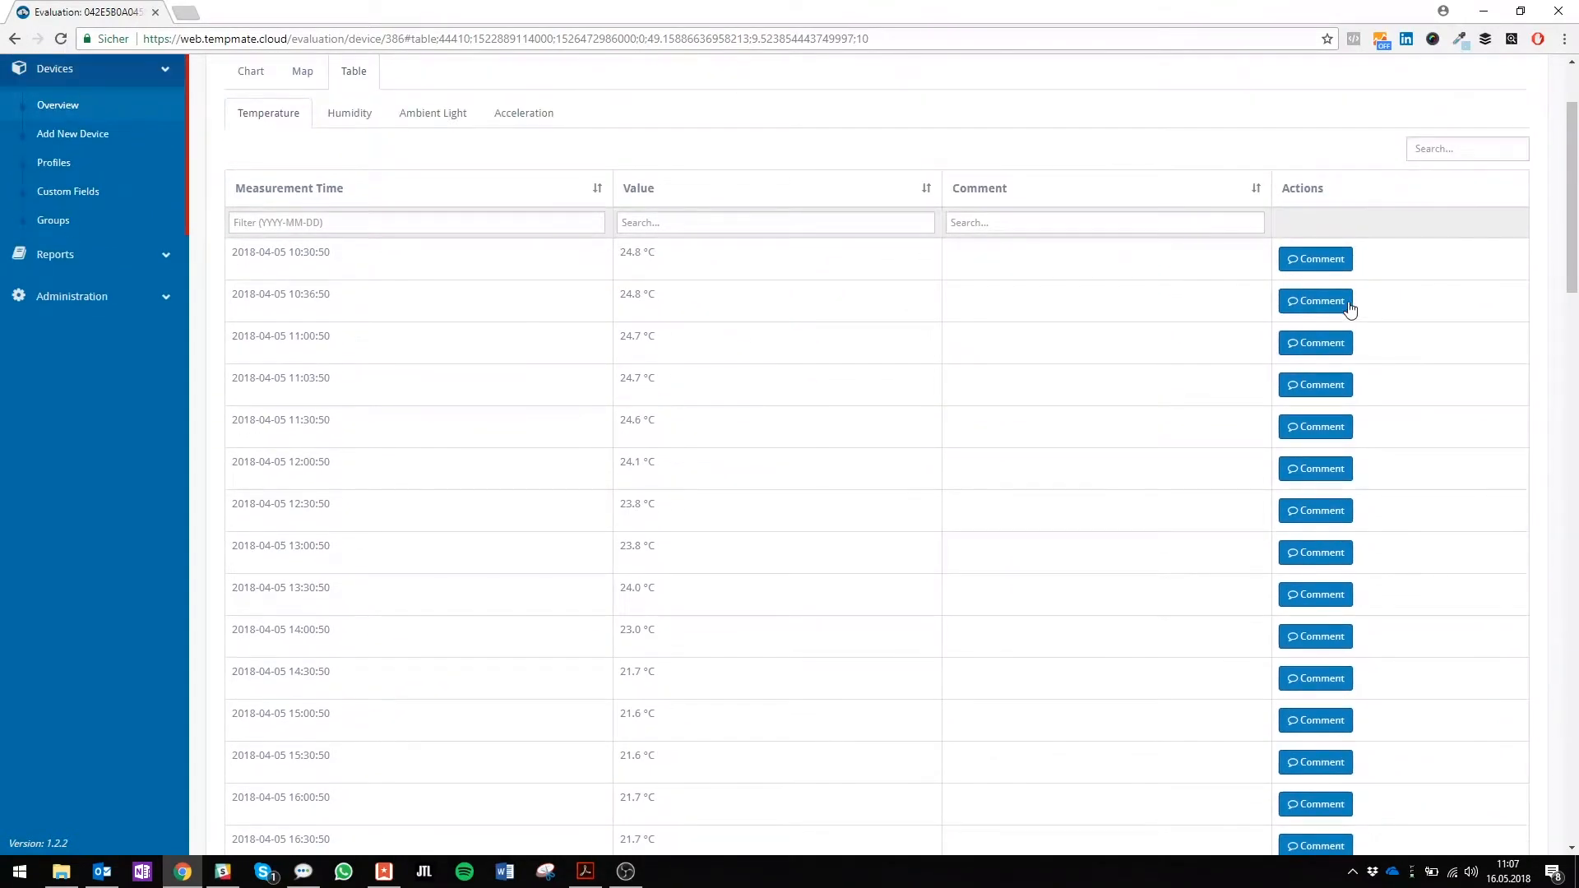
pyautogui.click(1315, 300)
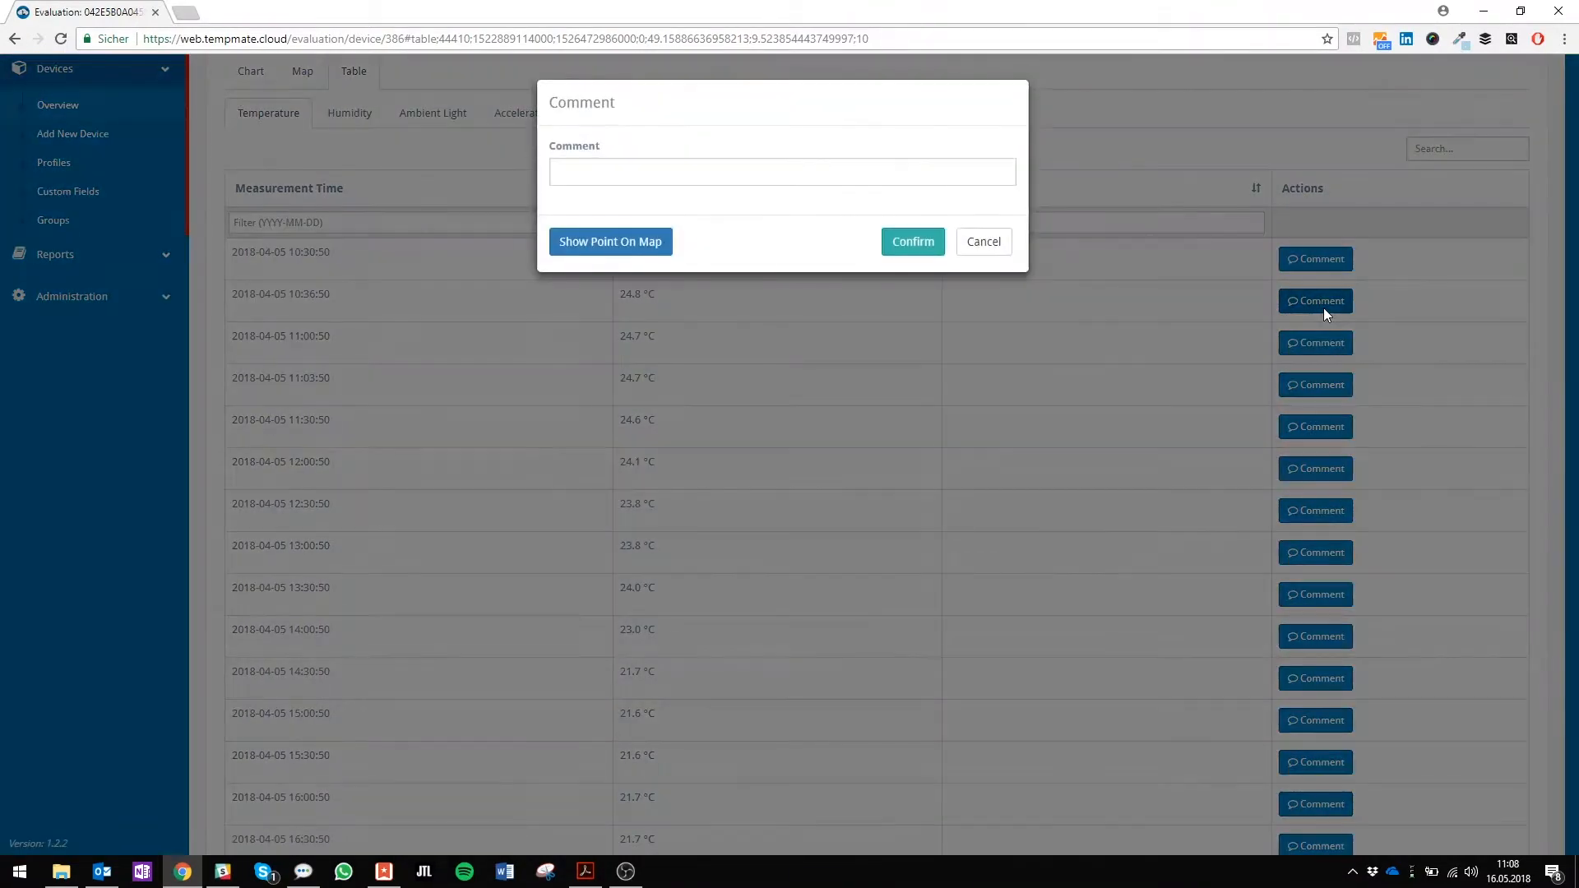
# Enter 'Test Note' via the 'Tes' suggestion and confirm the comment.
pyautogui.click(782, 171)
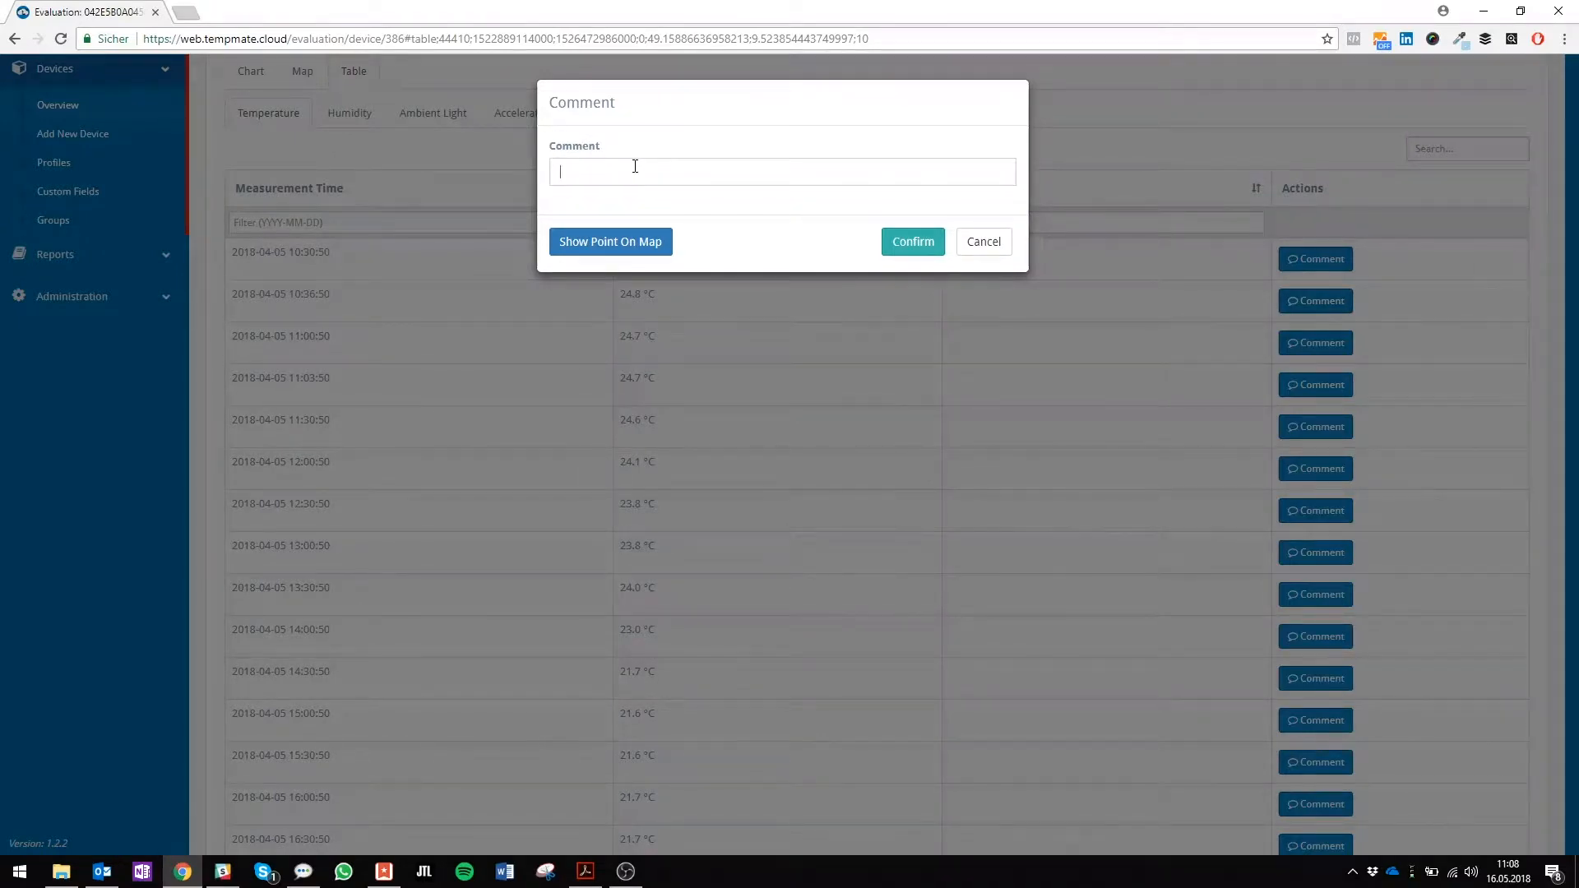
pyautogui.write('Tes')
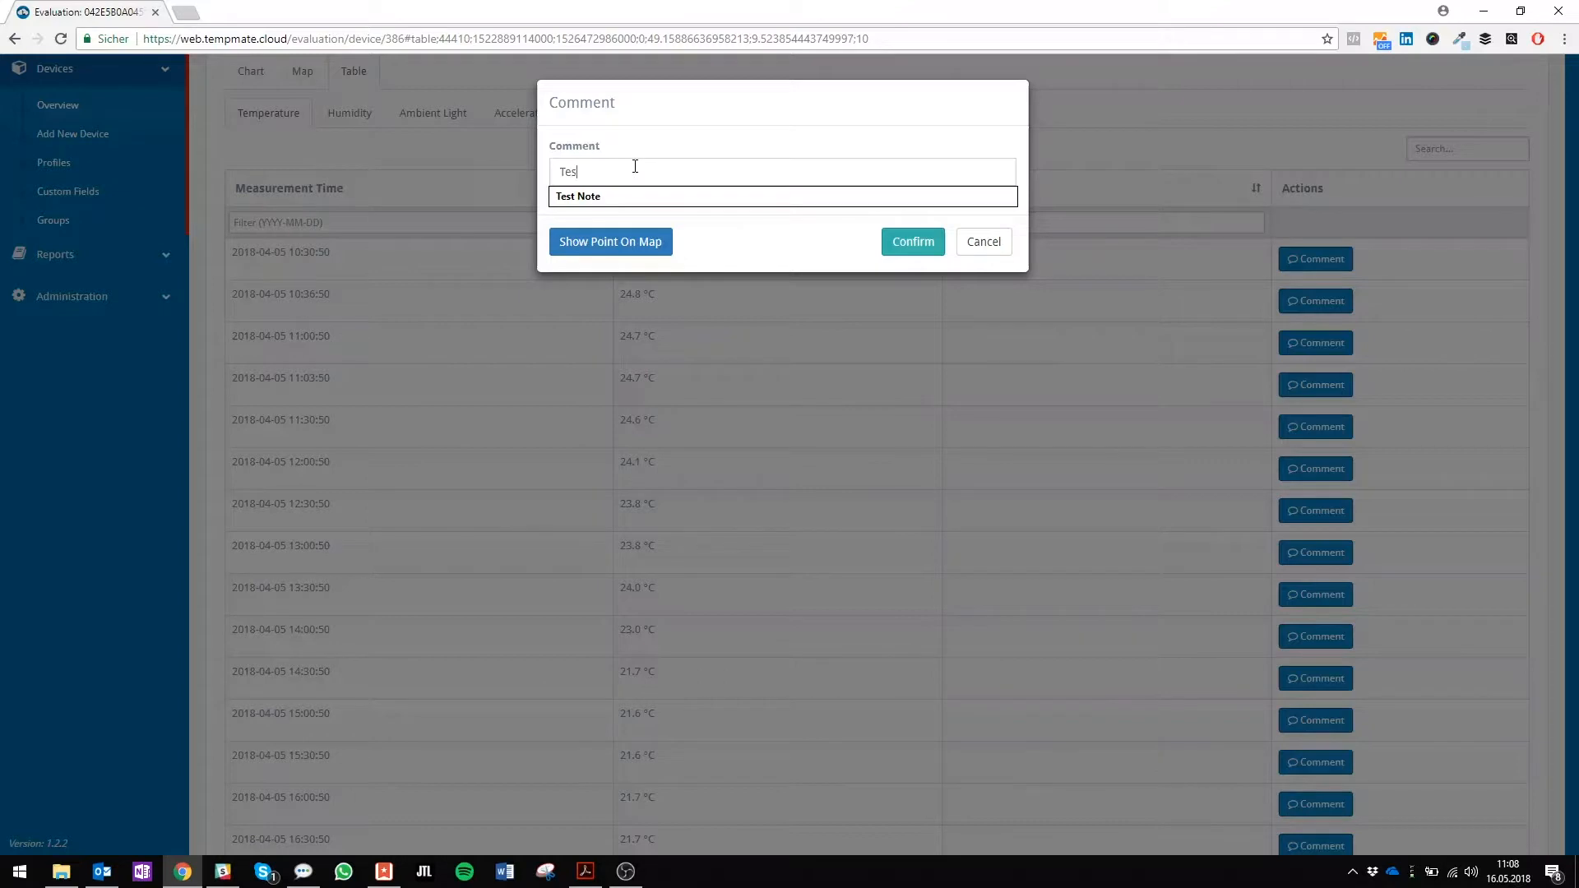
pyautogui.click(578, 196)
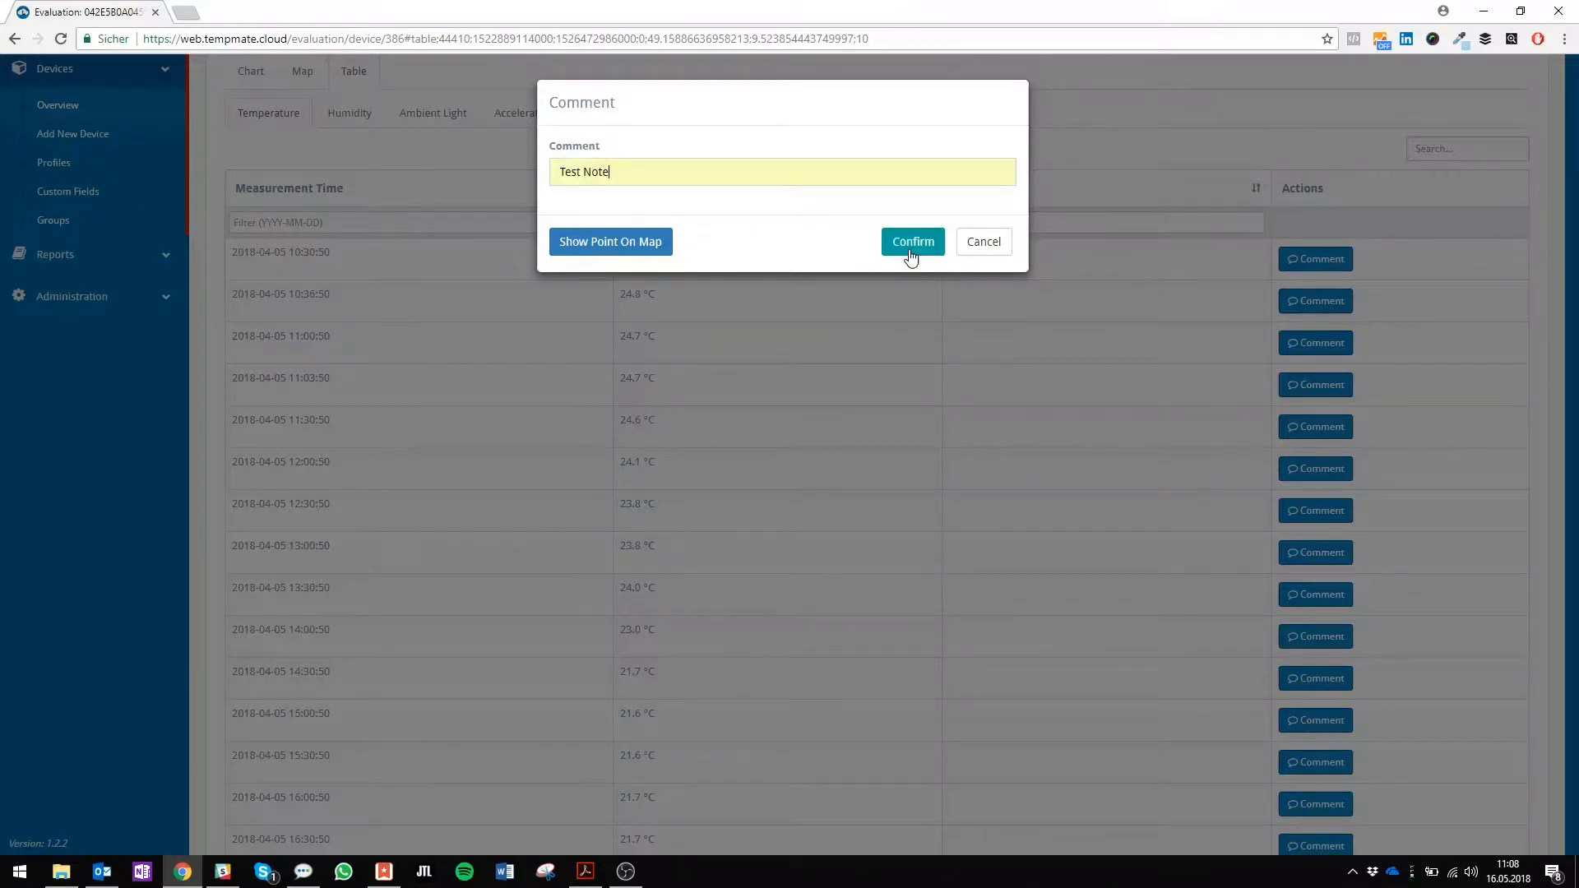
pyautogui.click(911, 241)
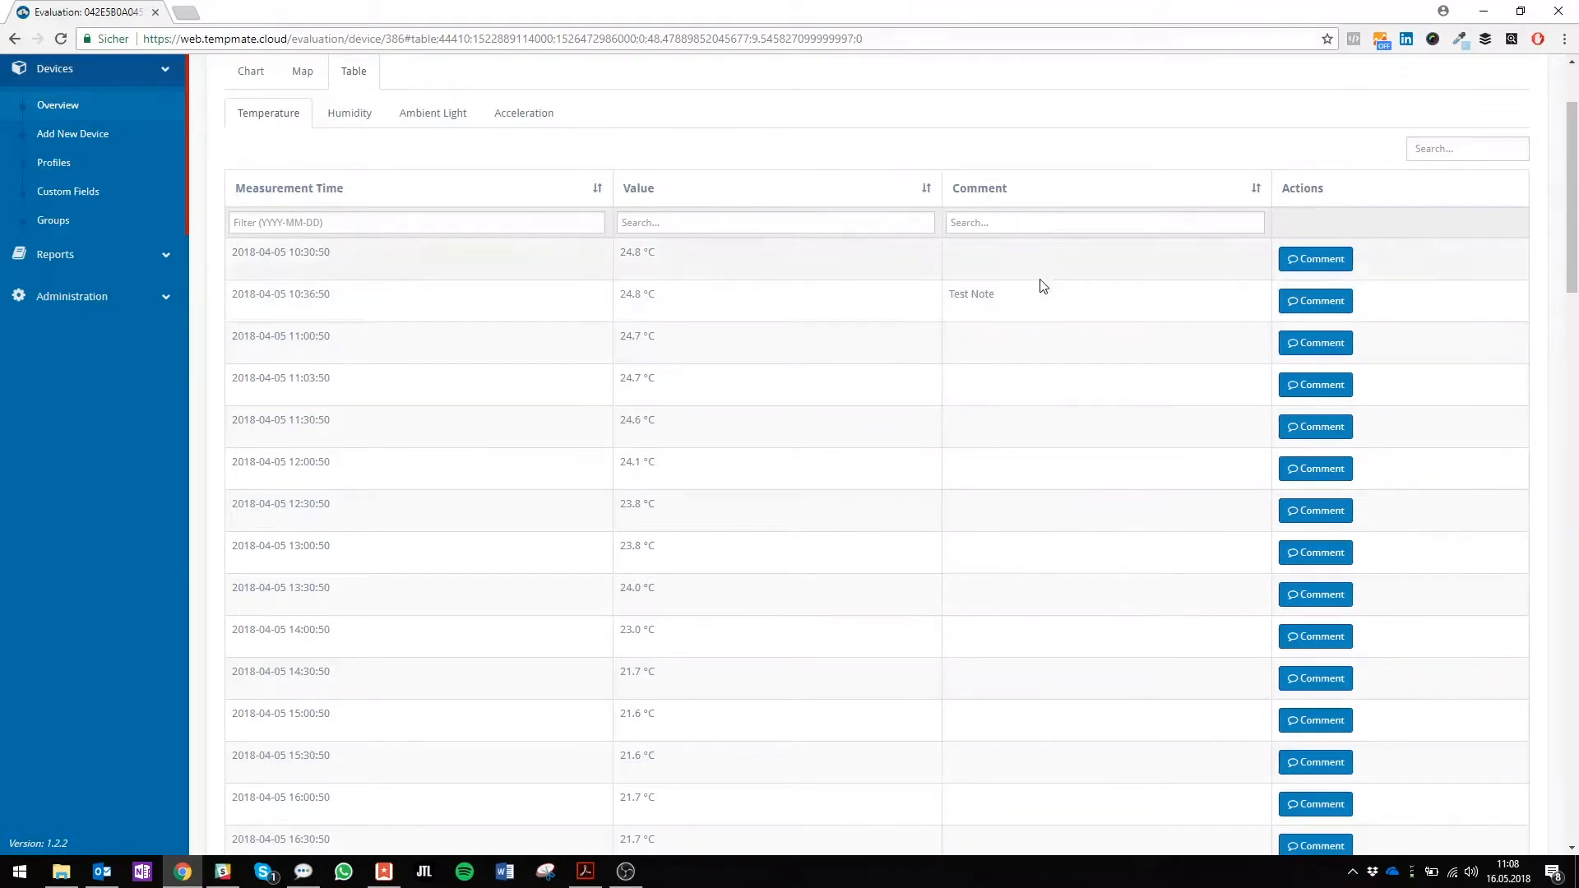
pyautogui.moveTo(1037, 300)
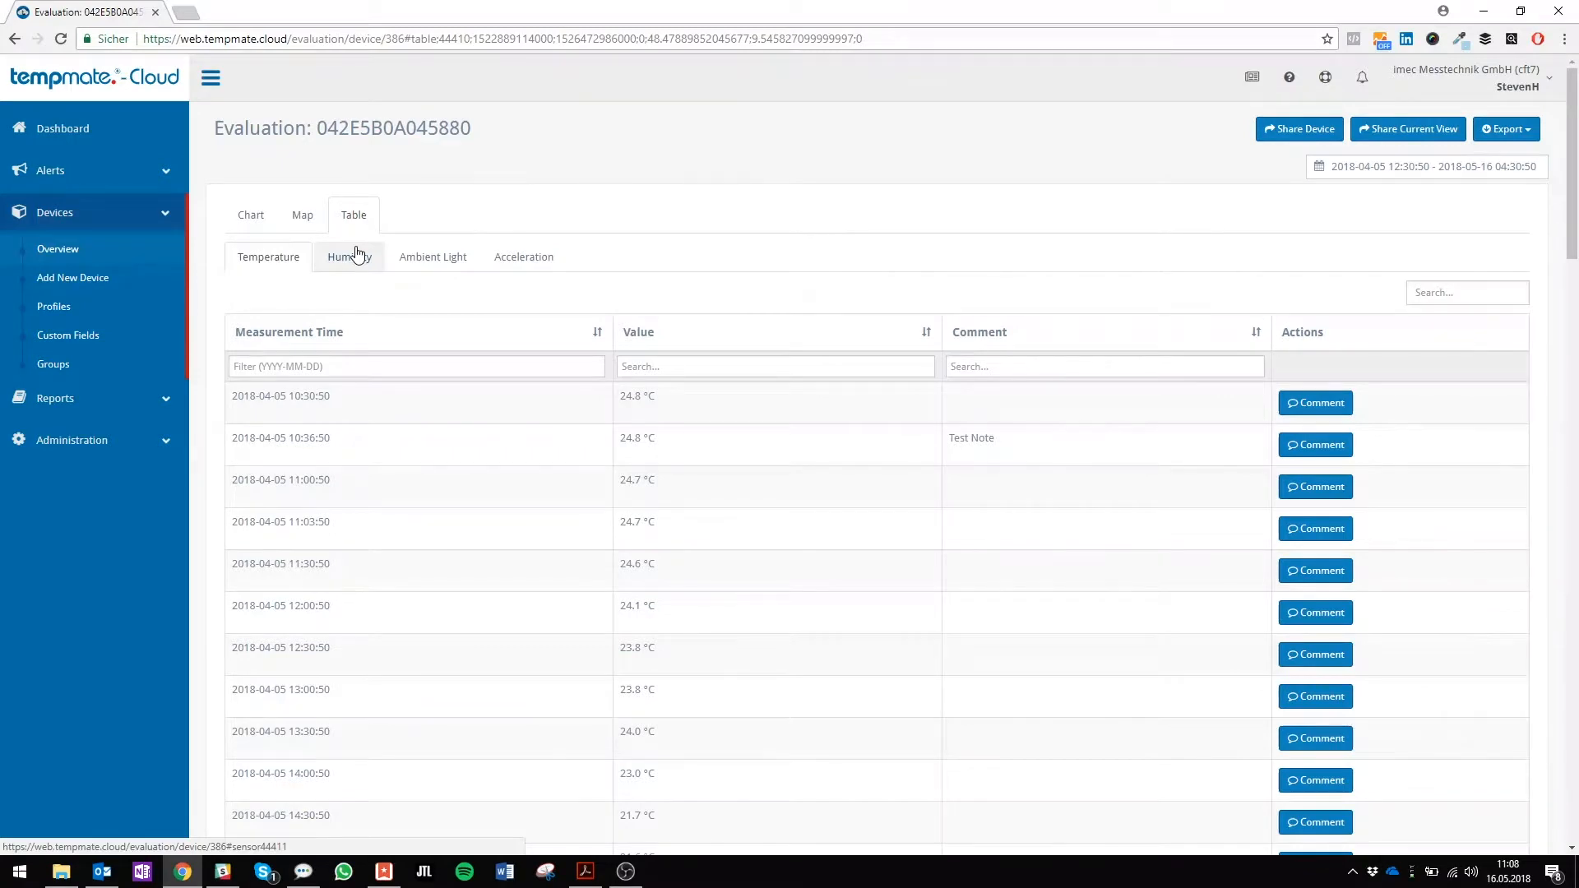
# View the Humidity table showing 'Test Note' at 10:36:50, then return to the chart.
pyautogui.click(350, 256)
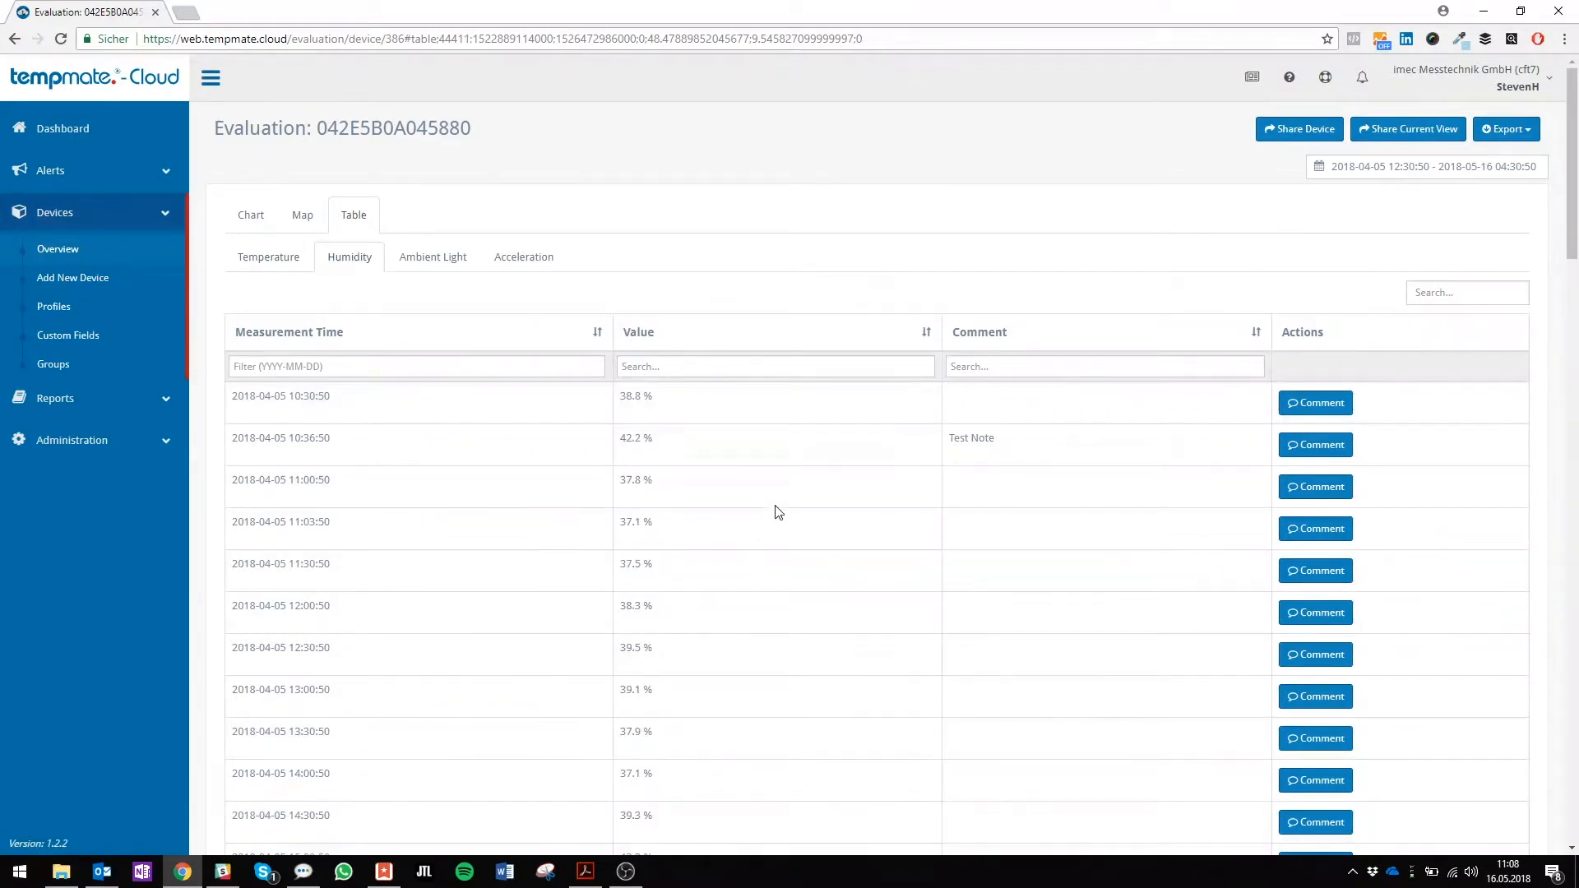
pyautogui.moveTo(987, 443)
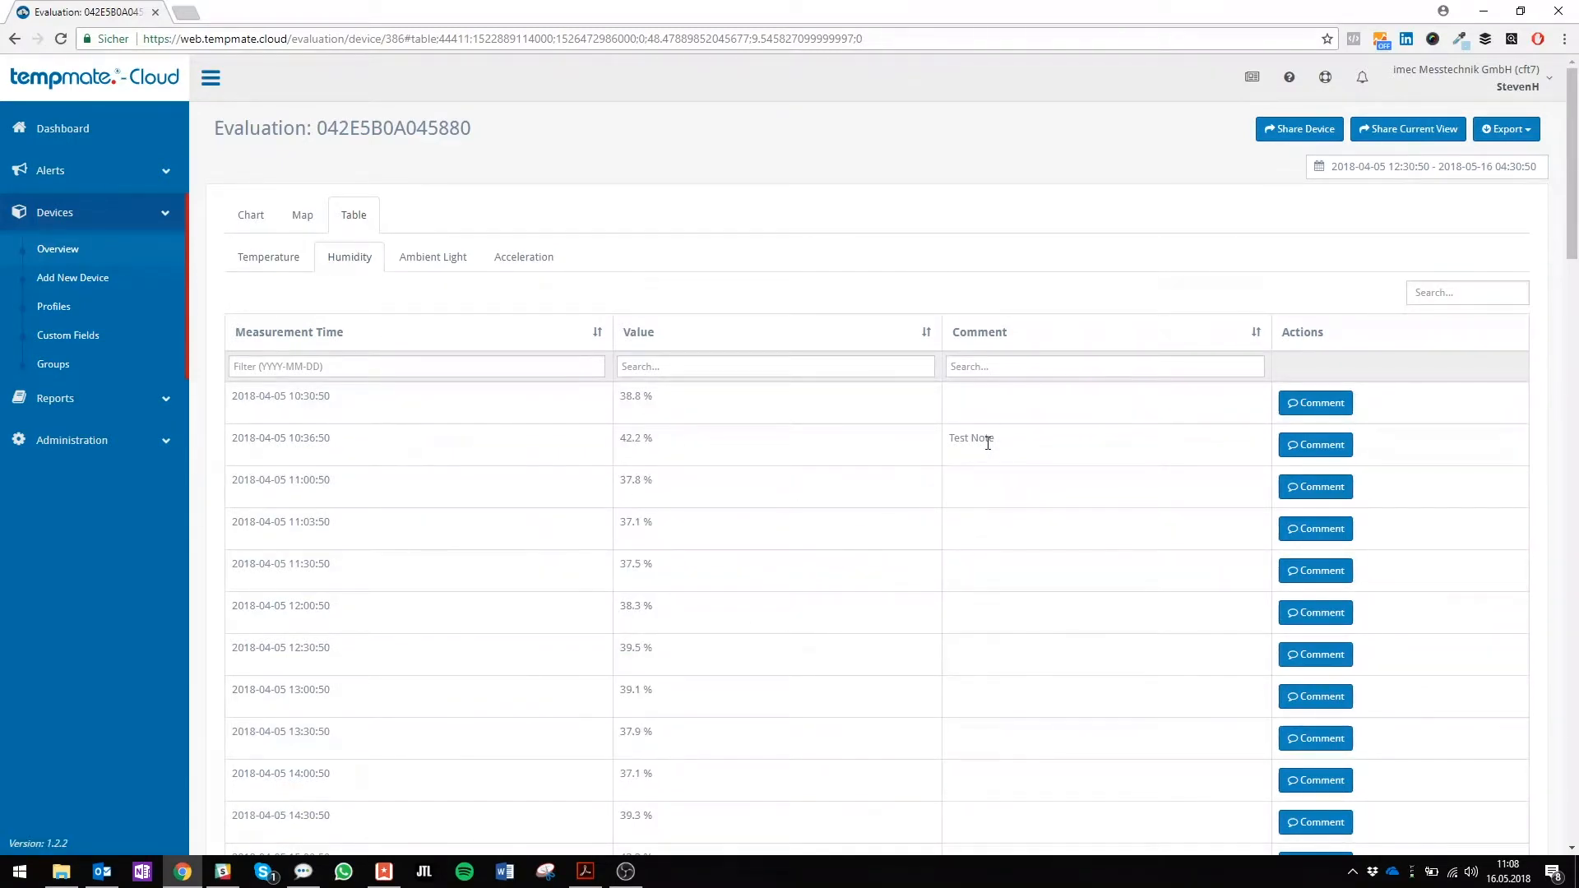
pyautogui.click(250, 214)
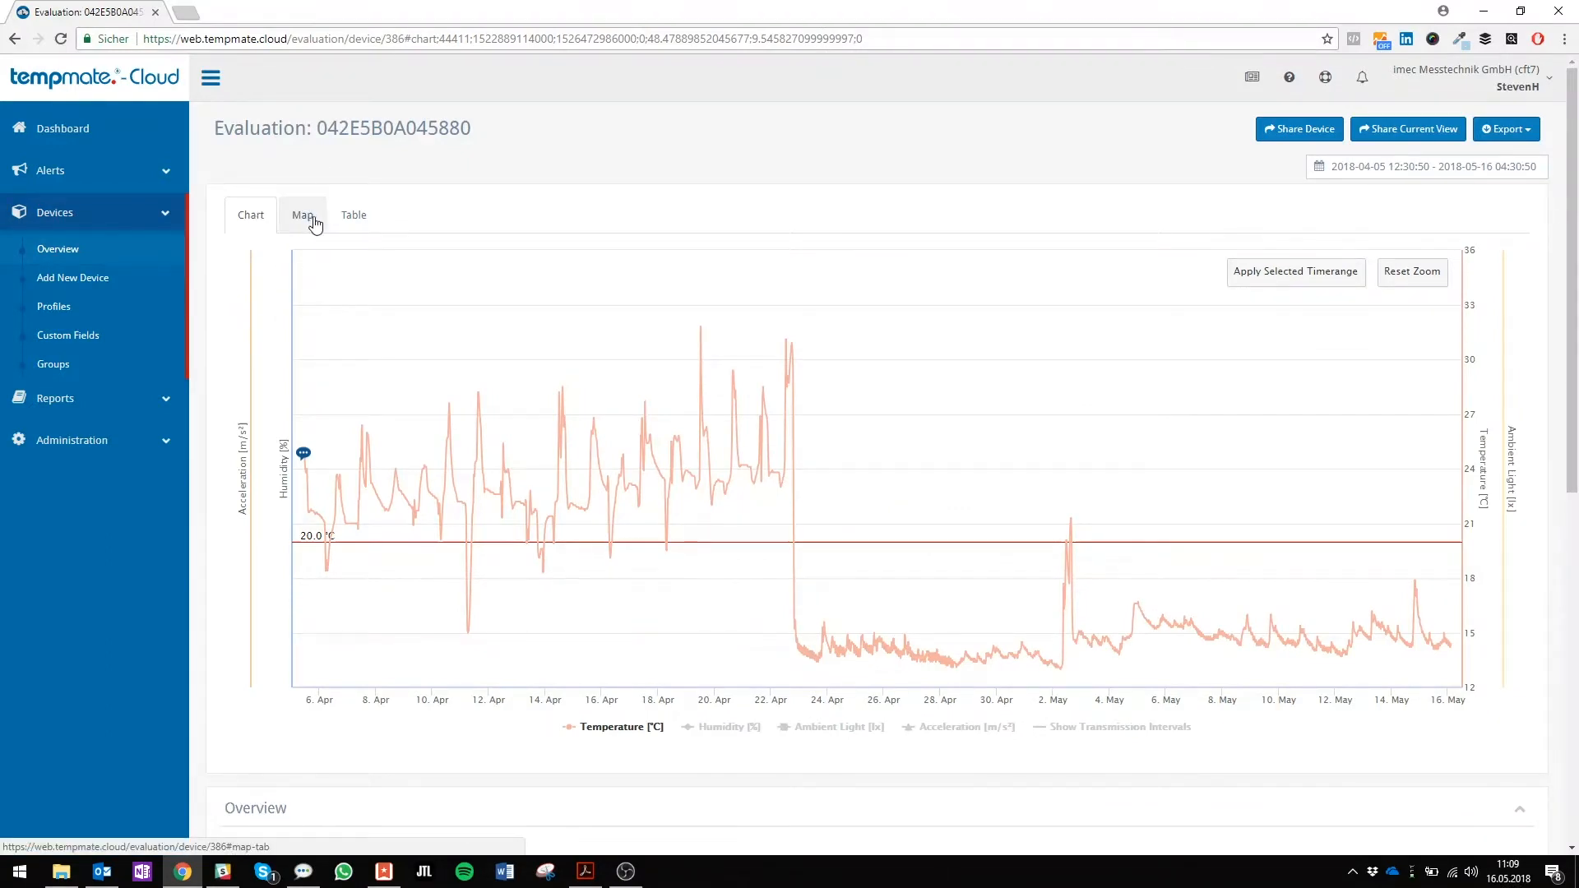
pyautogui.moveTo(1548, 645)
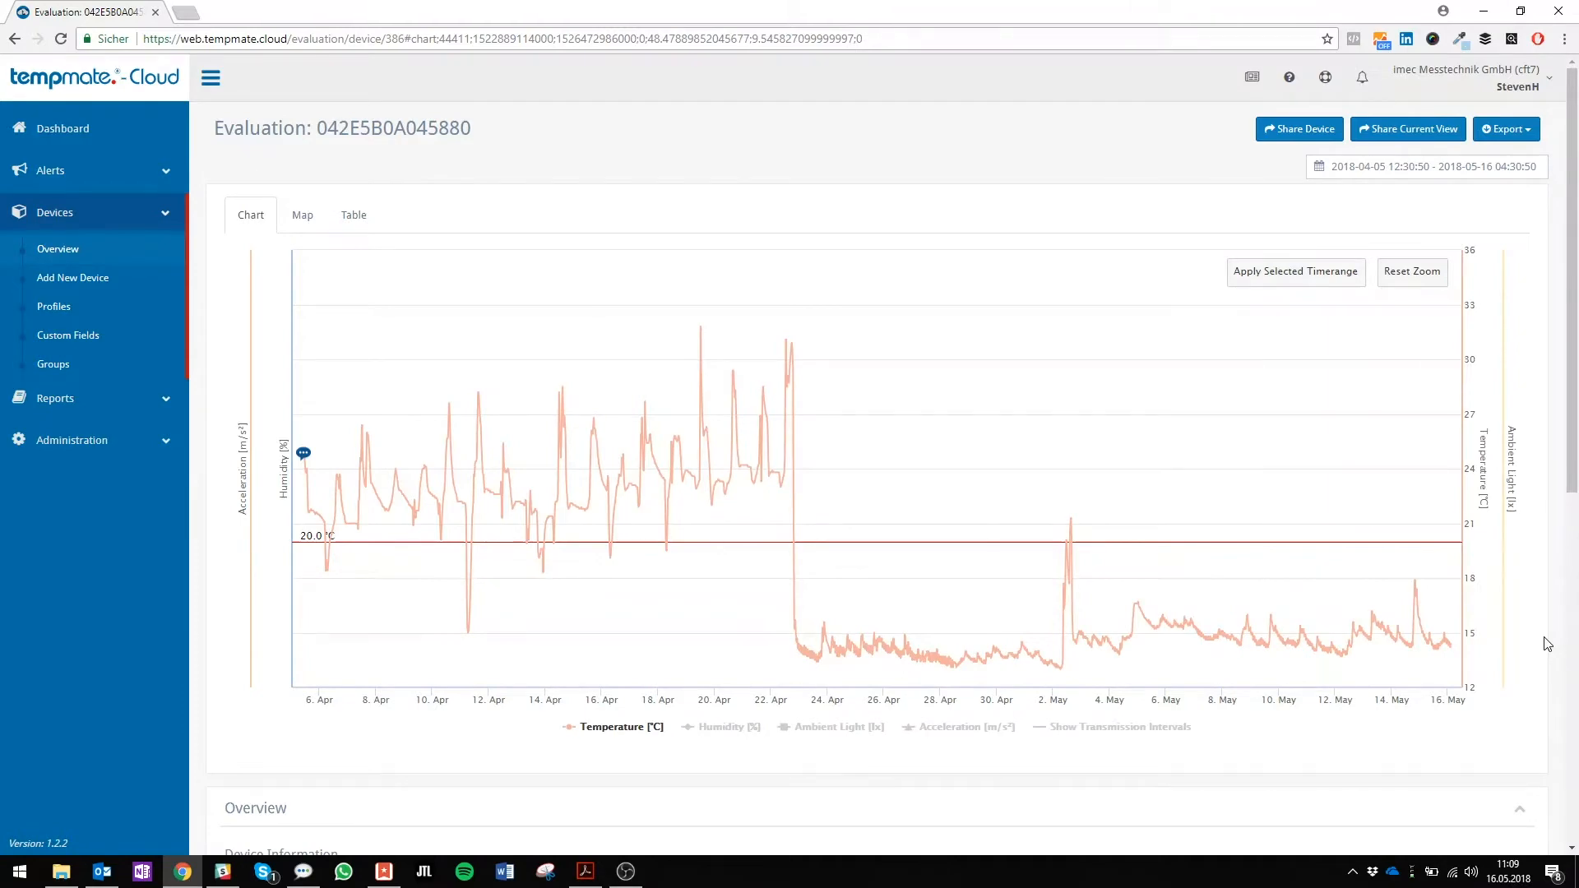
# Scroll down to the configuration, trip information, logging summary and alarms sections.
pyautogui.scroll(-3)
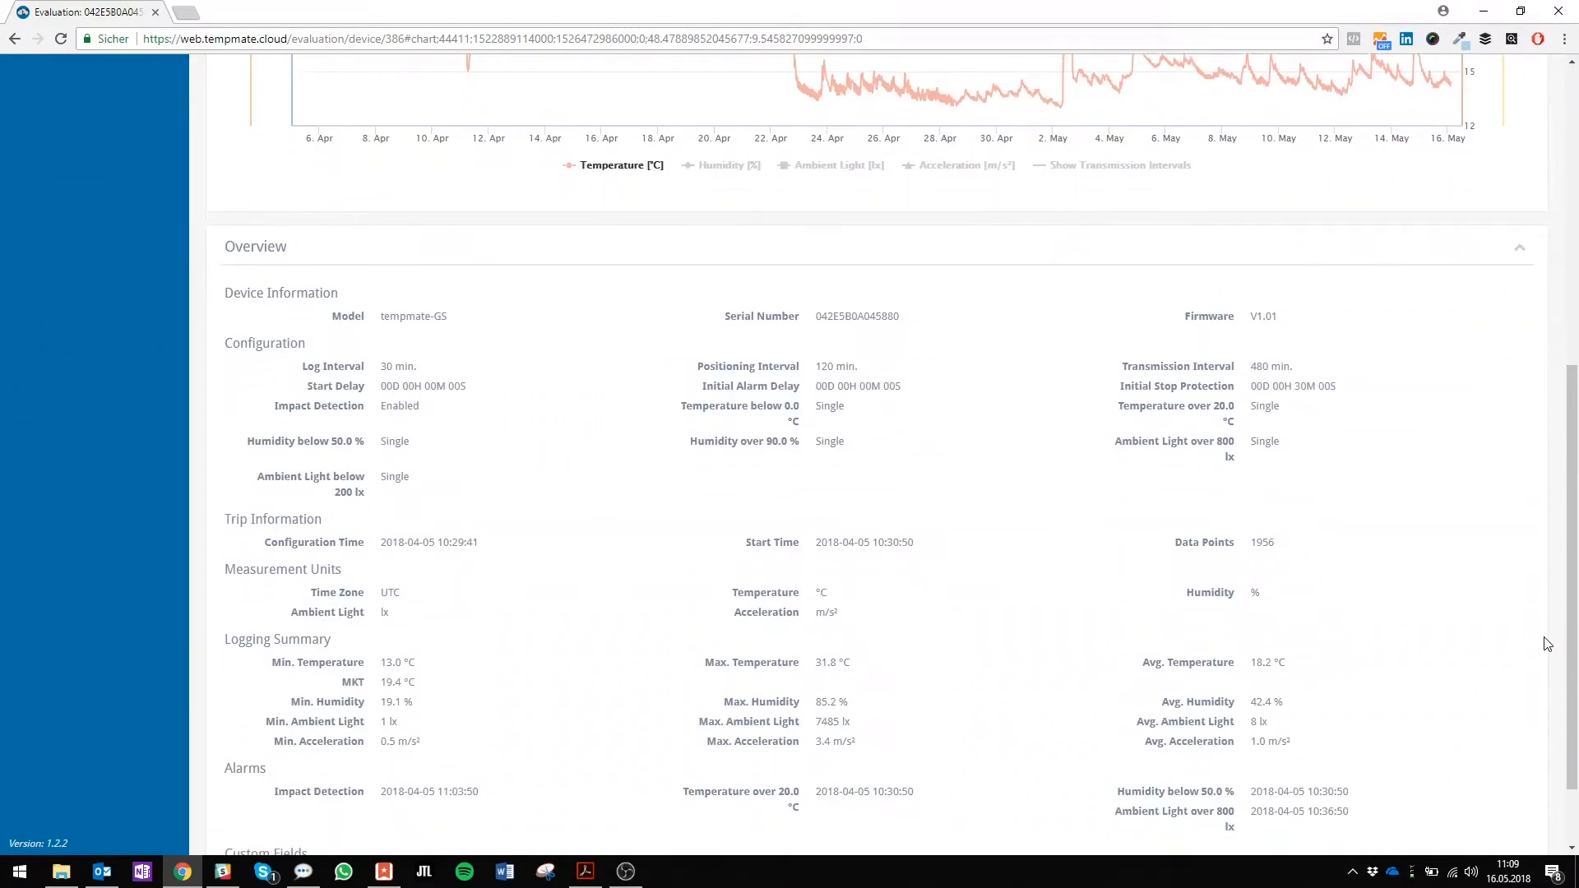
pyautogui.scroll(-3)
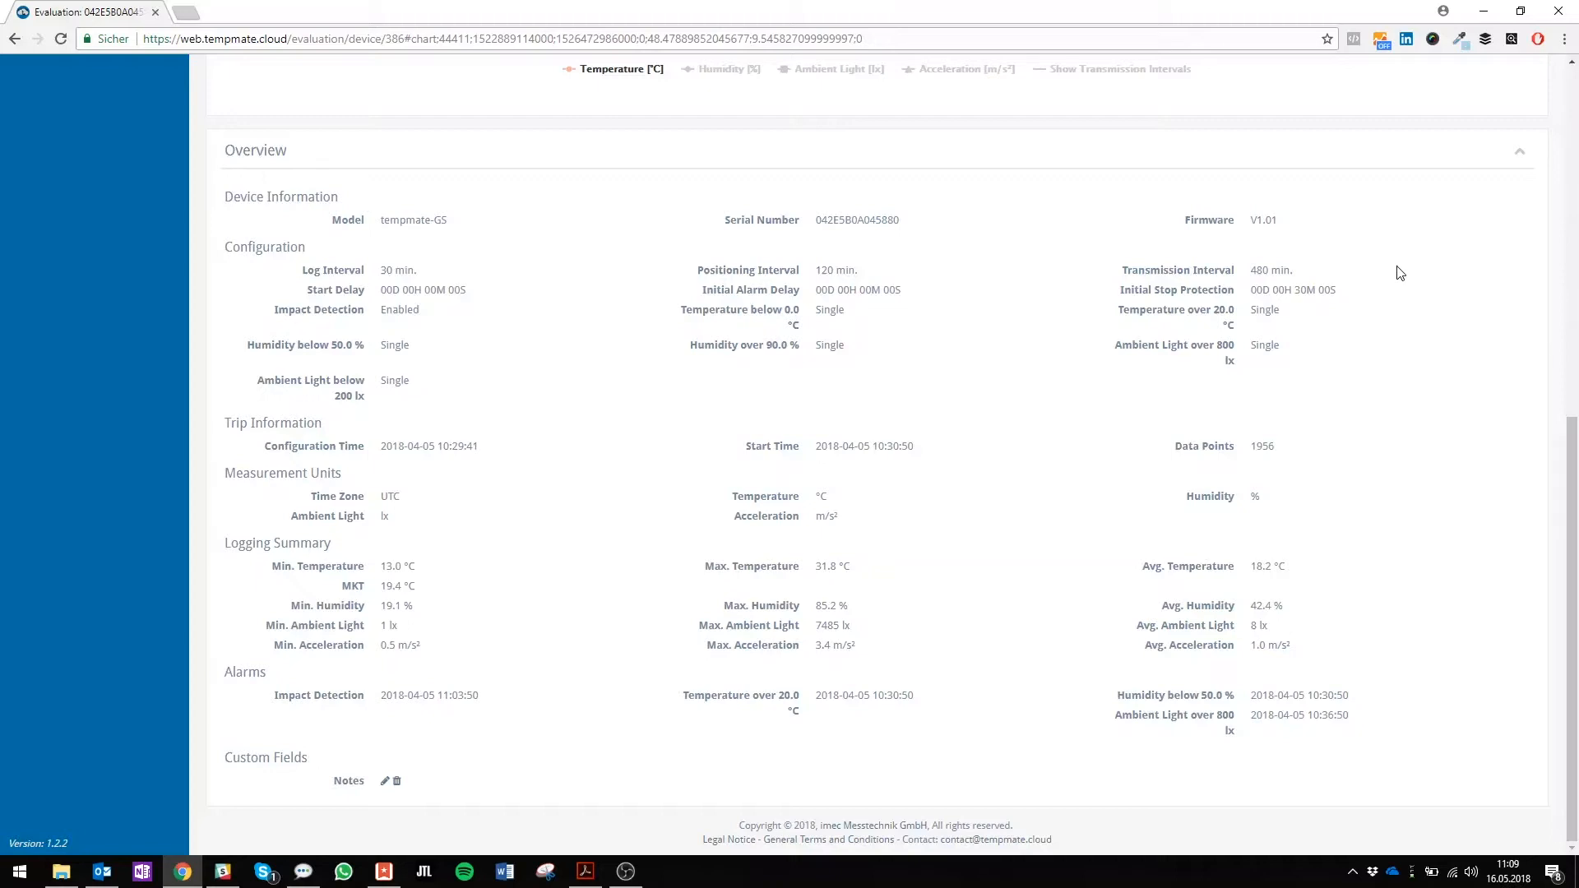
pyautogui.moveTo(260, 176)
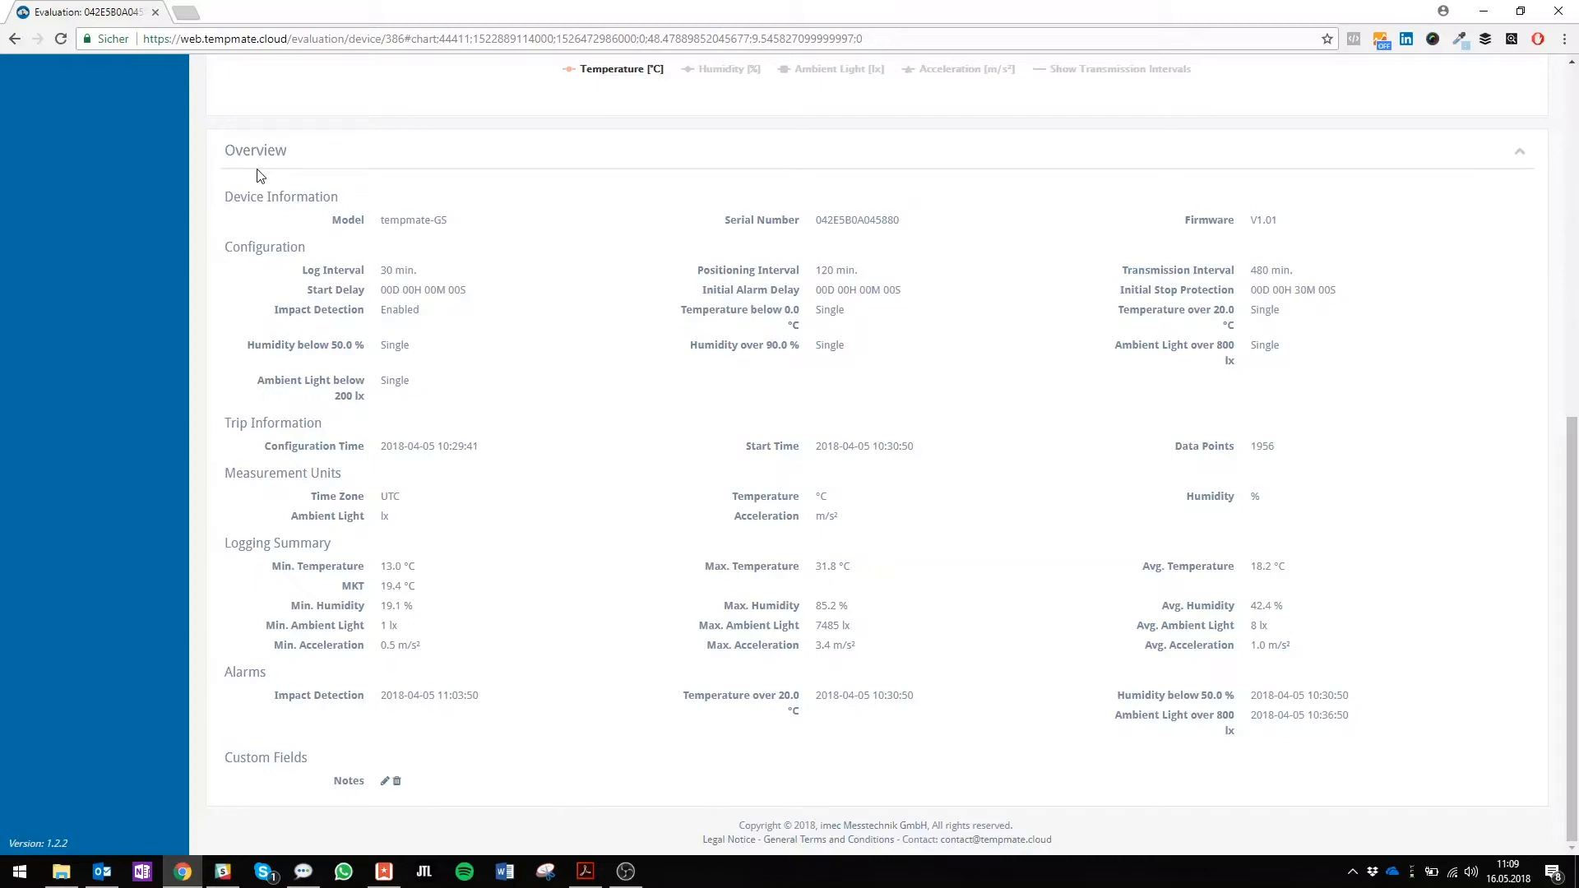
pyautogui.moveTo(203, 280)
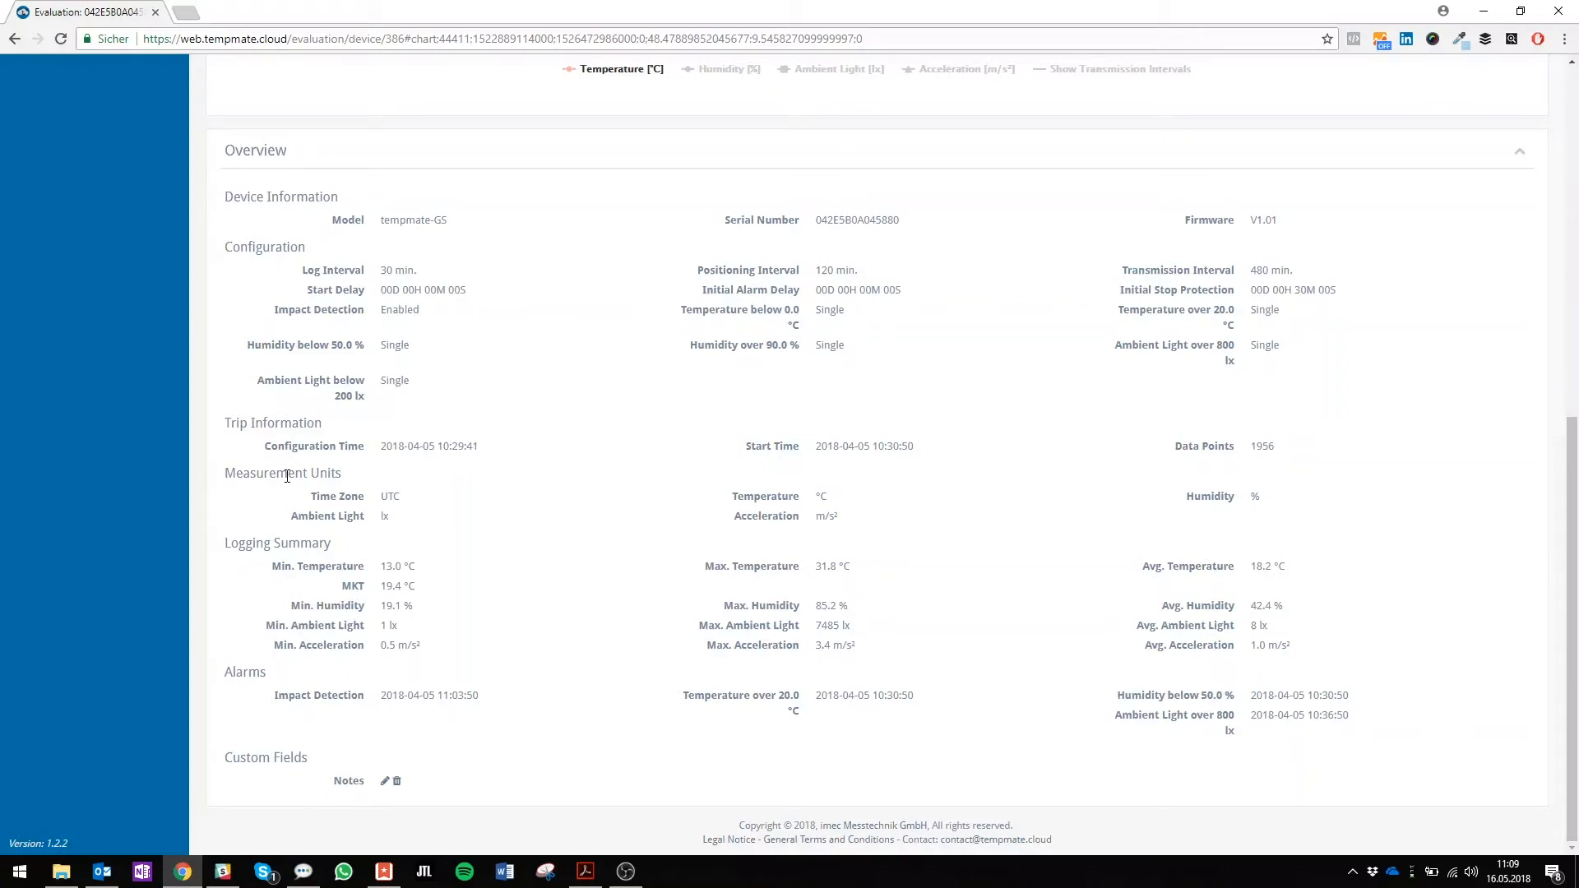
pyautogui.moveTo(323, 557)
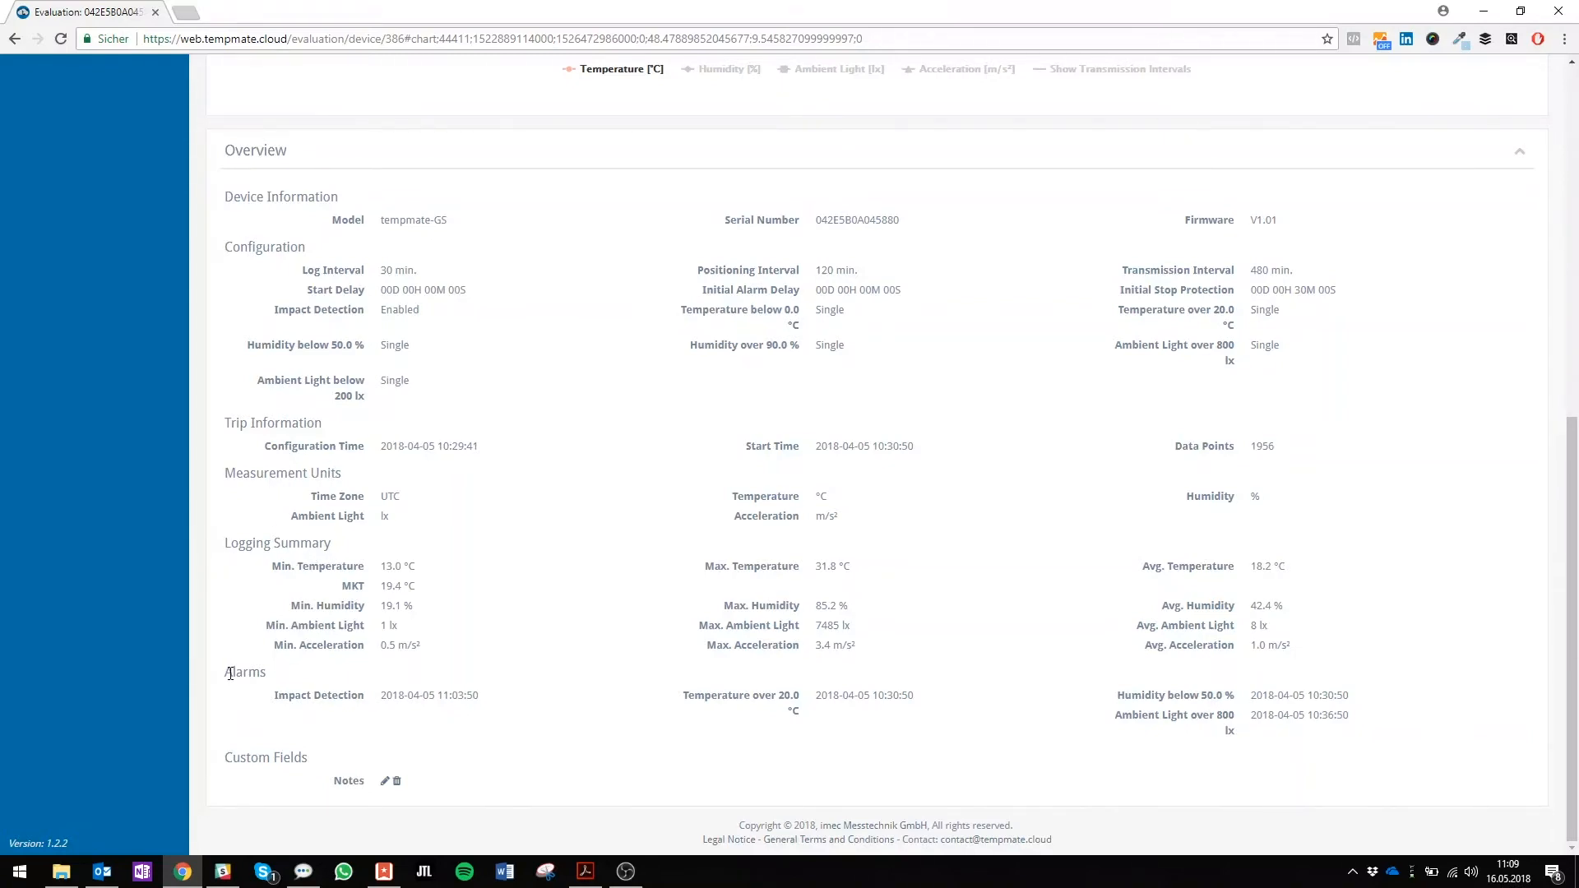
pyautogui.moveTo(540, 791)
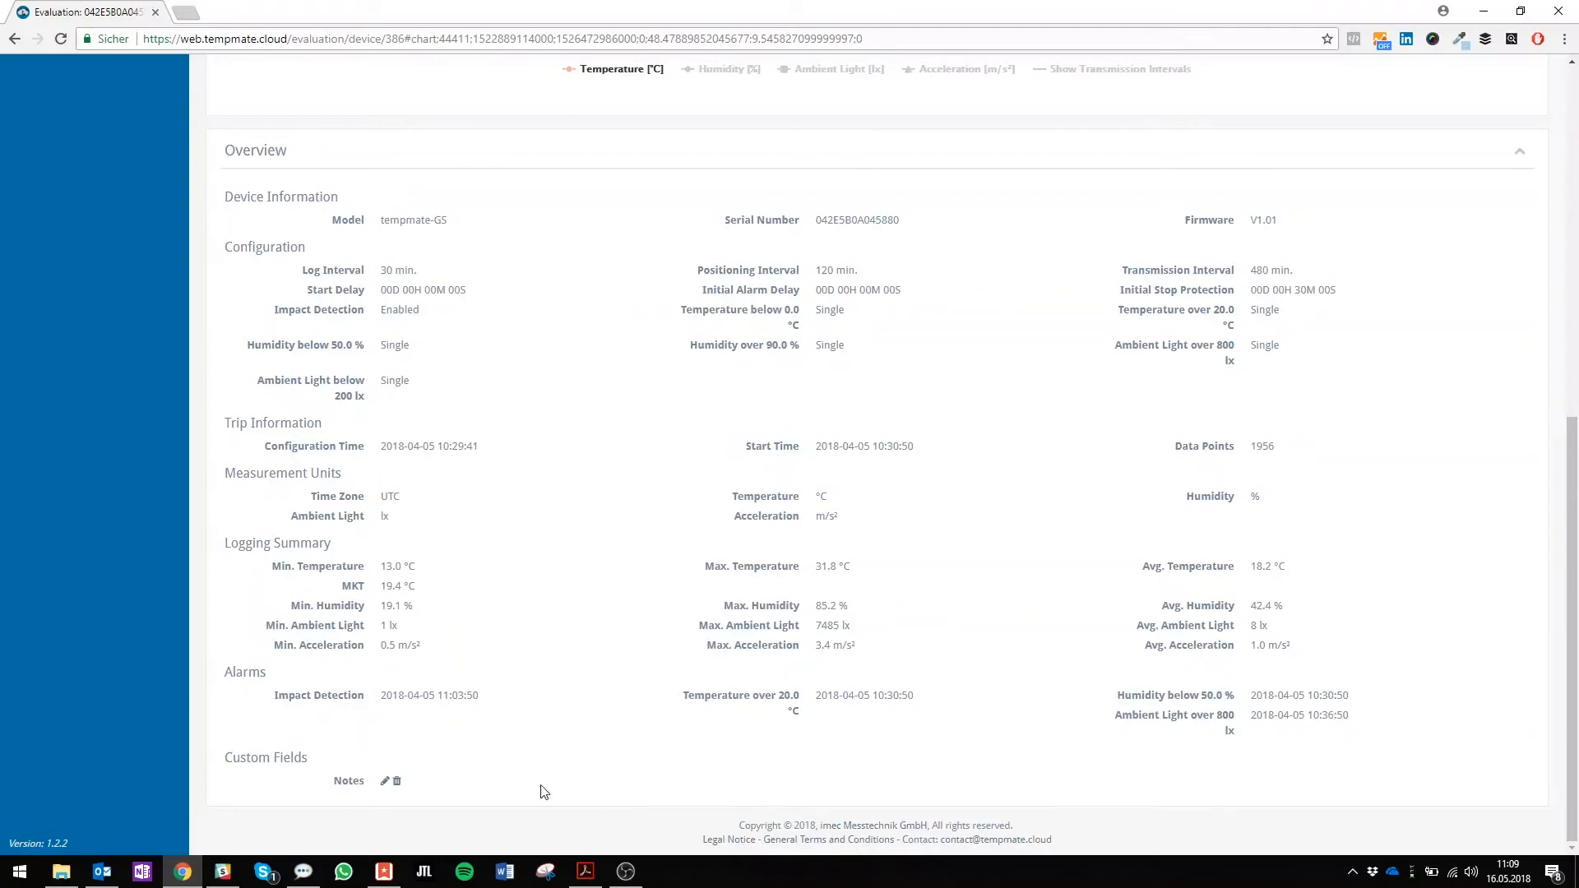